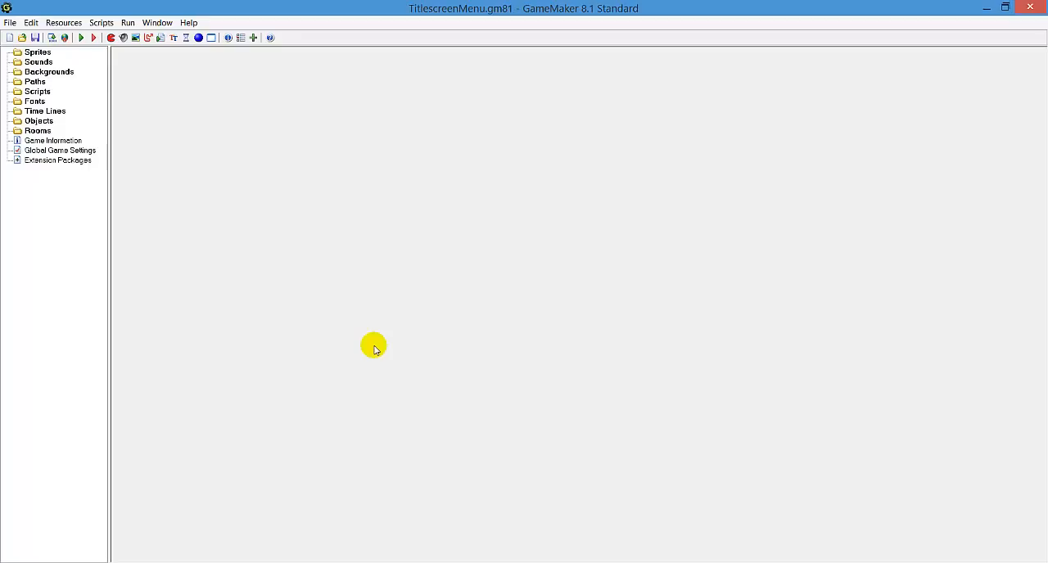
Run the game to test the title screen, moving the marker to Quit, then close it
{"action": "left_click", "coordinate": [91, 39]}
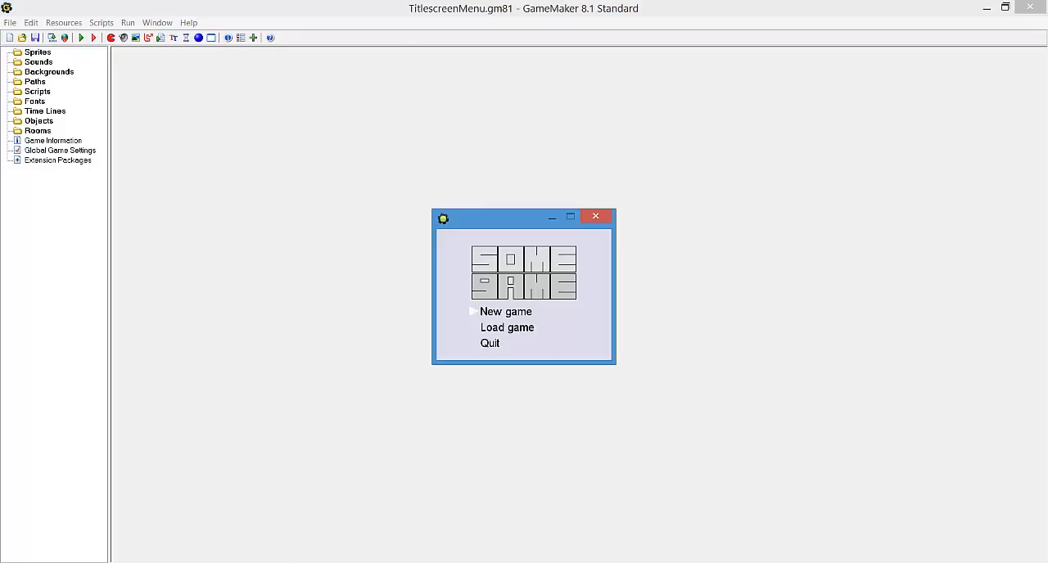
{"action": "mouse_move", "coordinate": [563, 396]}
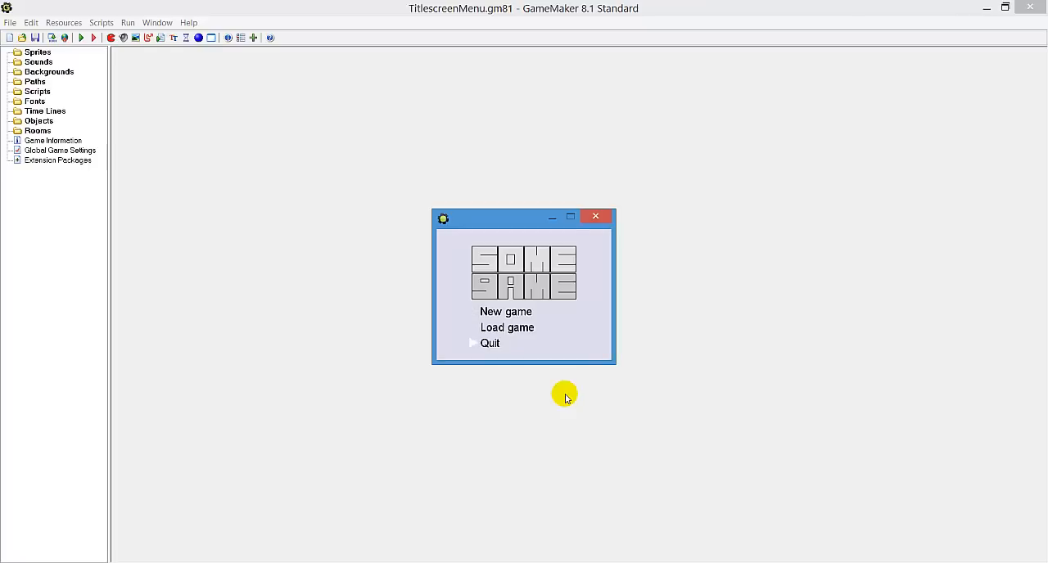
{"action": "left_click", "coordinate": [504, 311]}
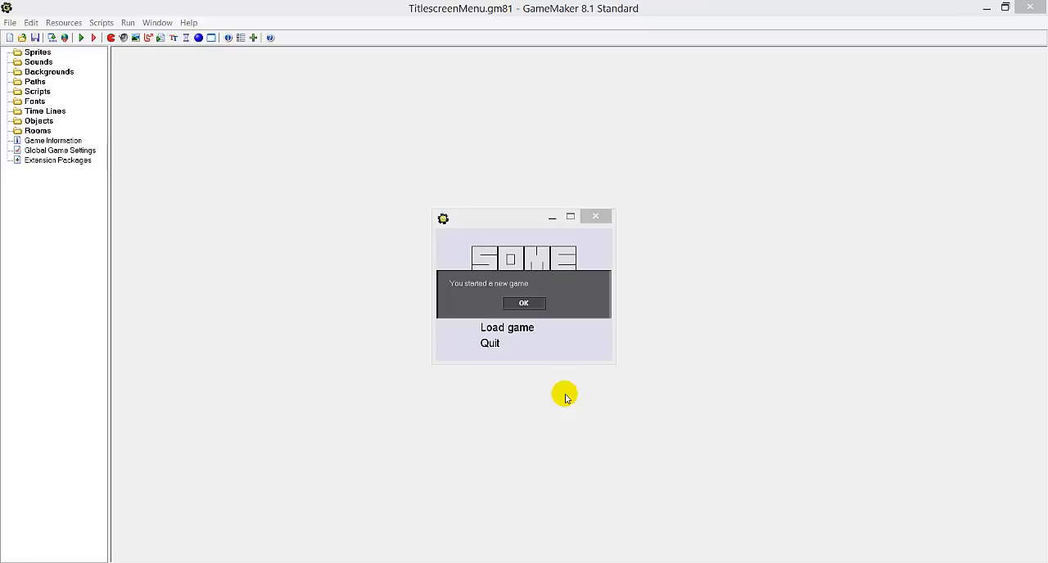
{"action": "left_click", "coordinate": [524, 302]}
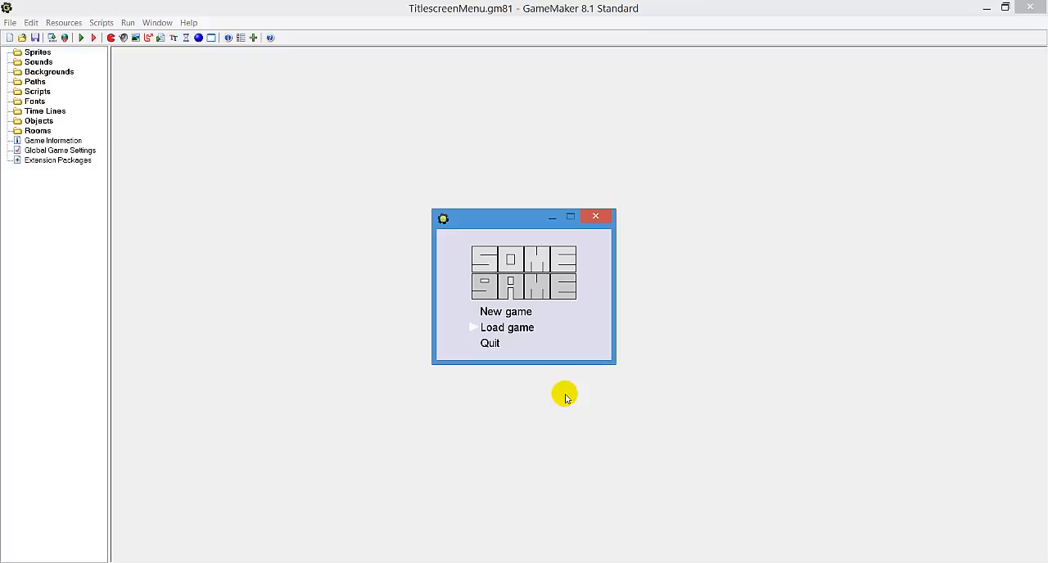
{"action": "key", "text": "Down"}
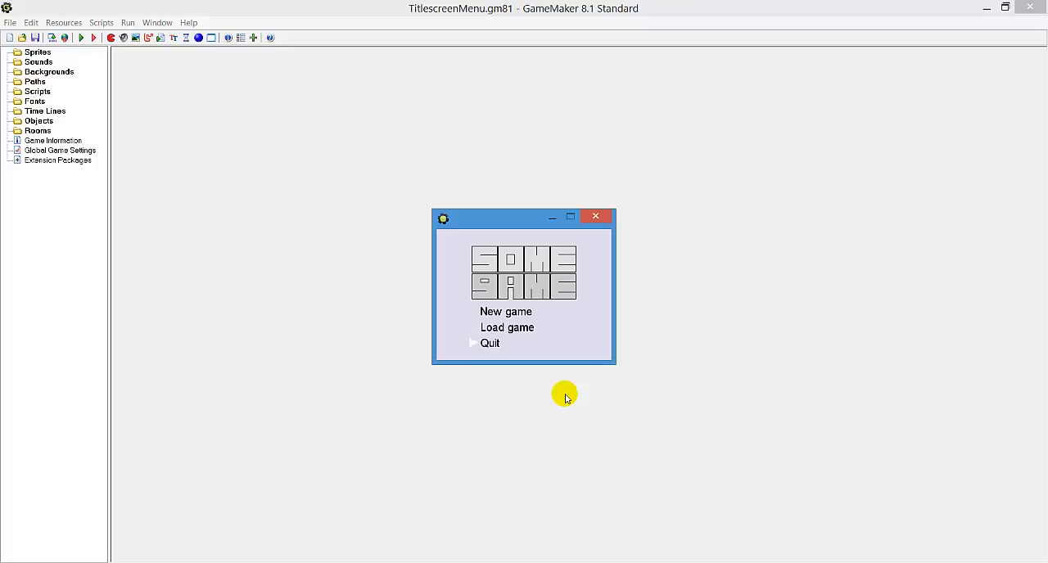
{"action": "left_click", "coordinate": [596, 216]}
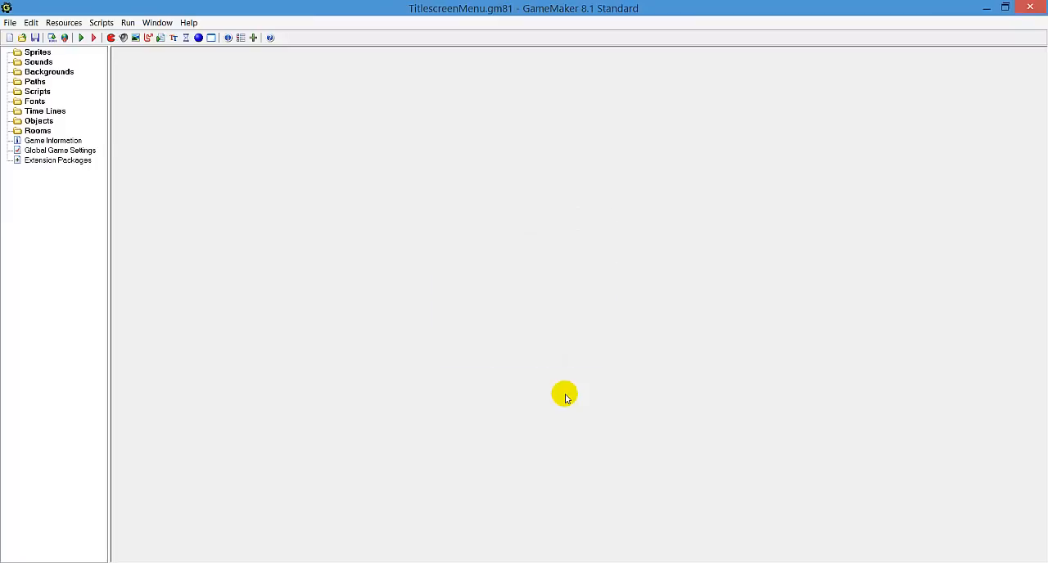
Create sprite sprLogo with the GAME logo image loaded and a centred origin
{"action": "left_click", "coordinate": [37, 52]}
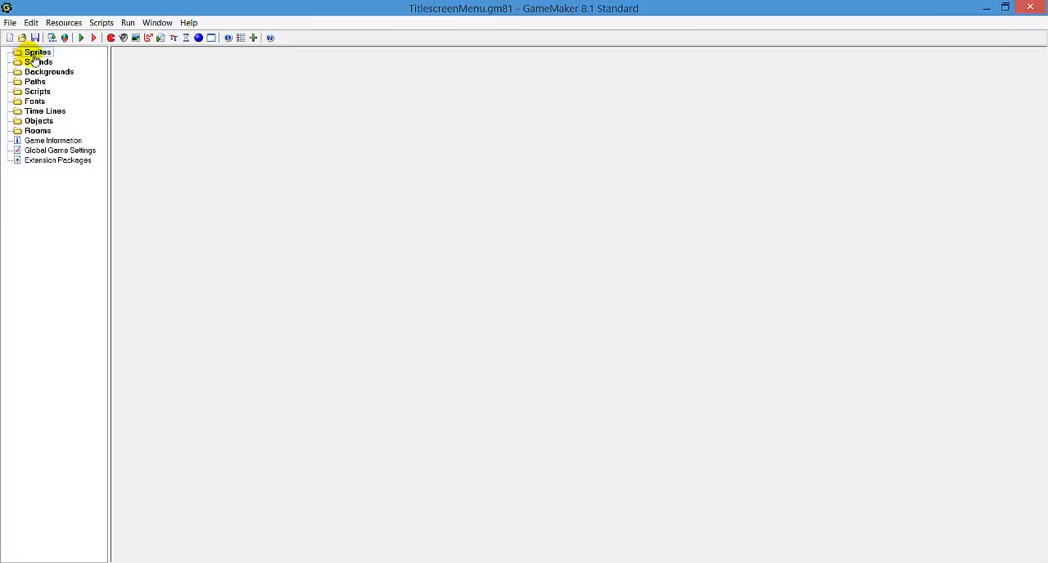
{"action": "left_click", "coordinate": [40, 62]}
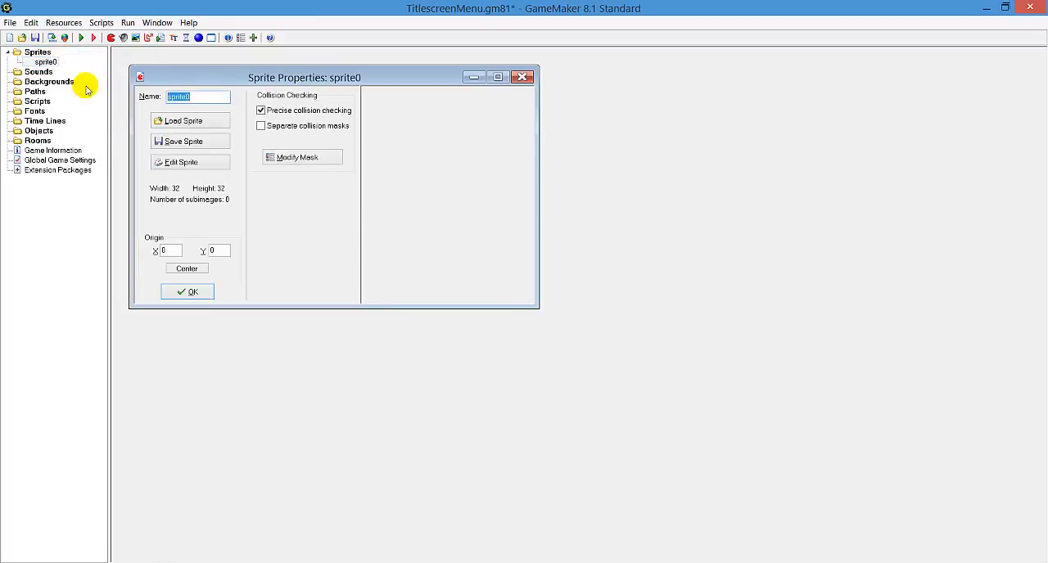
{"action": "type", "text": "sprLogo"}
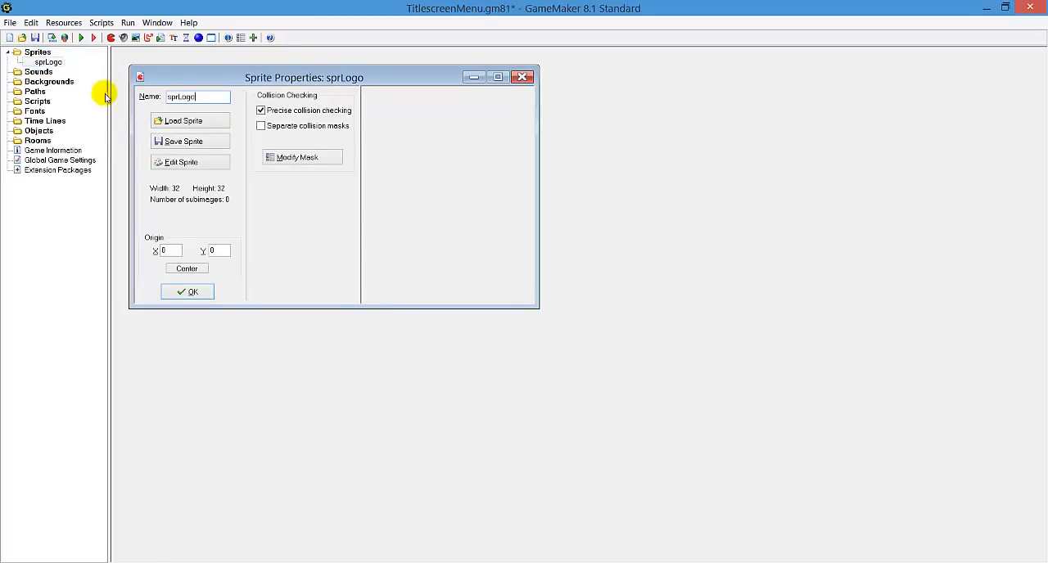
{"action": "left_click", "coordinate": [190, 121]}
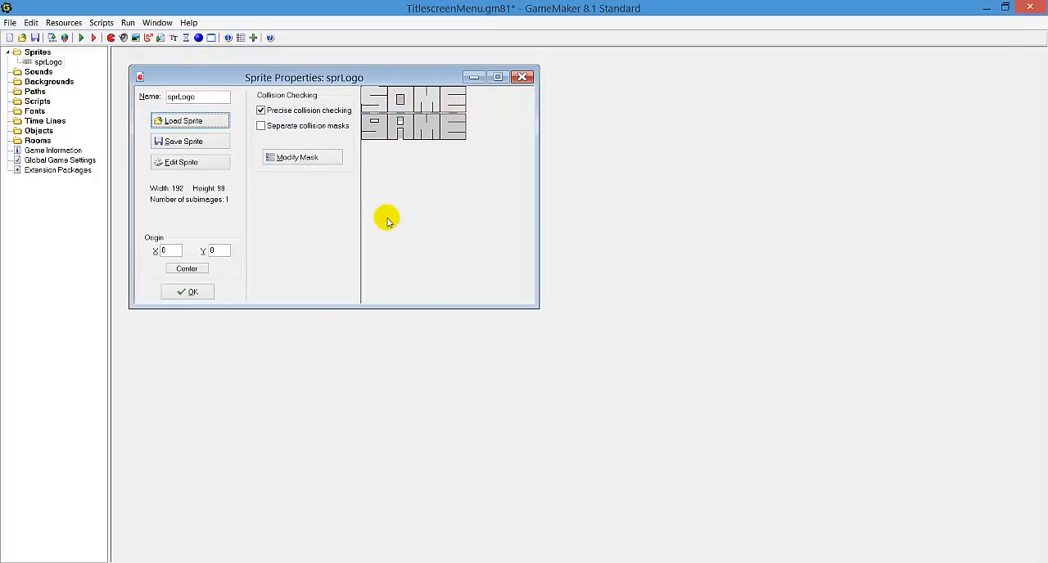
{"action": "mouse_move", "coordinate": [429, 83]}
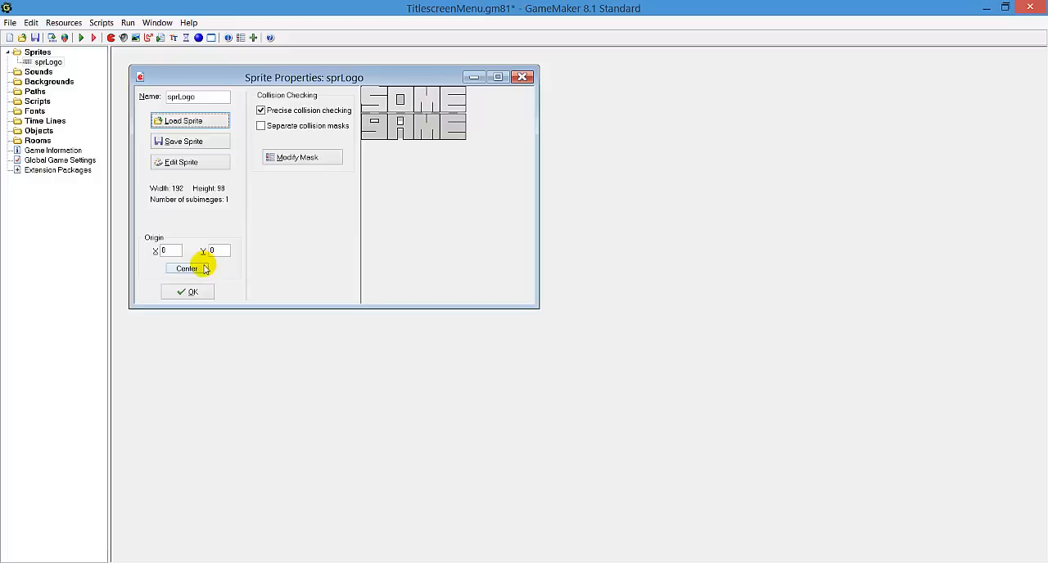
{"action": "mouse_move", "coordinate": [416, 113]}
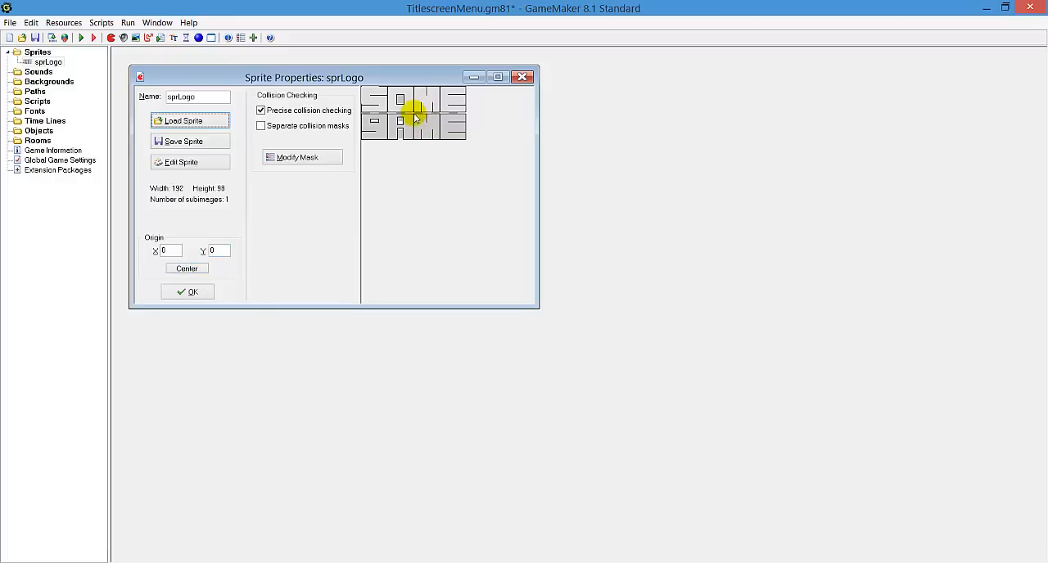
{"action": "mouse_move", "coordinate": [200, 270]}
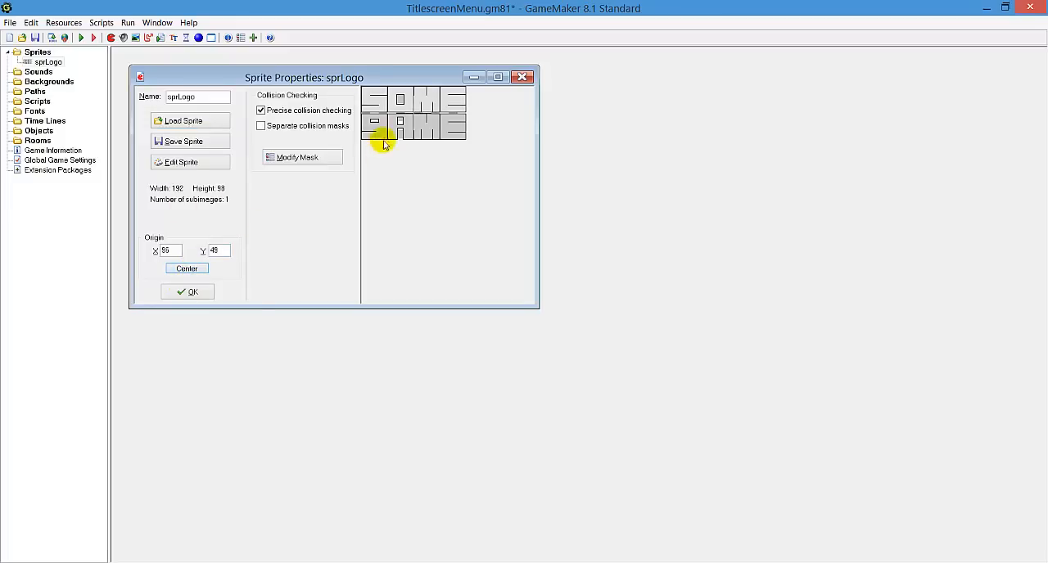
{"action": "left_click", "coordinate": [187, 292]}
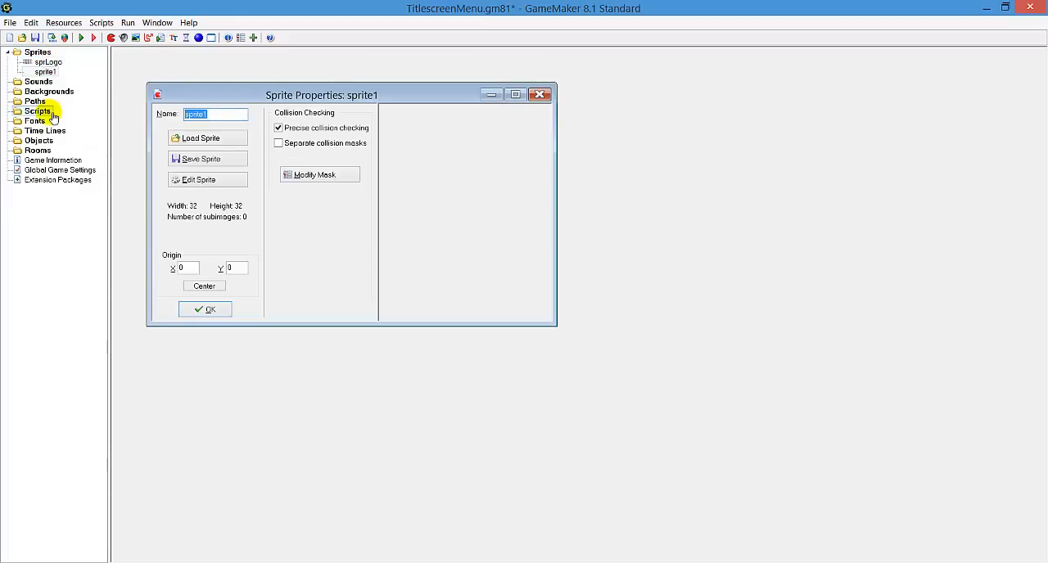
Create sprite sprArrow and draw a black diagonal line on a new 16×16 image
{"action": "type", "text": "sprArrow"}
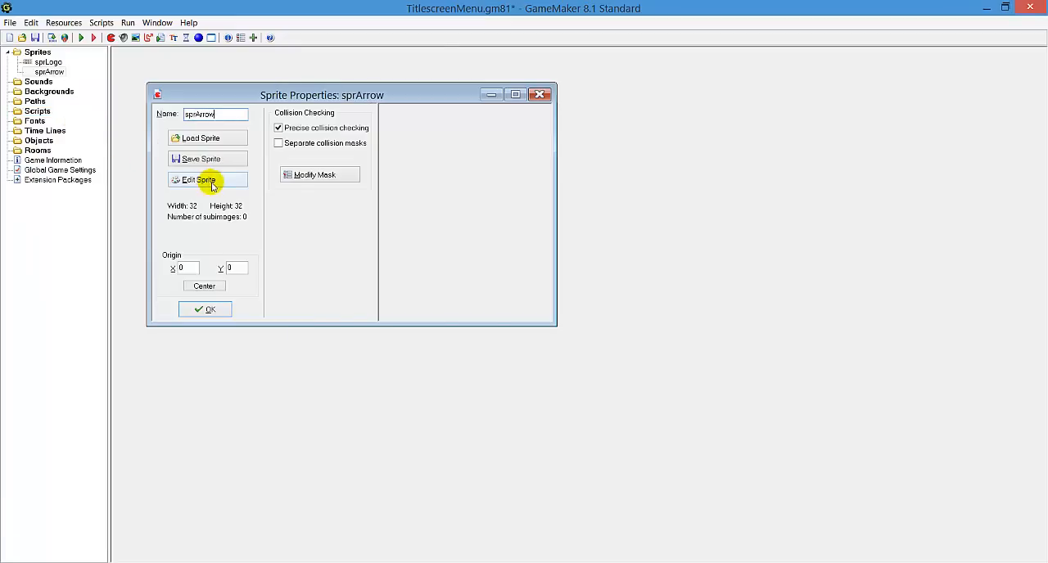
{"action": "left_click", "coordinate": [200, 180]}
{"action": "type", "text": "1"}
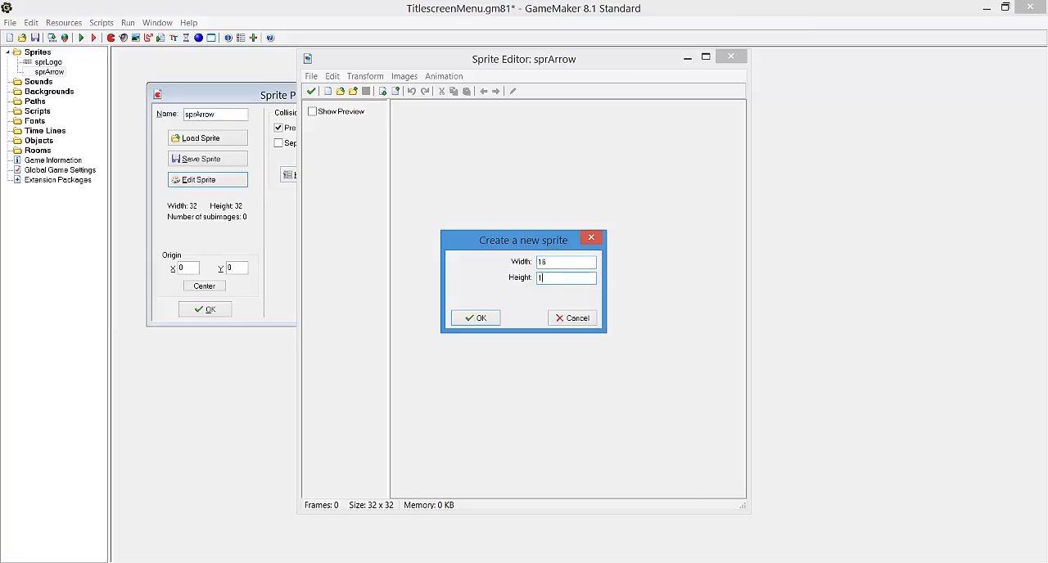
{"action": "left_click", "coordinate": [475, 317]}
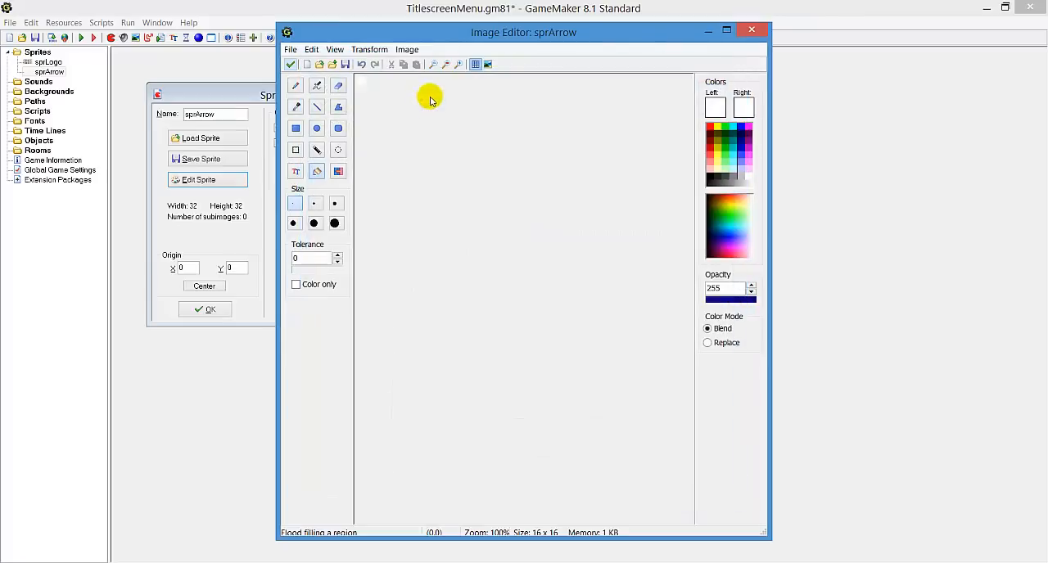
{"action": "left_click", "coordinate": [459, 64]}
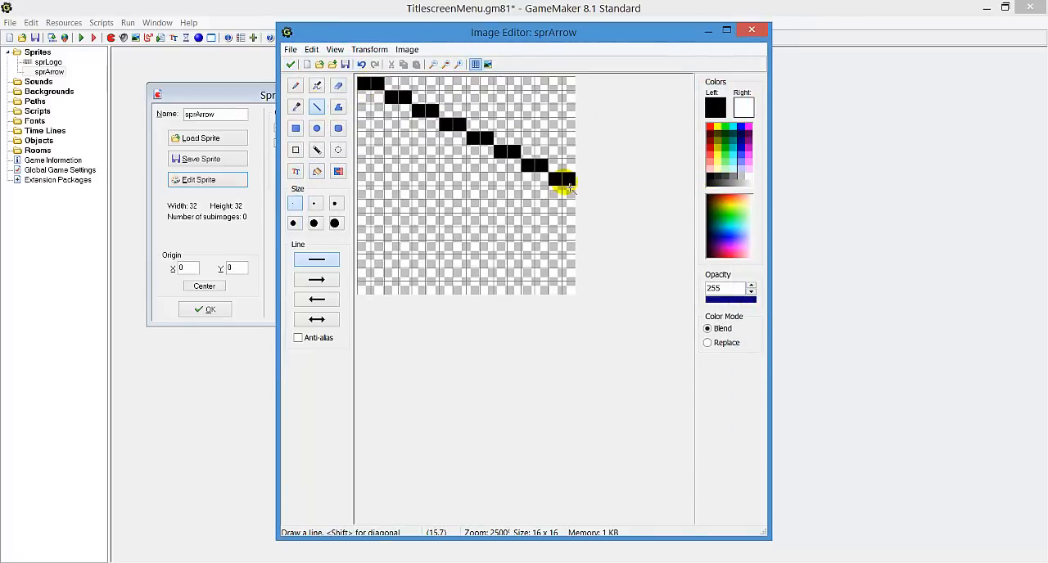
{"action": "left_click_drag", "start_coordinate": [560, 180], "coordinate": [520, 226]}
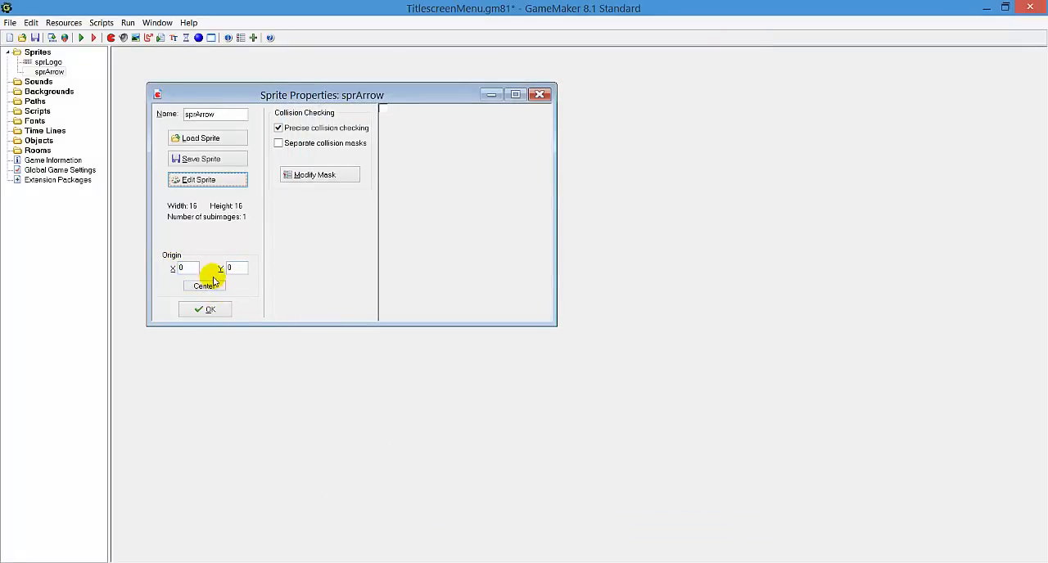
Set sprArrow's origin to 16, 8 and confirm the sprite
{"action": "left_click", "coordinate": [203, 285]}
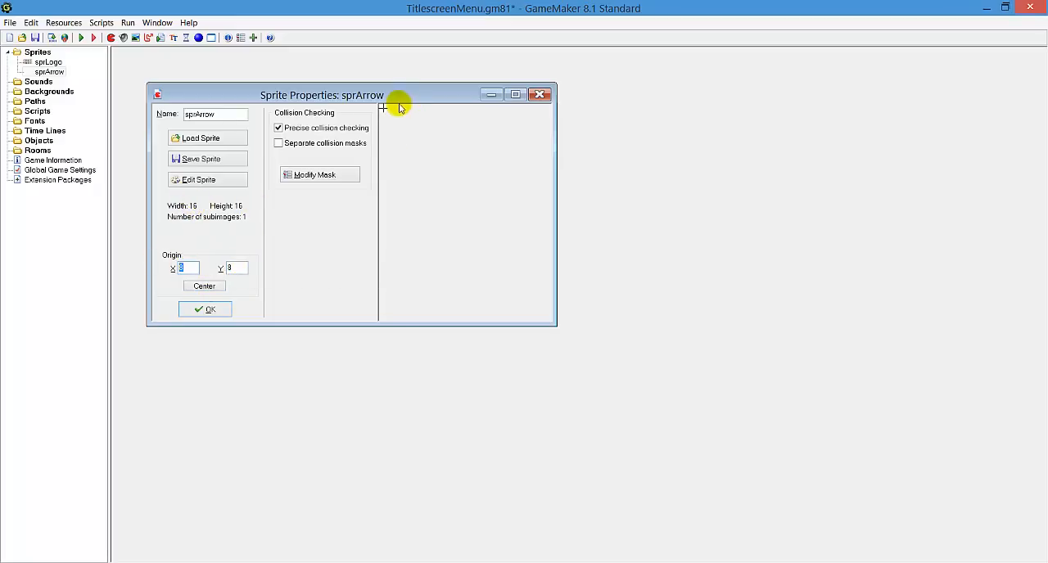
{"action": "mouse_move", "coordinate": [388, 123]}
{"action": "type", "text": "16"}
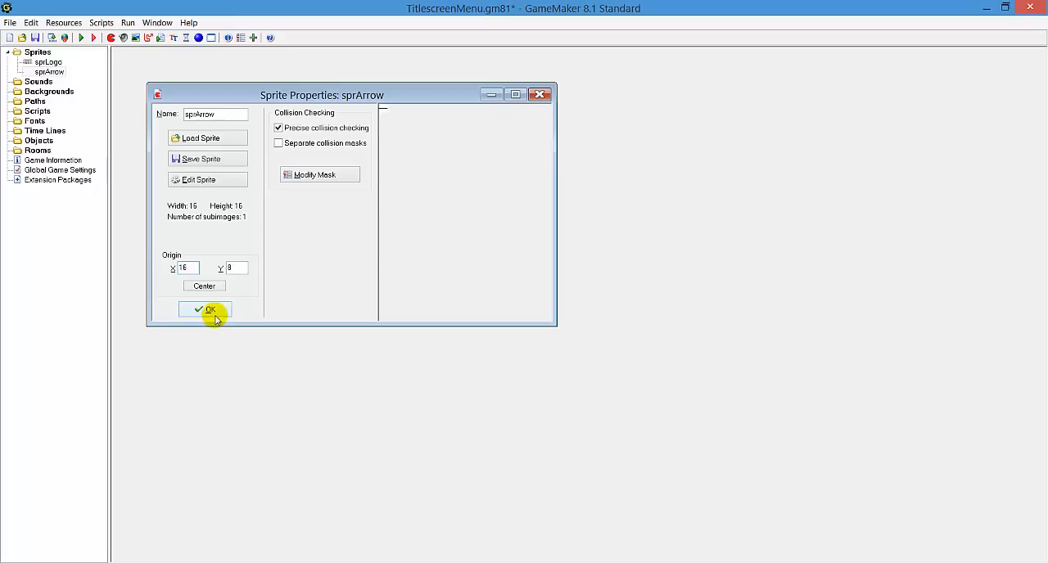
{"action": "left_click", "coordinate": [207, 310]}
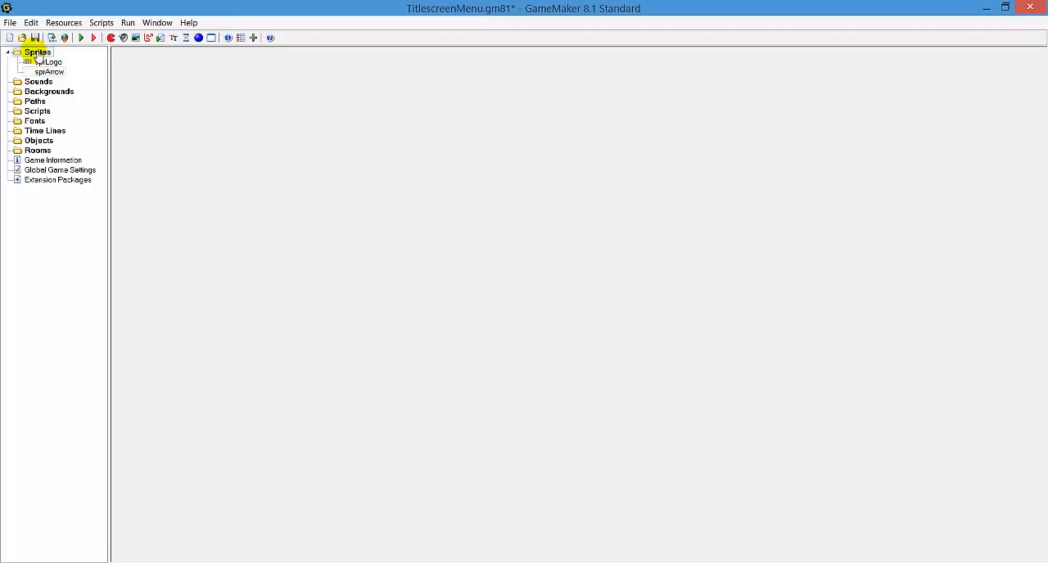
Add an Arial font resource named fntFont
{"action": "left_click", "coordinate": [35, 121]}
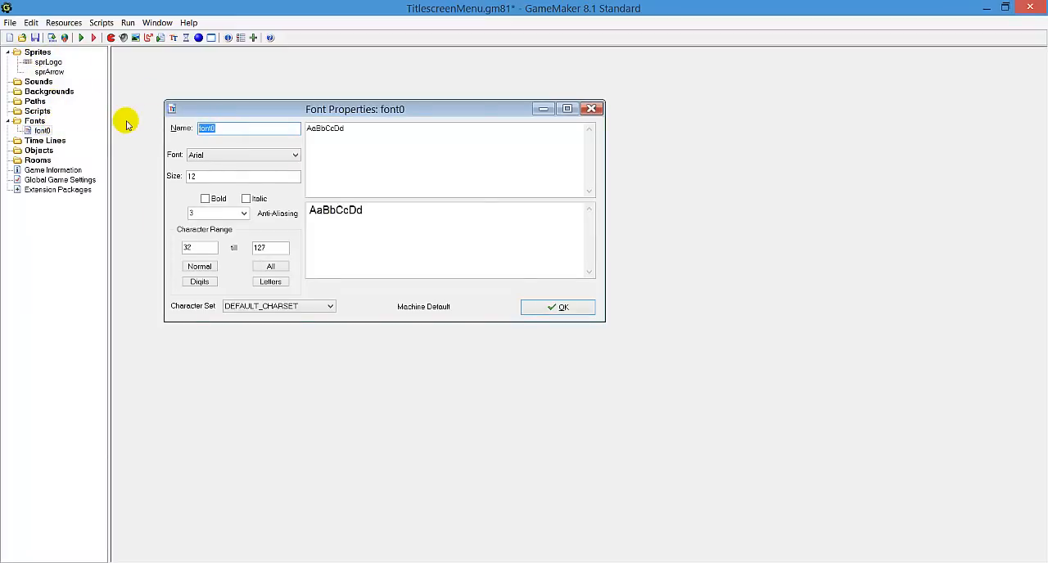
{"action": "type", "text": "fntF"}
{"action": "left_click", "coordinate": [244, 175]}
{"action": "type", "text": "10"}
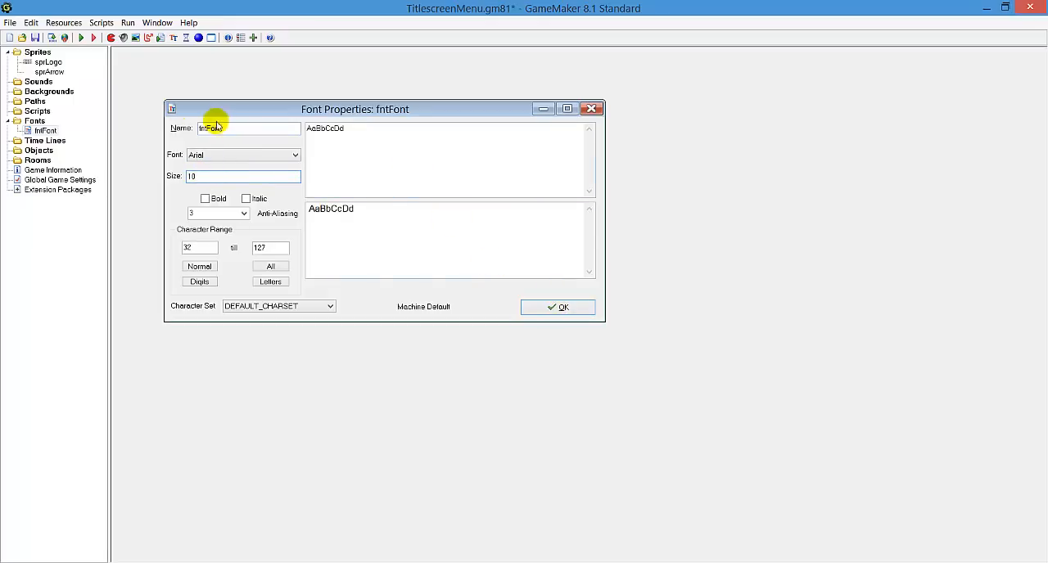
{"action": "left_click", "coordinate": [558, 308]}
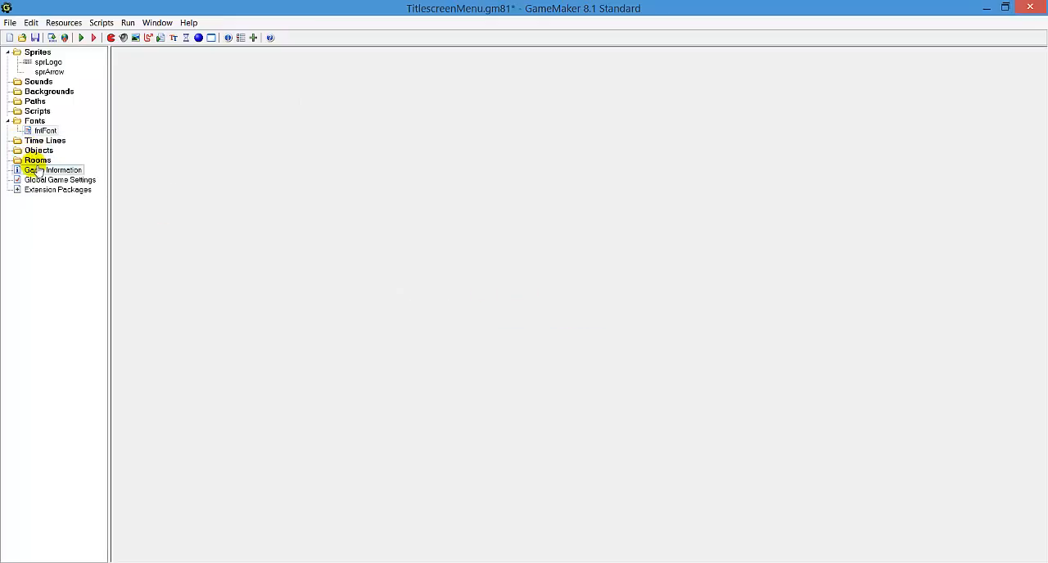
Create object objLogo using the sprLogo sprite and confirm it
{"action": "double_click", "coordinate": [39, 149]}
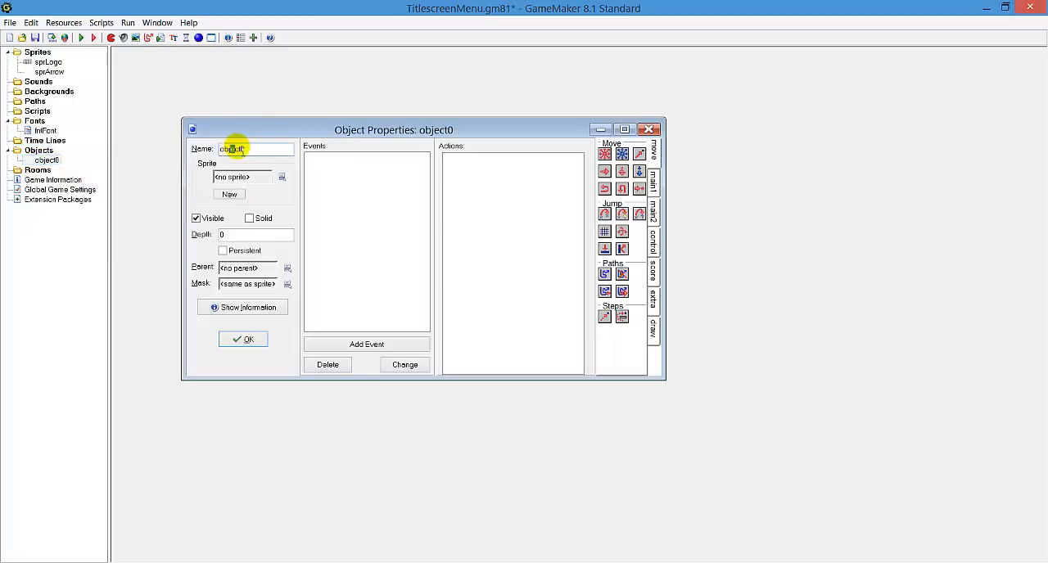
{"action": "left_click", "coordinate": [281, 177]}
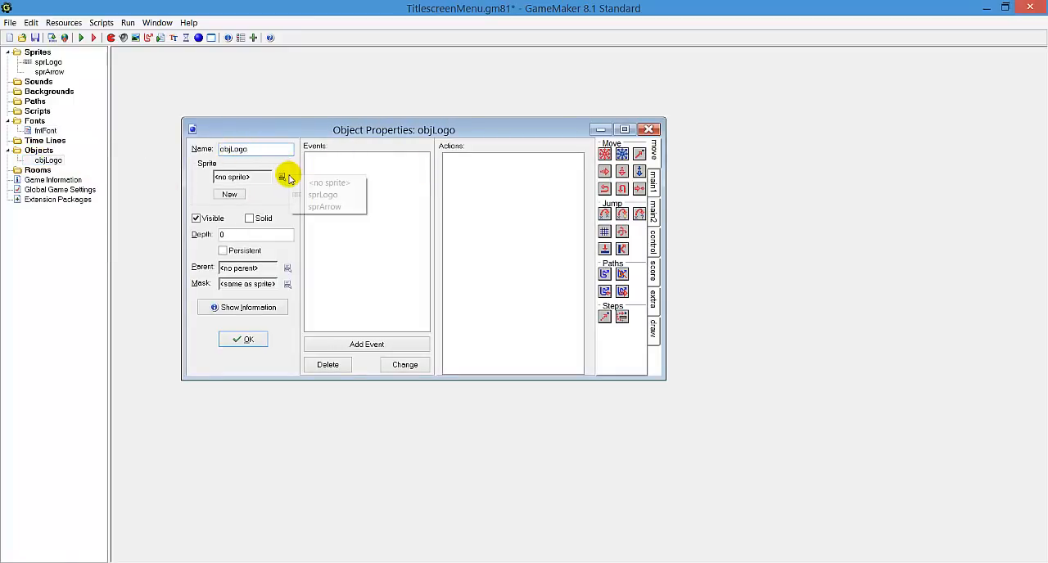
{"action": "left_click", "coordinate": [323, 195]}
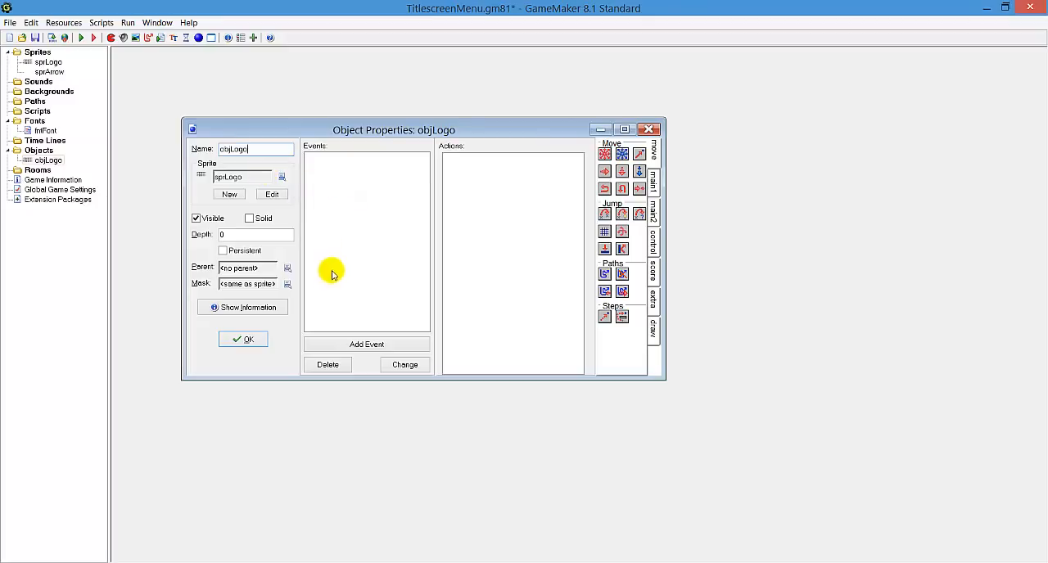
{"action": "left_click", "coordinate": [255, 149]}
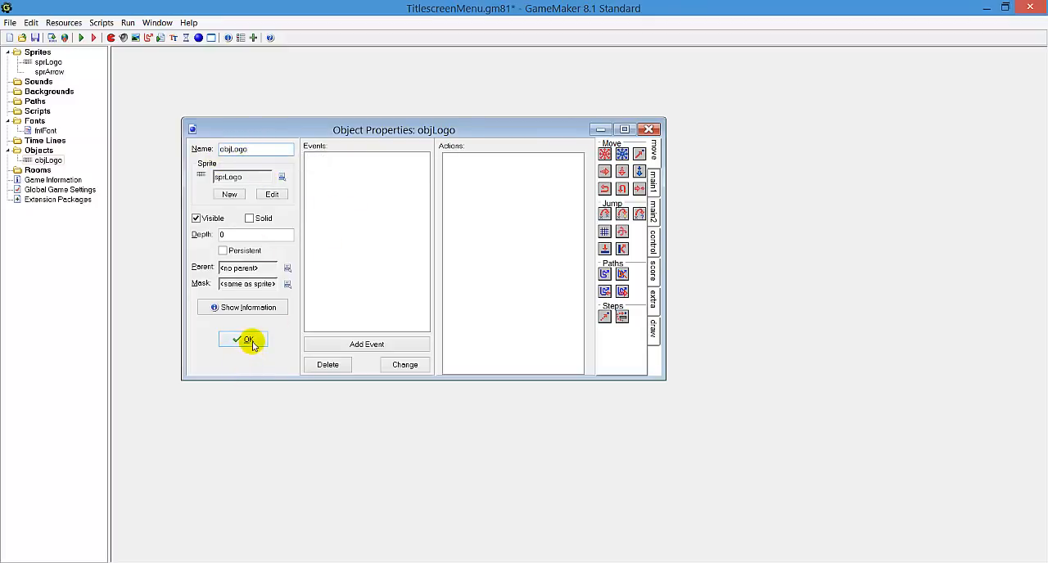
{"action": "left_click", "coordinate": [243, 340]}
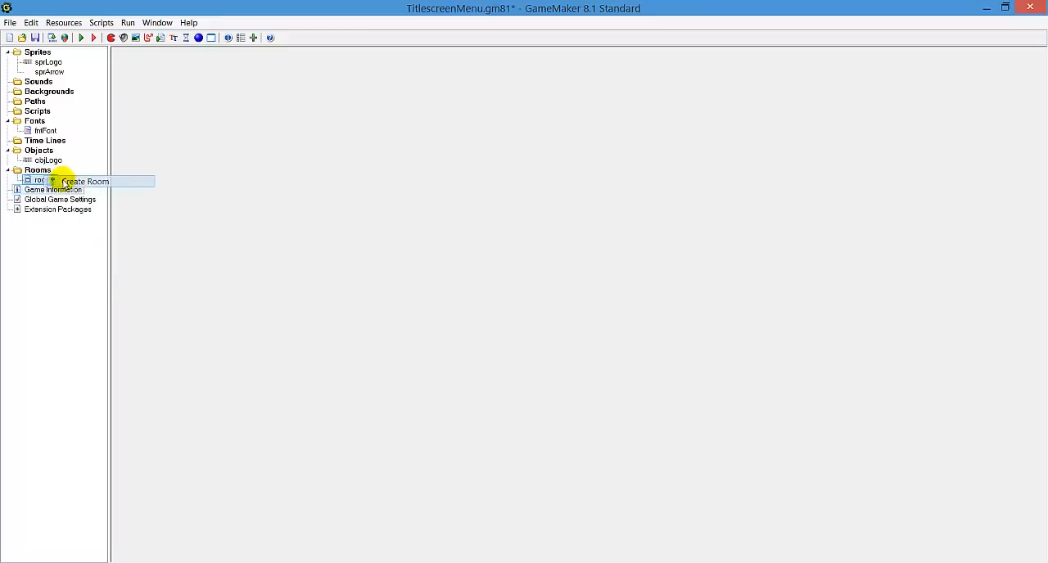
Create a 320×240 room named rmTitleScreen and place an objLogo instance in it
{"action": "double_click", "coordinate": [37, 180]}
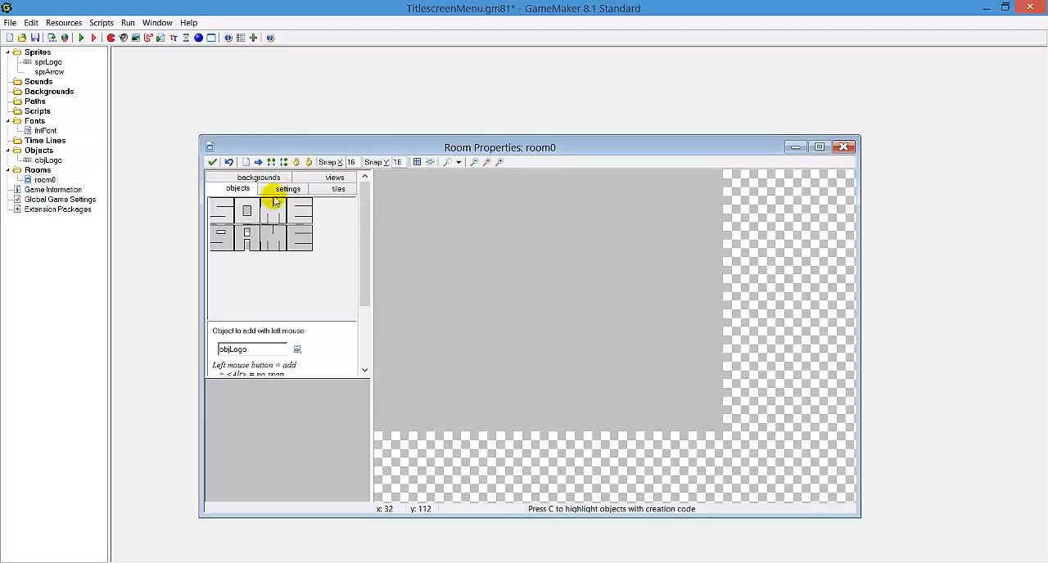
{"action": "left_click", "coordinate": [288, 188]}
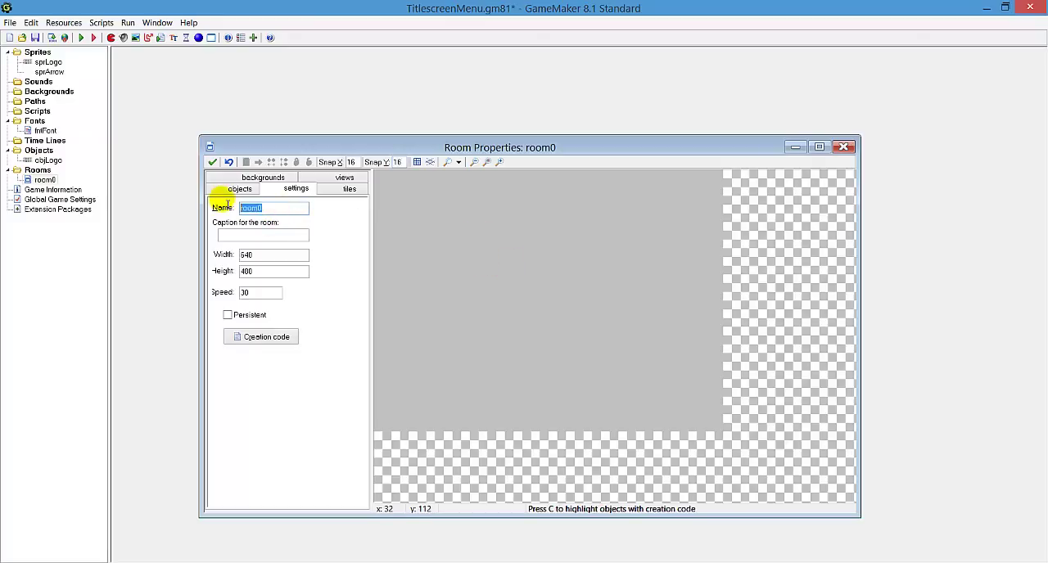
{"action": "type", "text": "rm"}
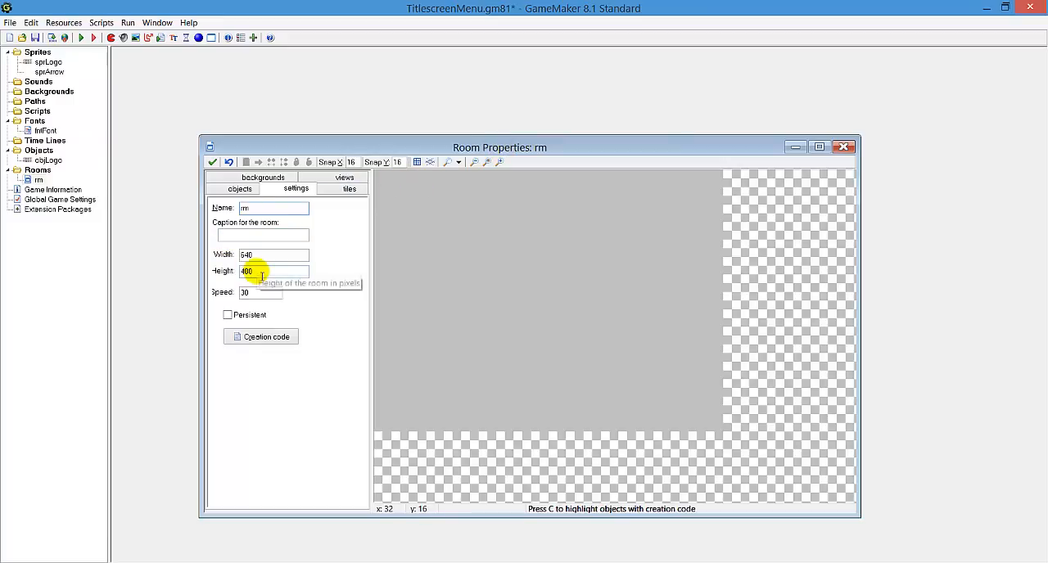
{"action": "type", "text": "rmTitleScreen"}
{"action": "type", "text": "60"}
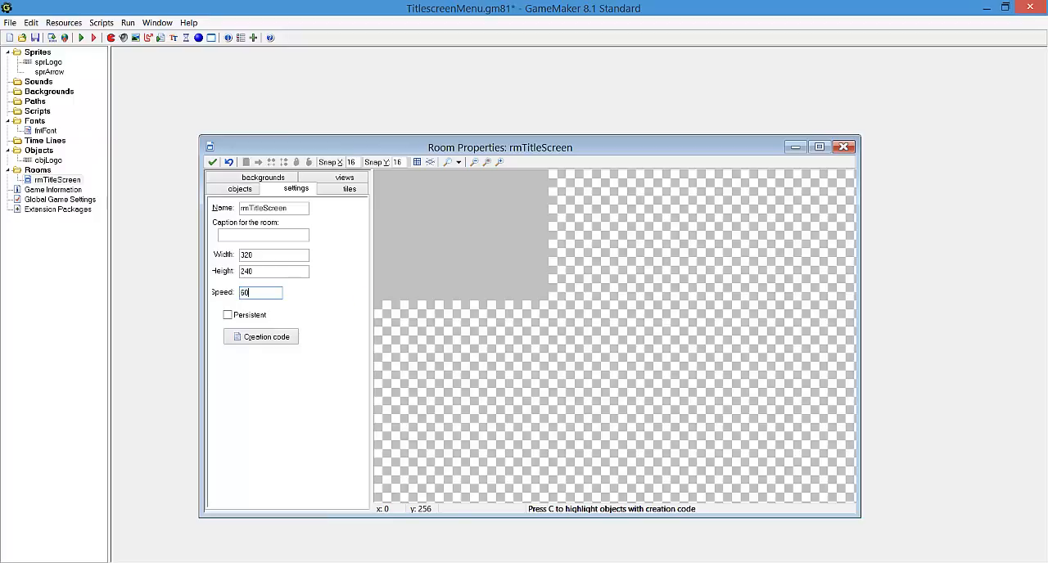
{"action": "left_click", "coordinate": [239, 190]}
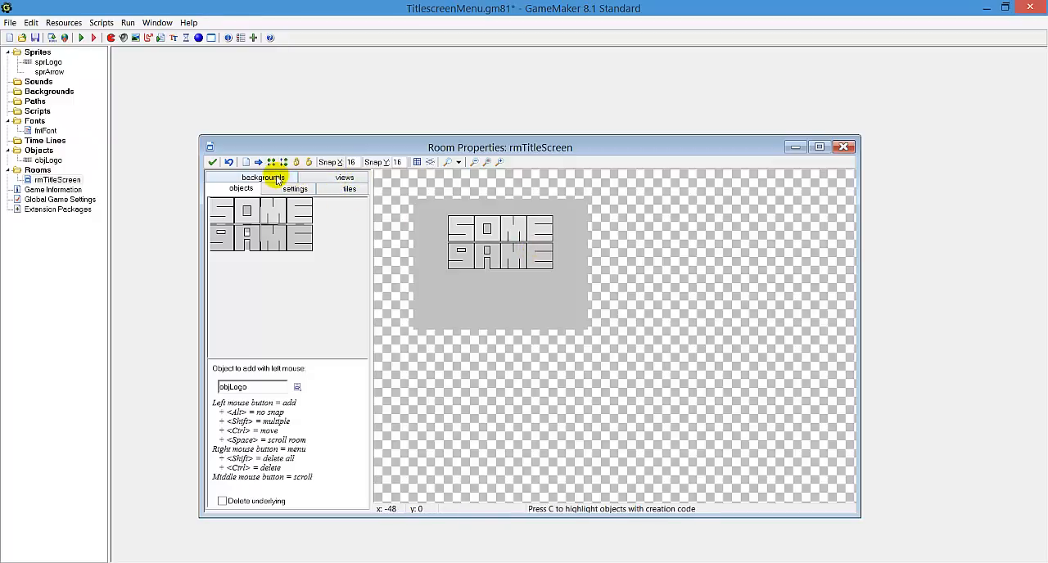
Give the room a pale bluish custom background colour, then reopen objLogo's properties
{"action": "left_click", "coordinate": [263, 177]}
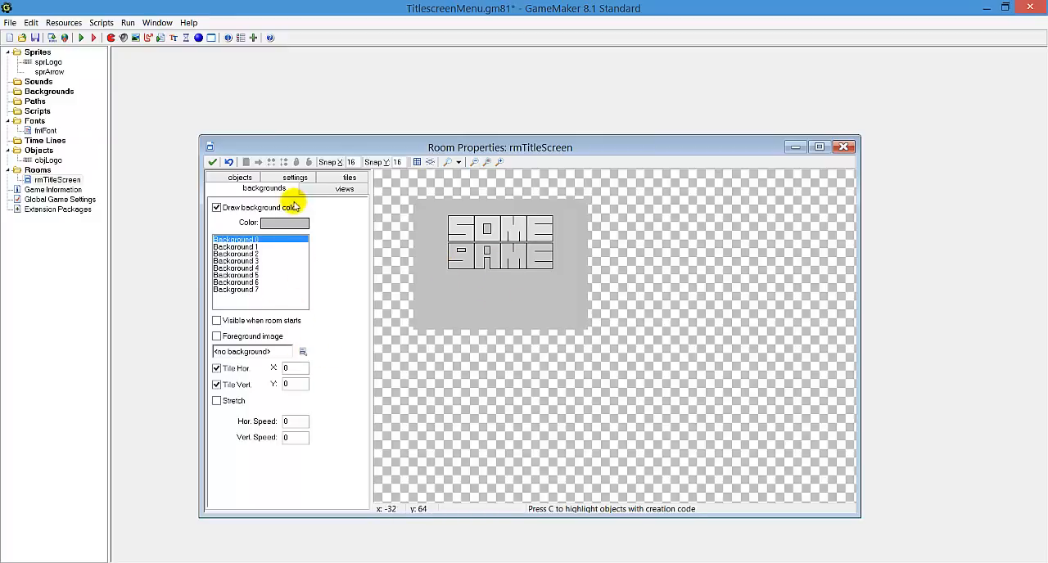
{"action": "left_click", "coordinate": [285, 223]}
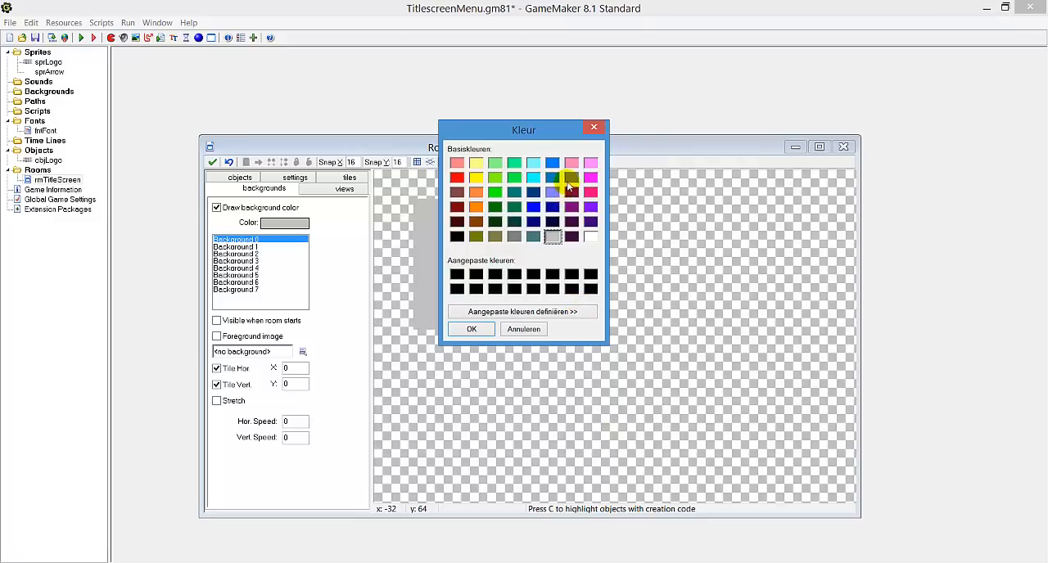
{"action": "left_click", "coordinate": [522, 311]}
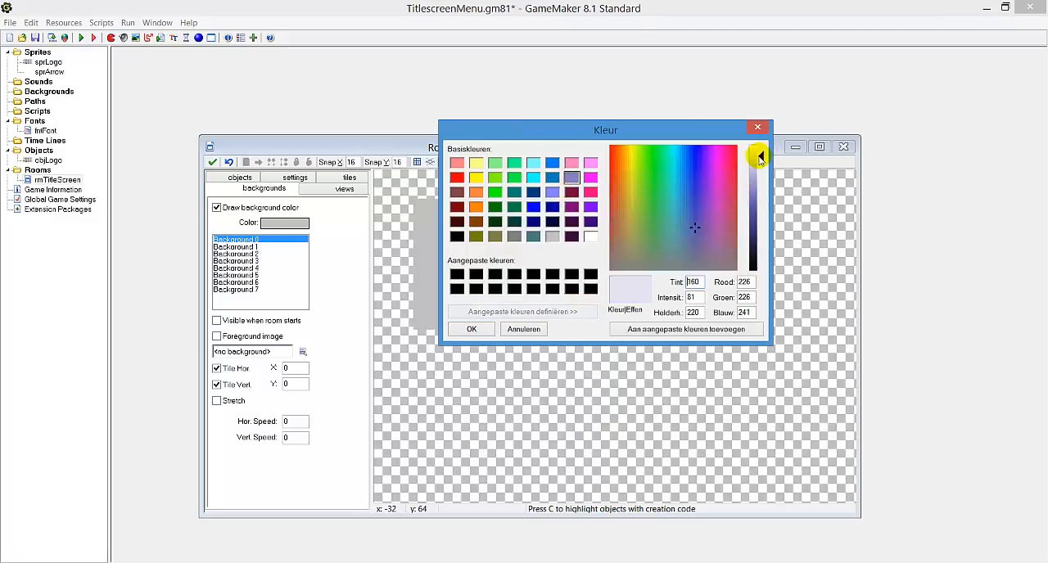
{"action": "left_click", "coordinate": [472, 327]}
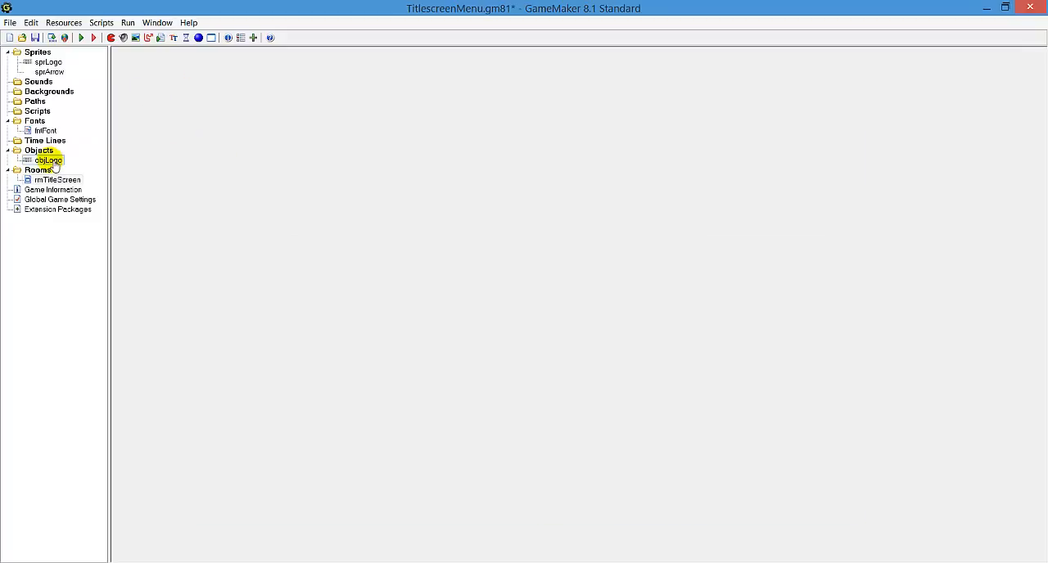
{"action": "double_click", "coordinate": [47, 161]}
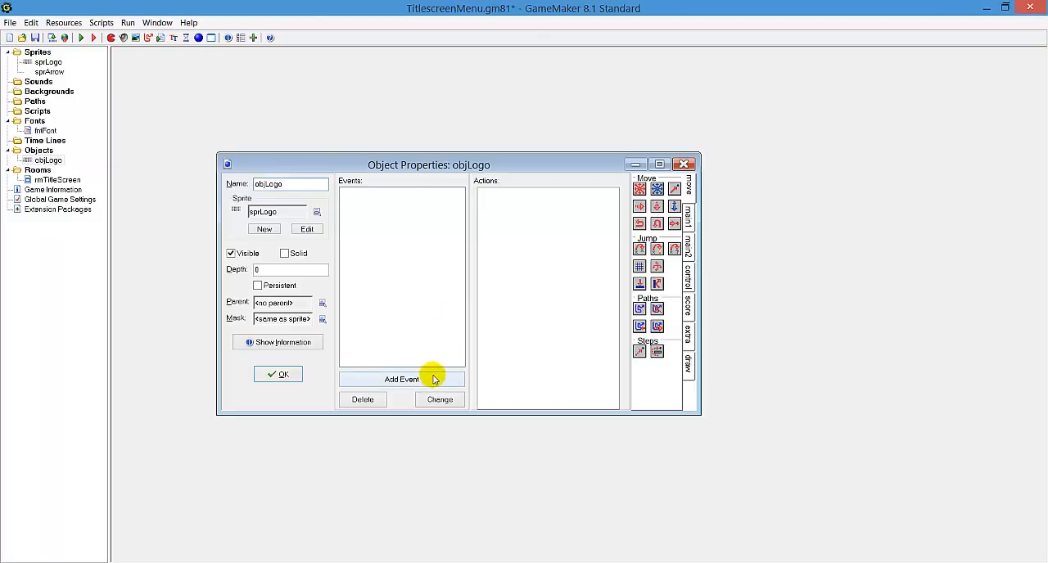
{"action": "mouse_move", "coordinate": [436, 380]}
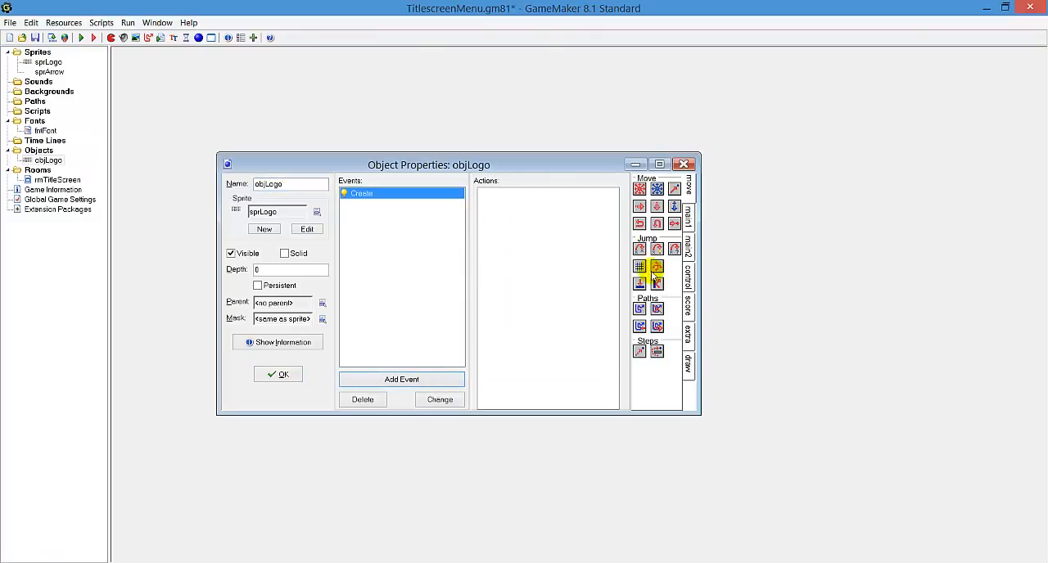
Add a Create event Execute Code action with option = 0; on the first line
{"action": "double_click", "coordinate": [655, 269]}
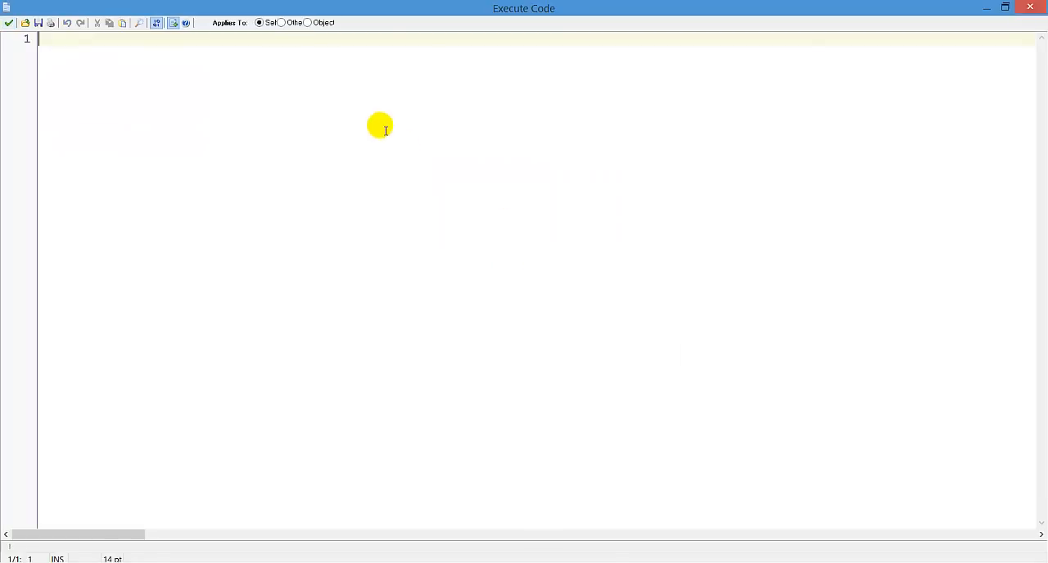
{"action": "mouse_move", "coordinate": [495, 173]}
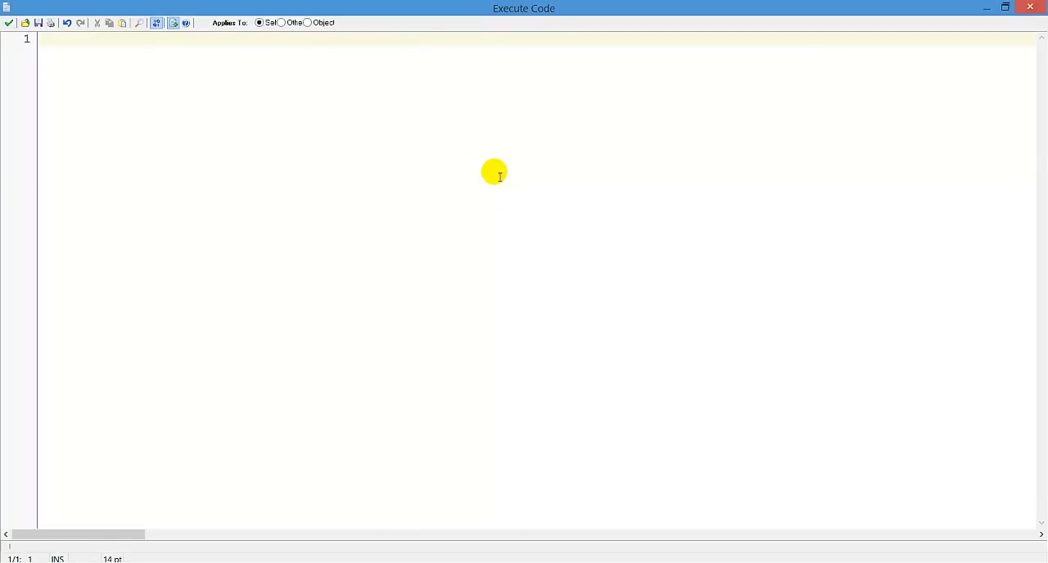
{"action": "type", "text": "option"}
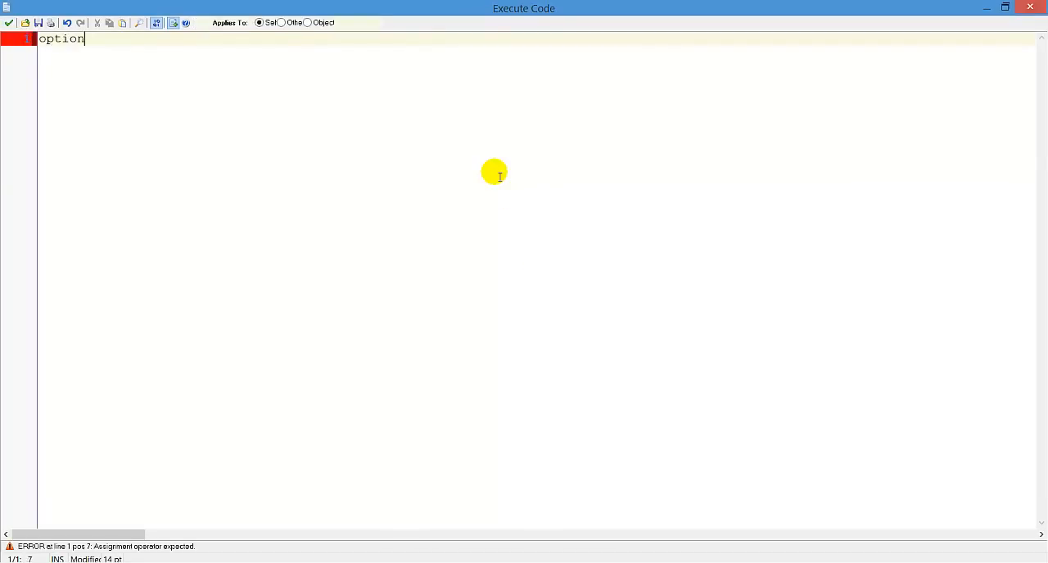
{"action": "type", "text": "= 0;"}
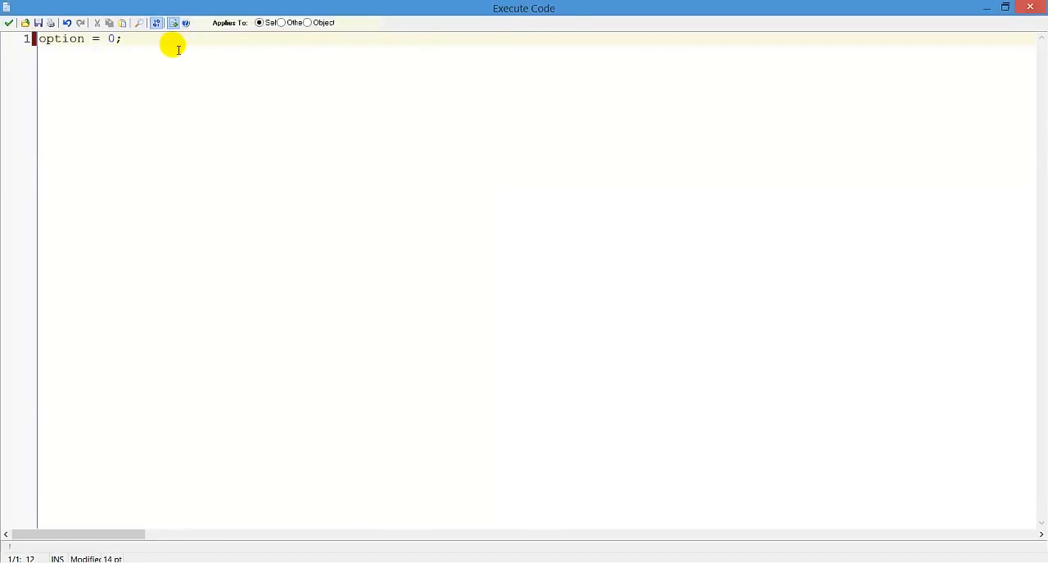
{"action": "mouse_move", "coordinate": [154, 46]}
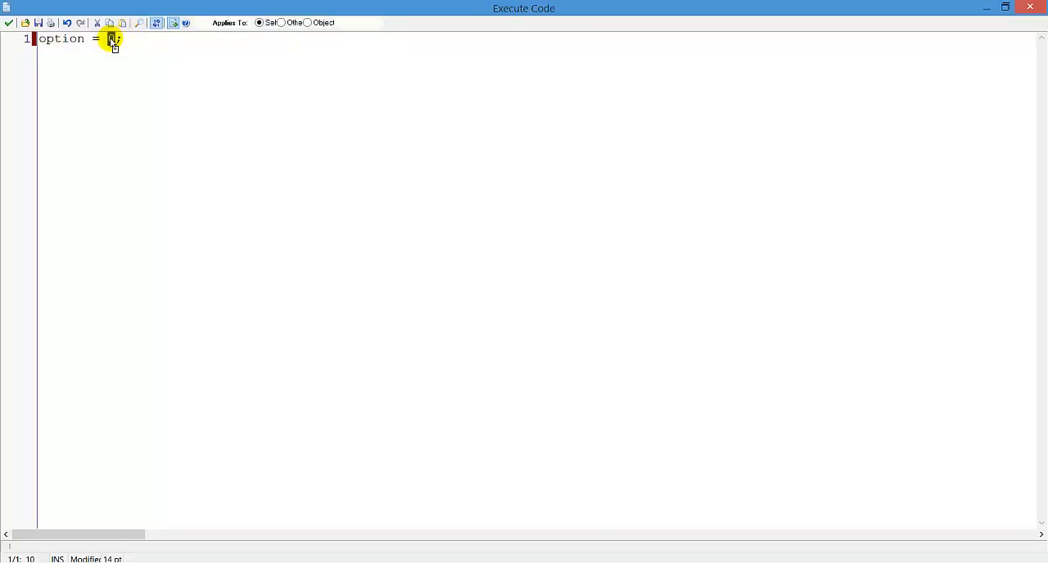
{"action": "type", "text": "0;"}
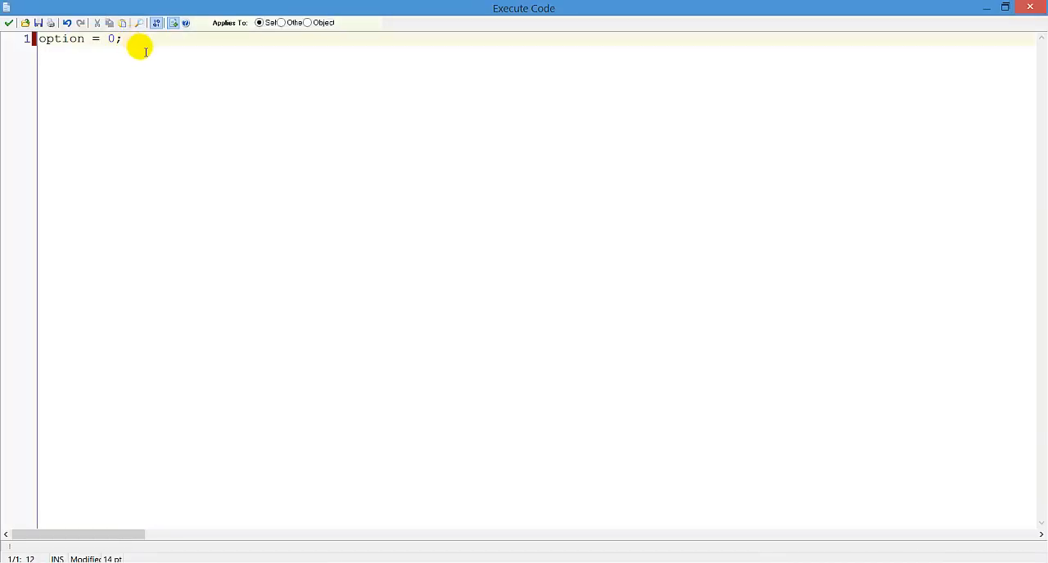
{"action": "mouse_move", "coordinate": [160, 53]}
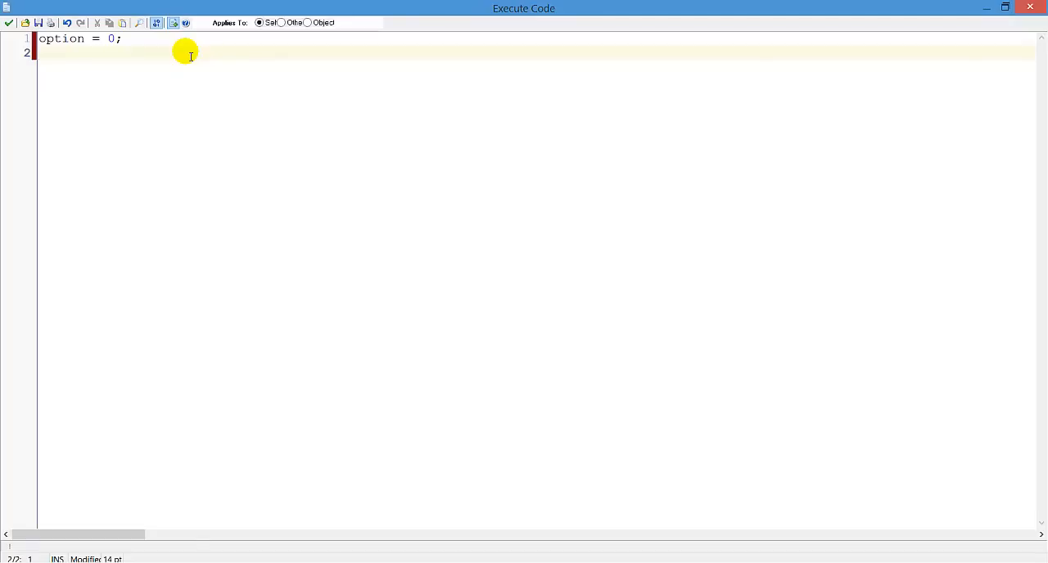
Add maxOption = 2; on the second line of the Create code
{"action": "type", "text": "maxOptio"}
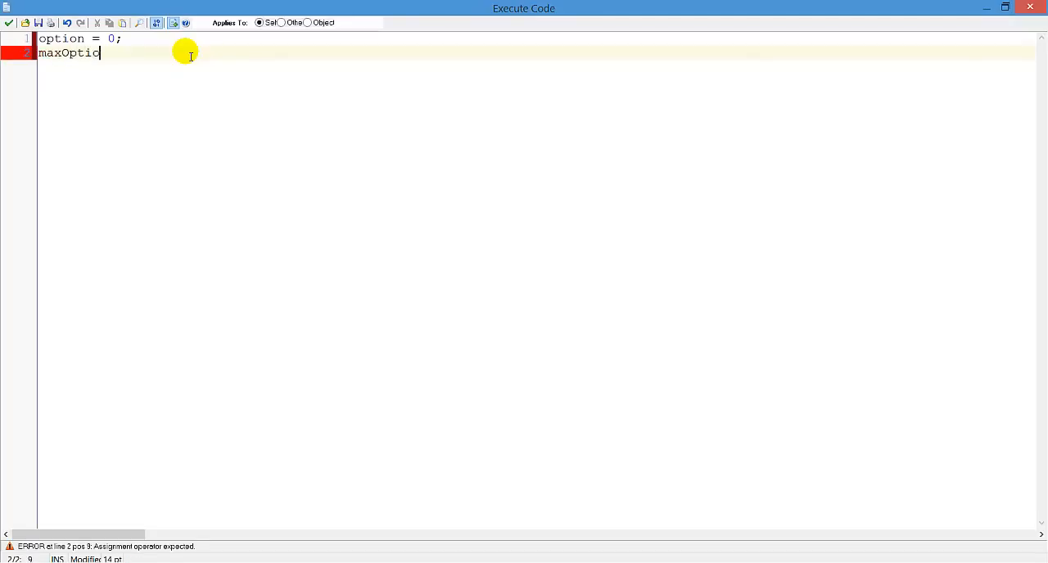
{"action": "type", "text": "n = 2;"}
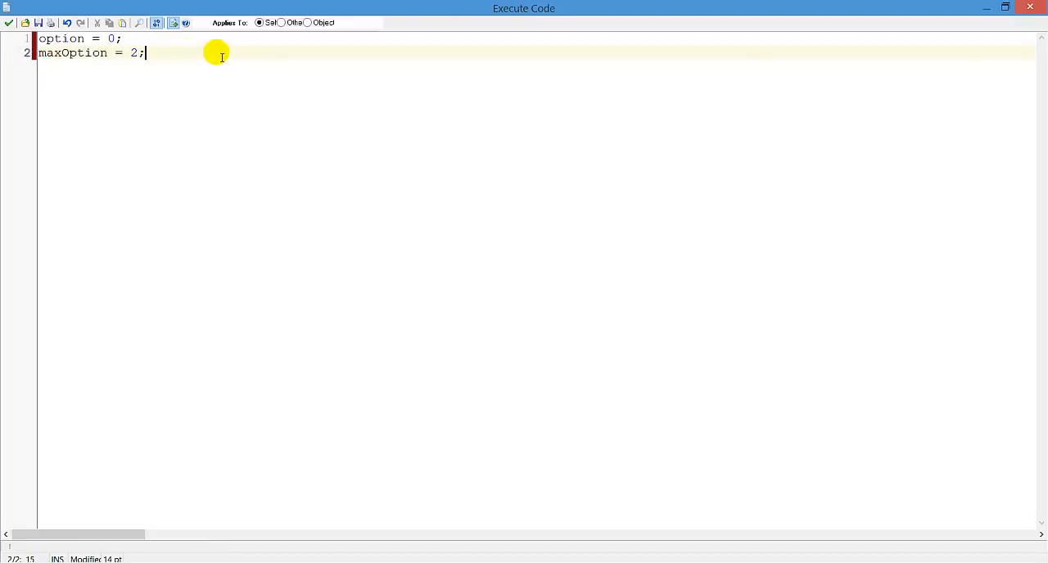
{"action": "mouse_move", "coordinate": [190, 65]}
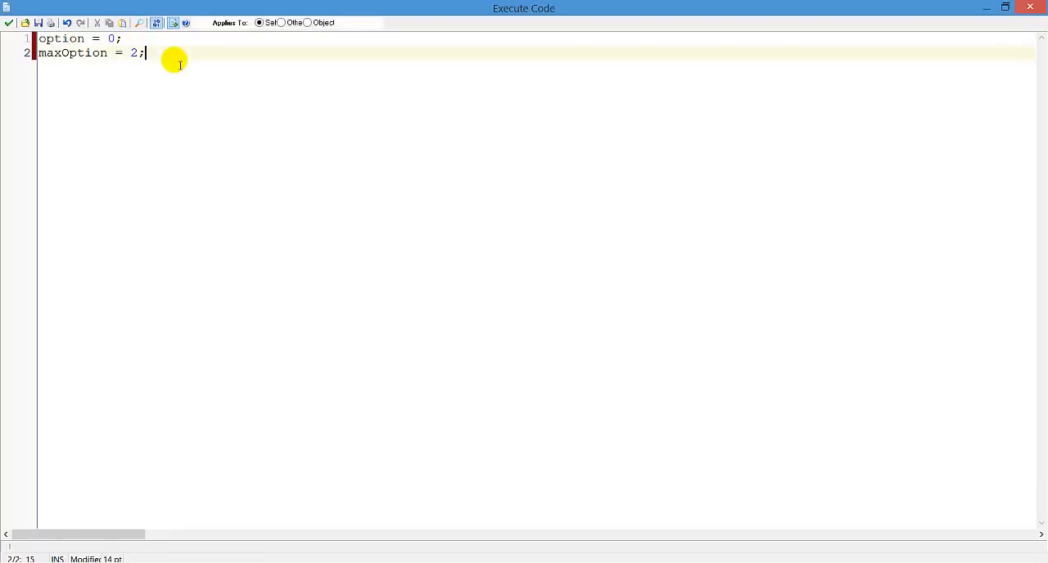
{"action": "mouse_move", "coordinate": [227, 73]}
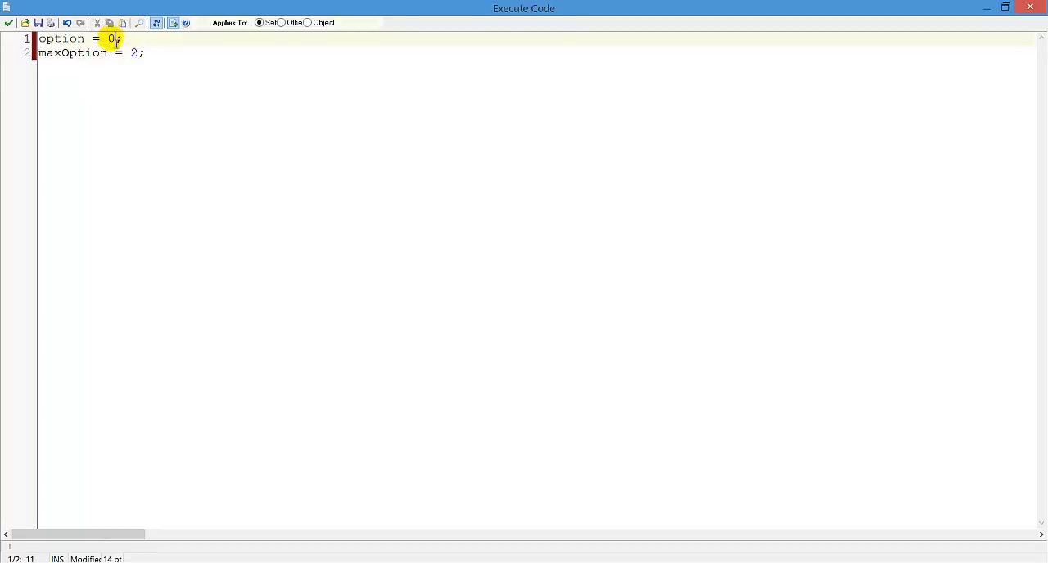
{"action": "left_click", "coordinate": [147, 52]}
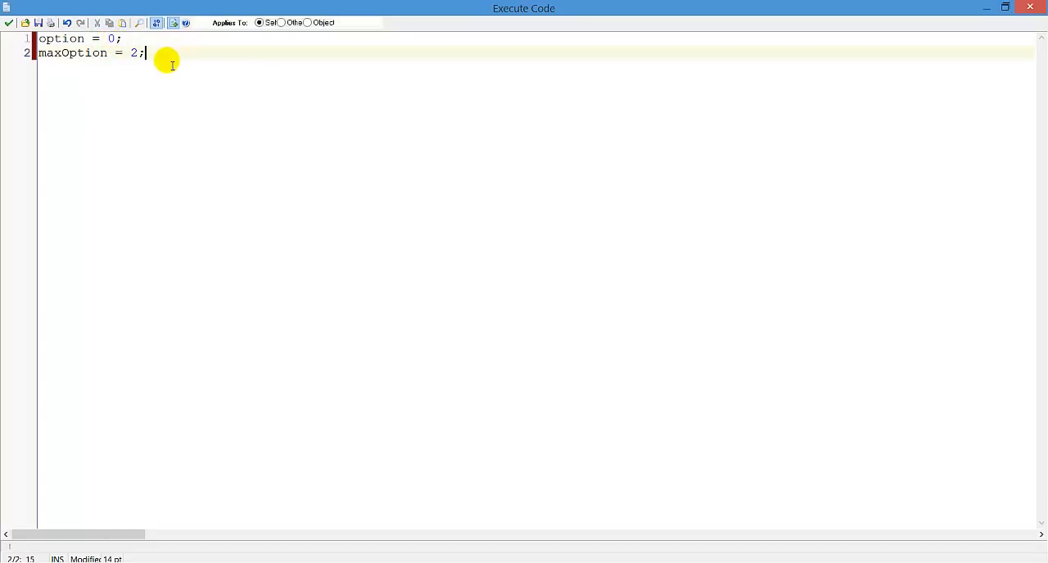
{"action": "left_click", "coordinate": [128, 53]}
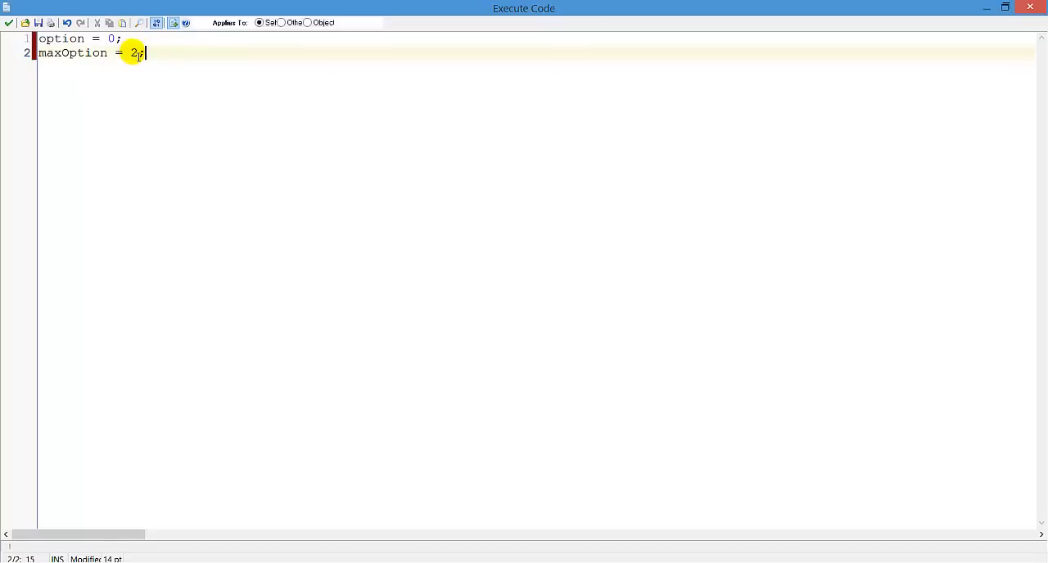
{"action": "double_click", "coordinate": [82, 52]}
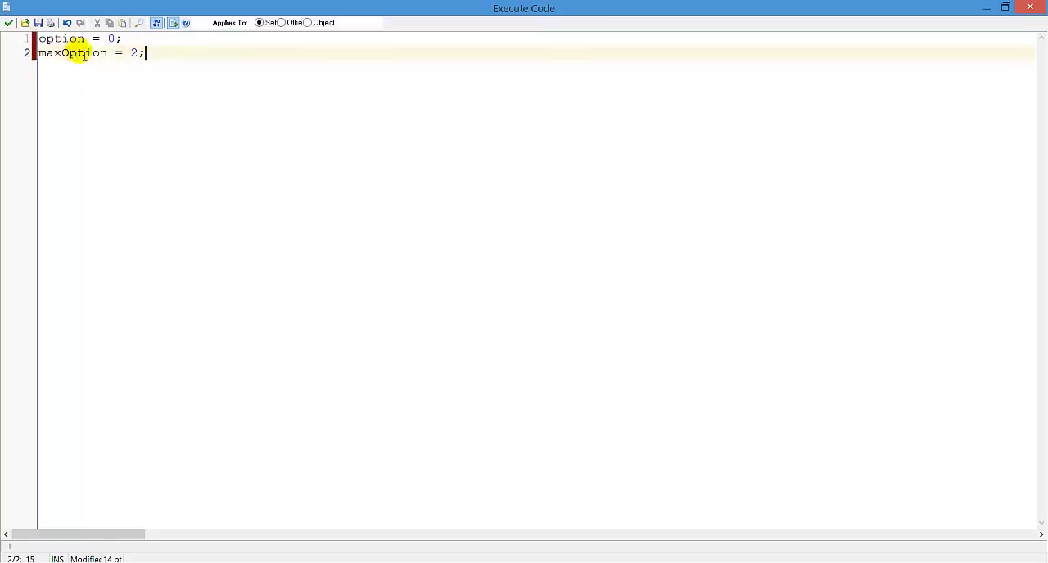
{"action": "mouse_move", "coordinate": [150, 56]}
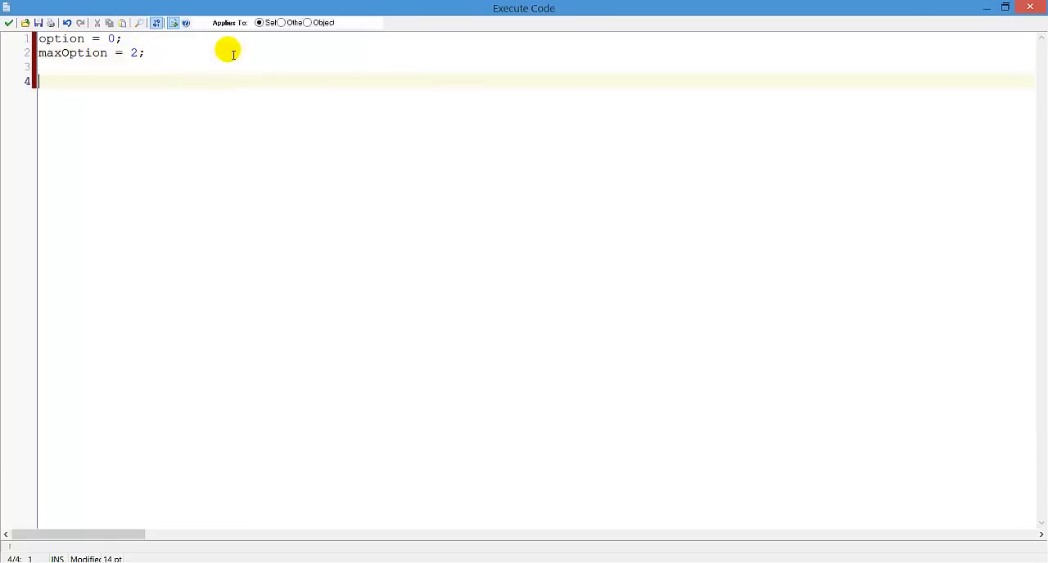
{"action": "mouse_move", "coordinate": [150, 81]}
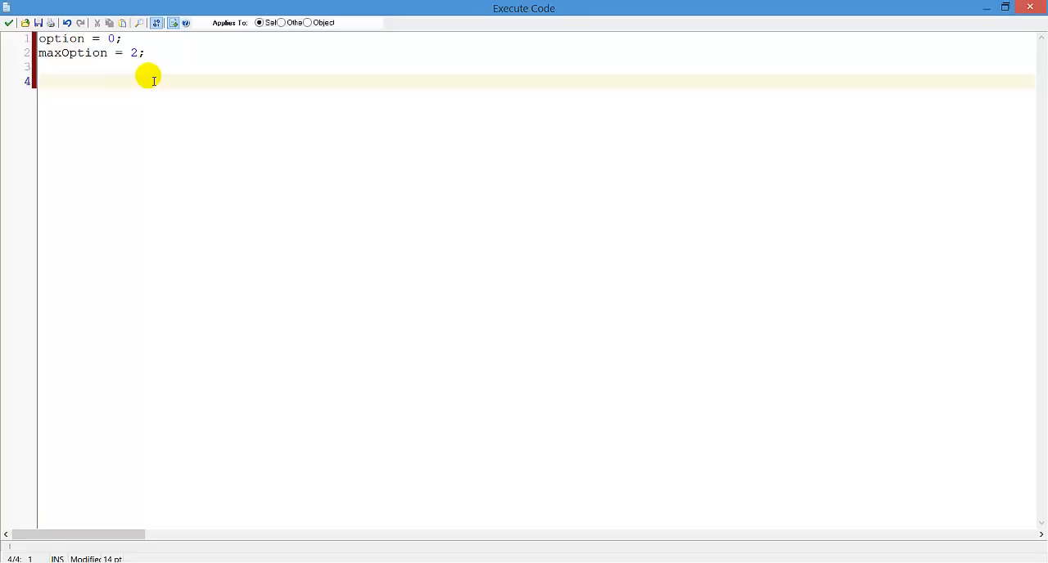
Add _x = 50; on line 4 of the Create code
{"action": "type", "text": "x ="}
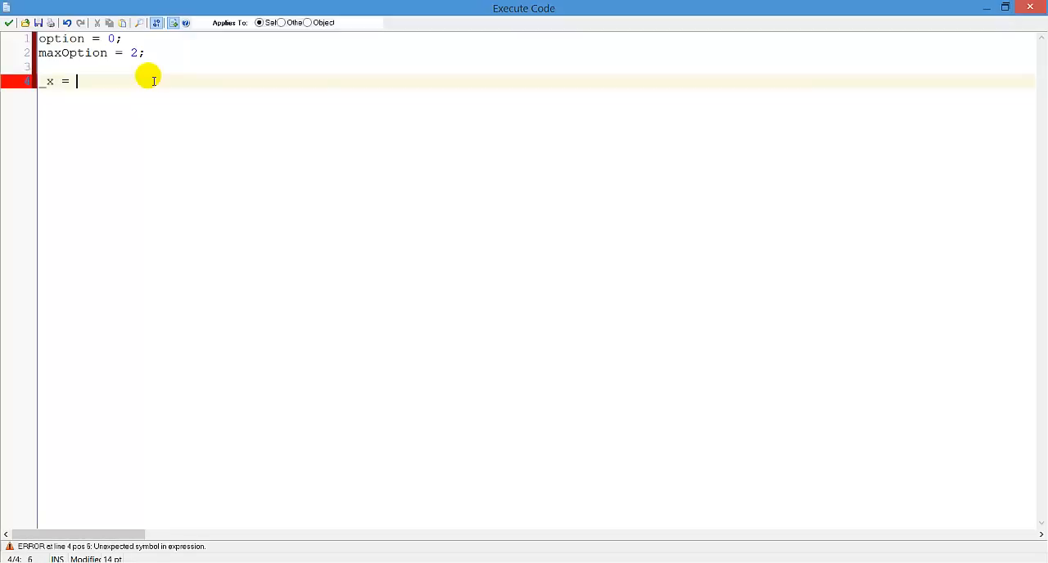
{"action": "type", "text": "50;"}
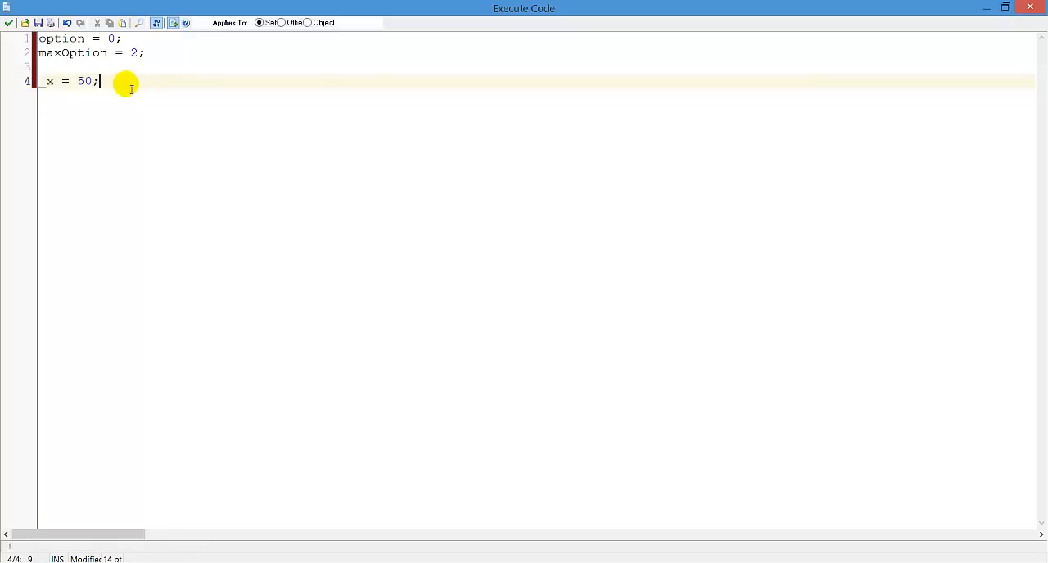
{"action": "double_click", "coordinate": [51, 82]}
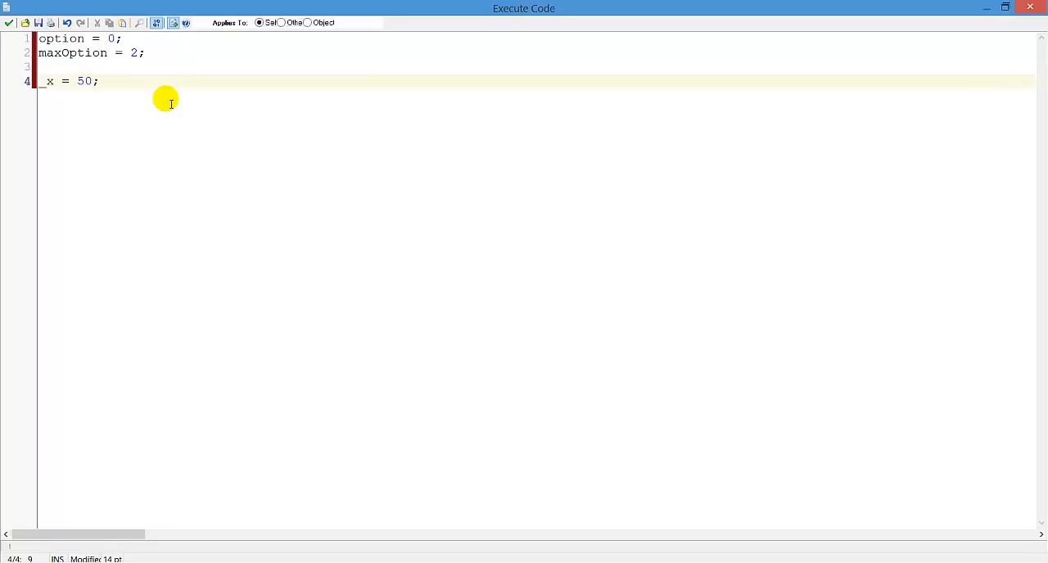
Add _y[0] = 150; and _y[1] = 150+29; to the Create code
{"action": "key", "text": "Enter"}
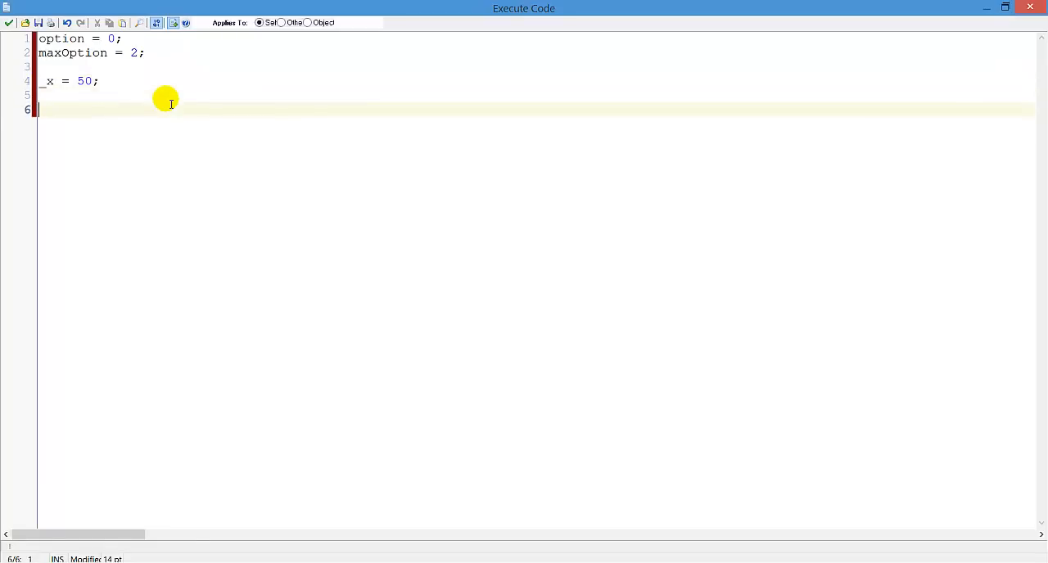
{"action": "type", "text": "_y"}
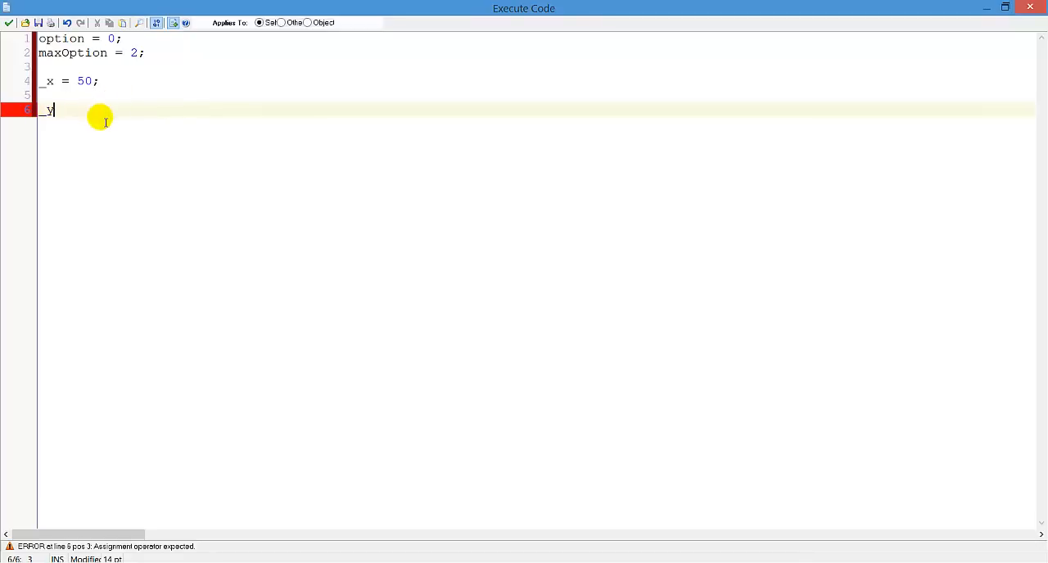
{"action": "type", "text": "[0] ="}
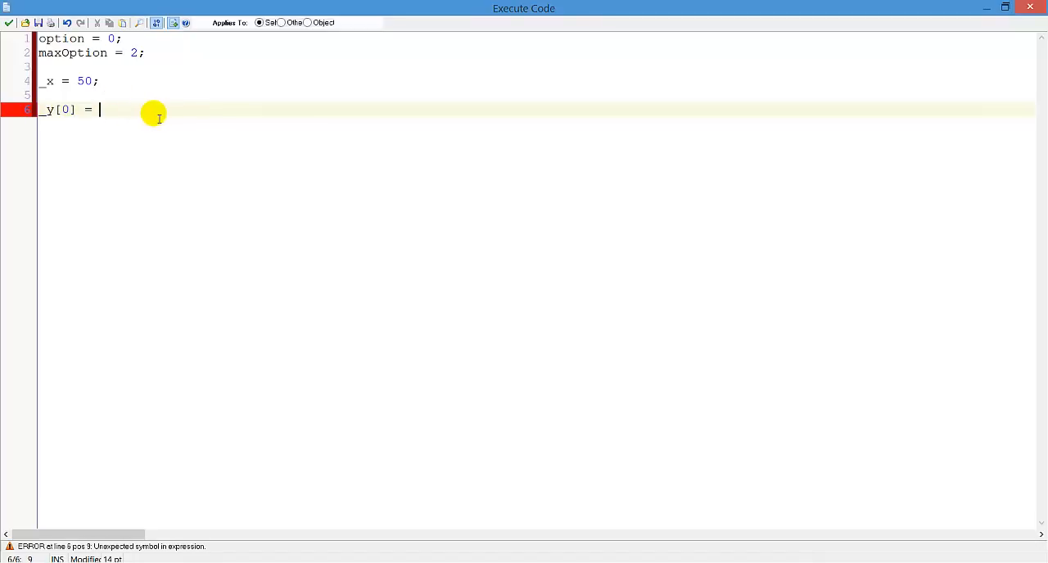
{"action": "type", "text": "150;"}
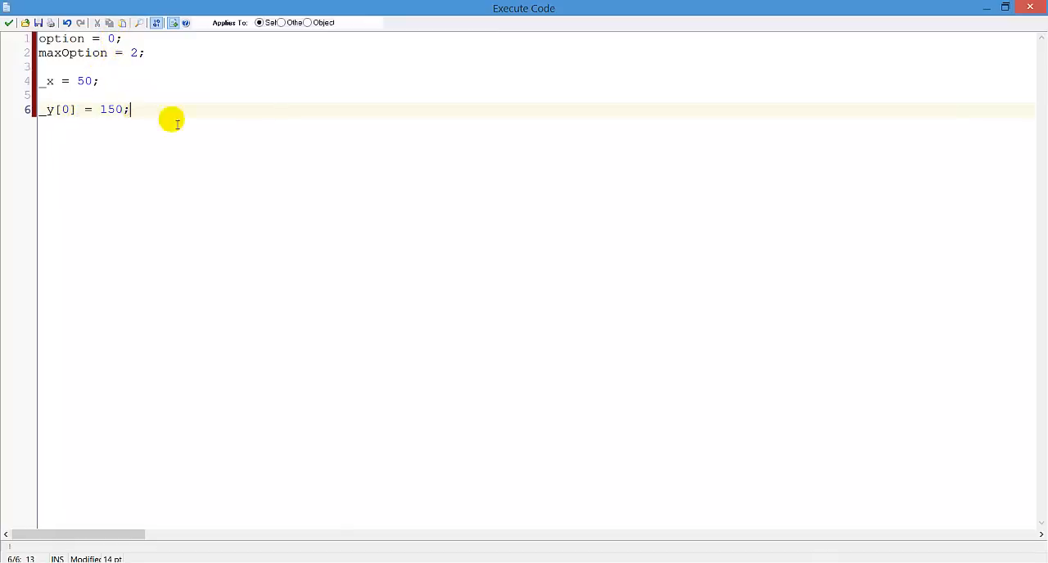
{"action": "mouse_move", "coordinate": [216, 134]}
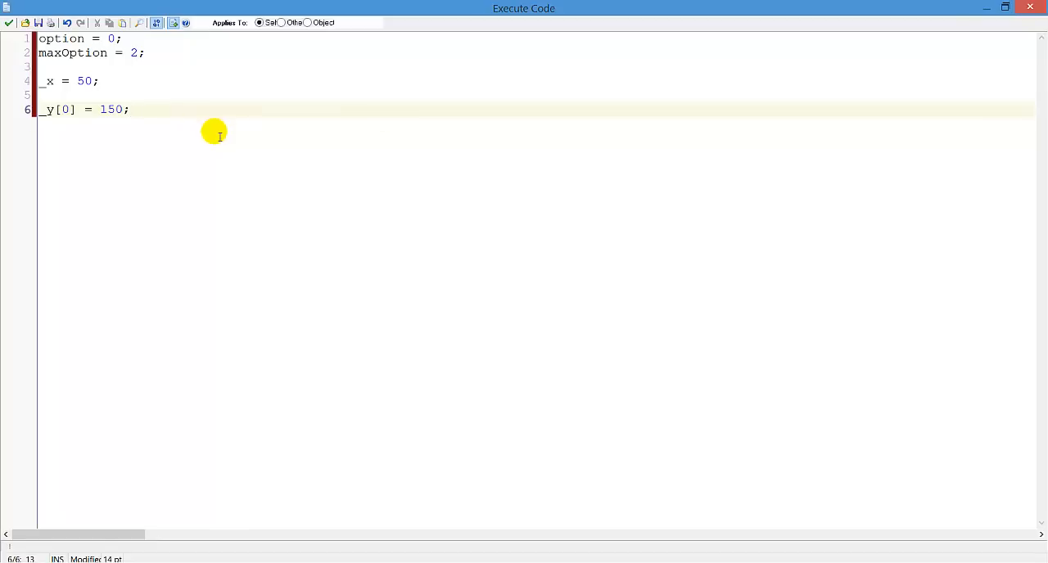
{"action": "type", "text": "_y[1]"}
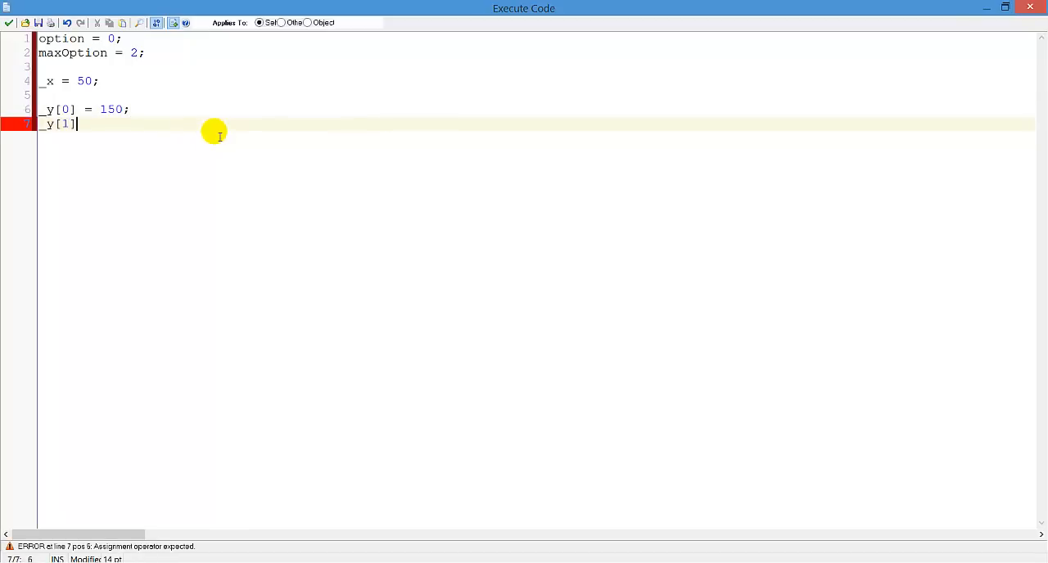
{"action": "type", "text": "="}
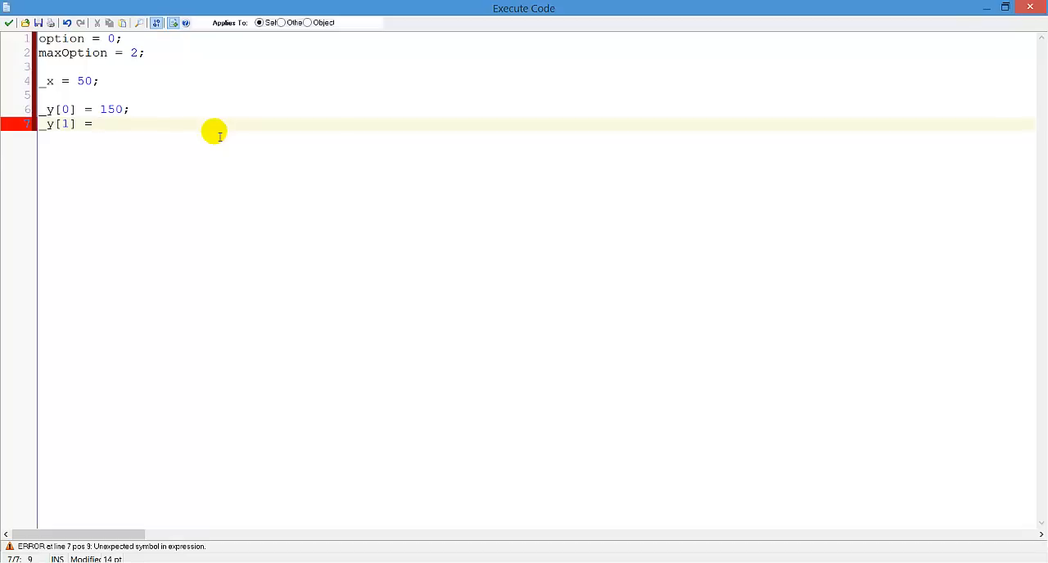
{"action": "type", "text": "150+"}
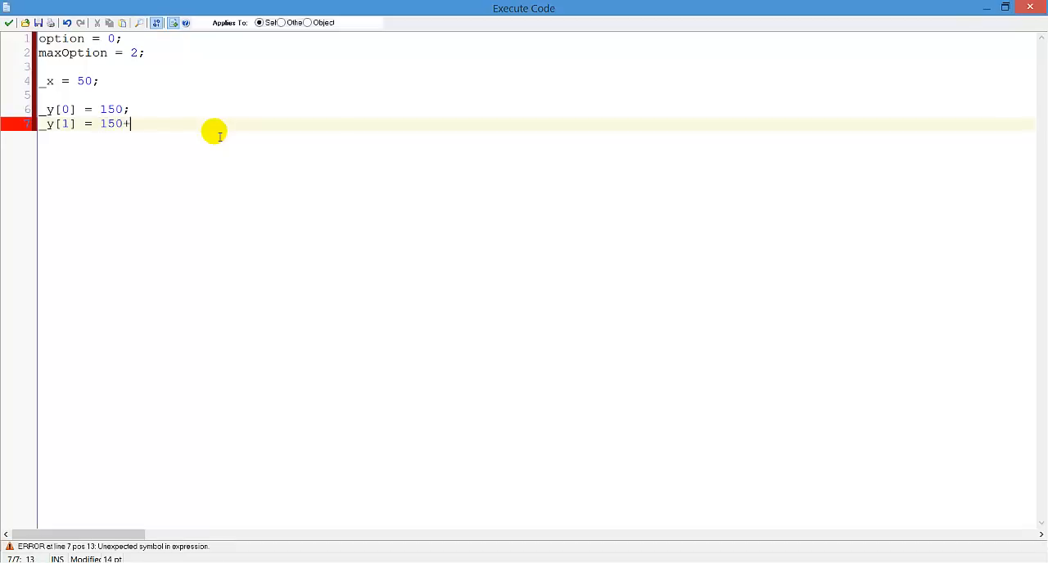
{"action": "type", "text": "29"}
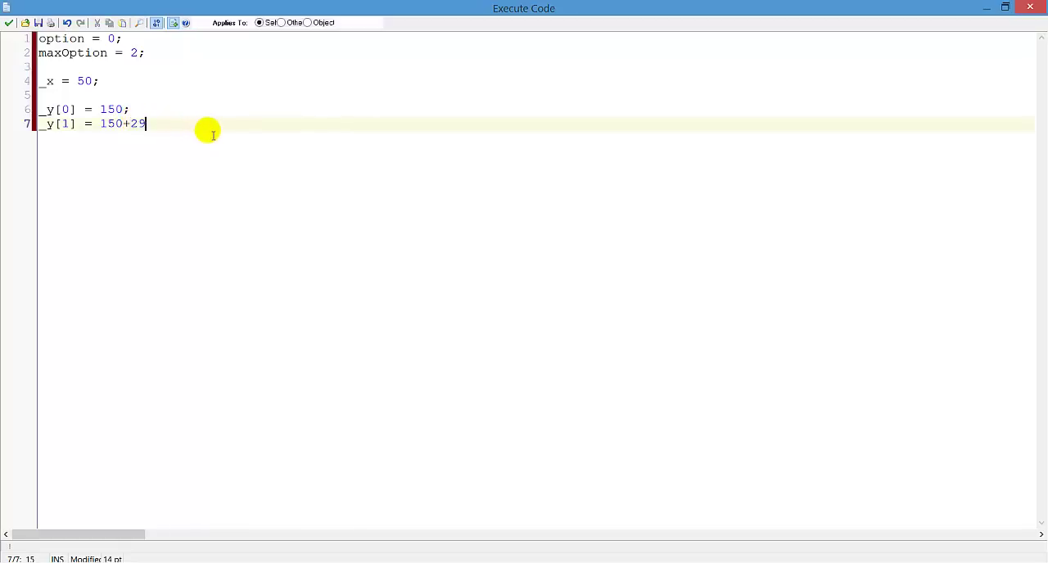
{"action": "type", "text": ";"}
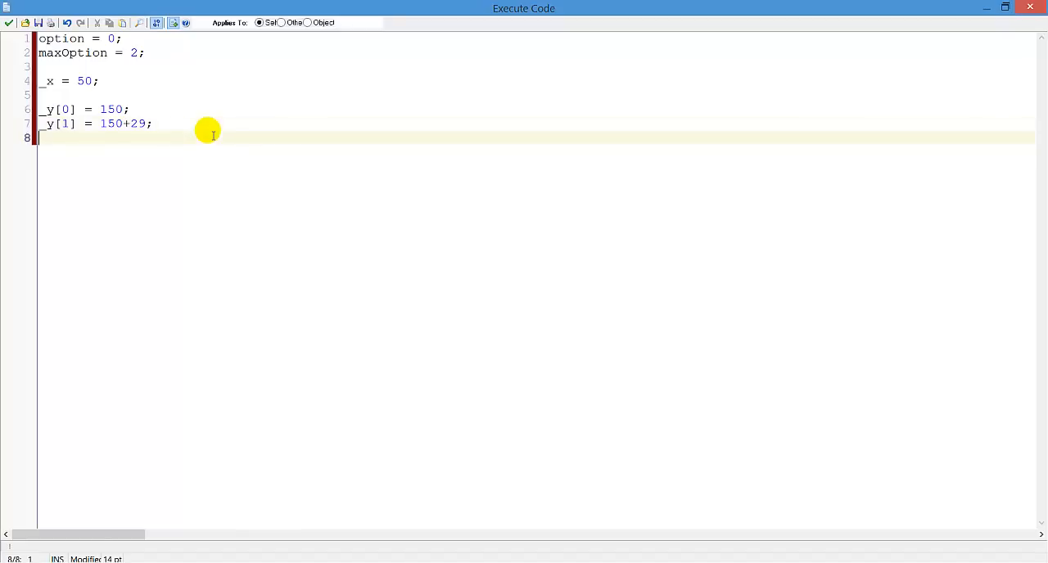
Add _y[2] = 150+(29*2); to the Create code
{"action": "type", "text": "_y[2] ="}
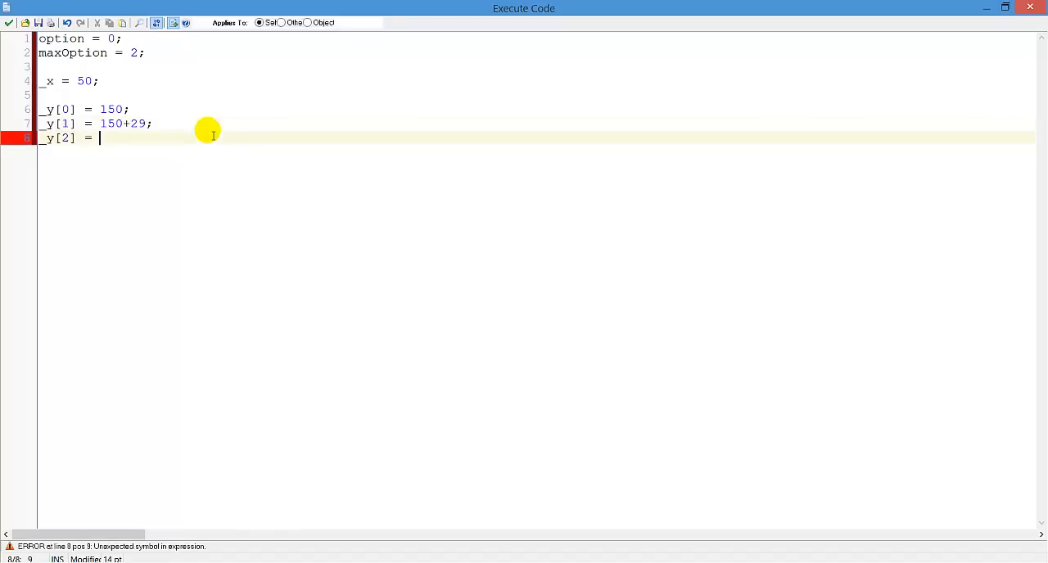
{"action": "type", "text": "15"}
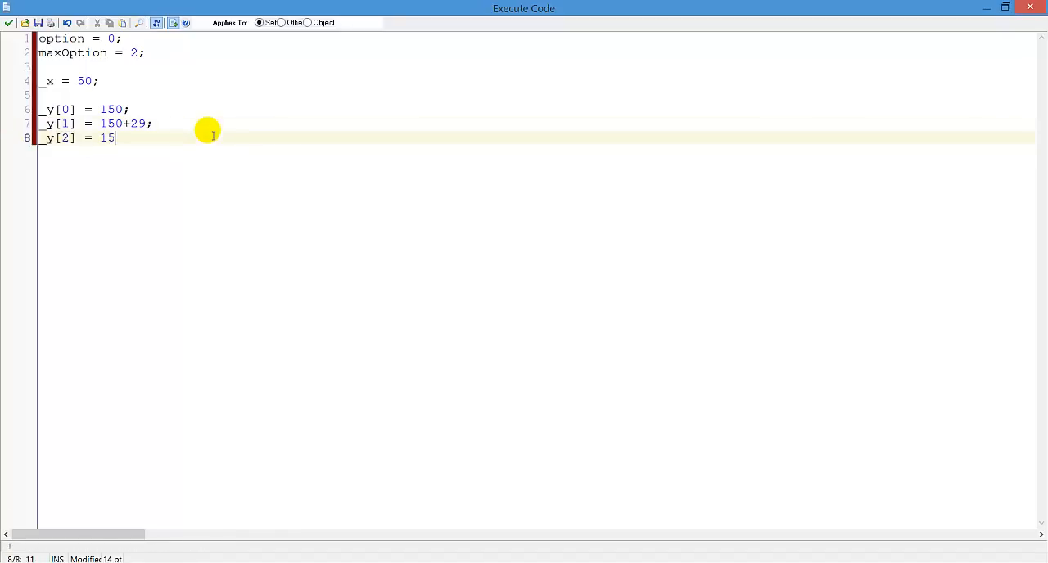
{"action": "type", "text": "0"}
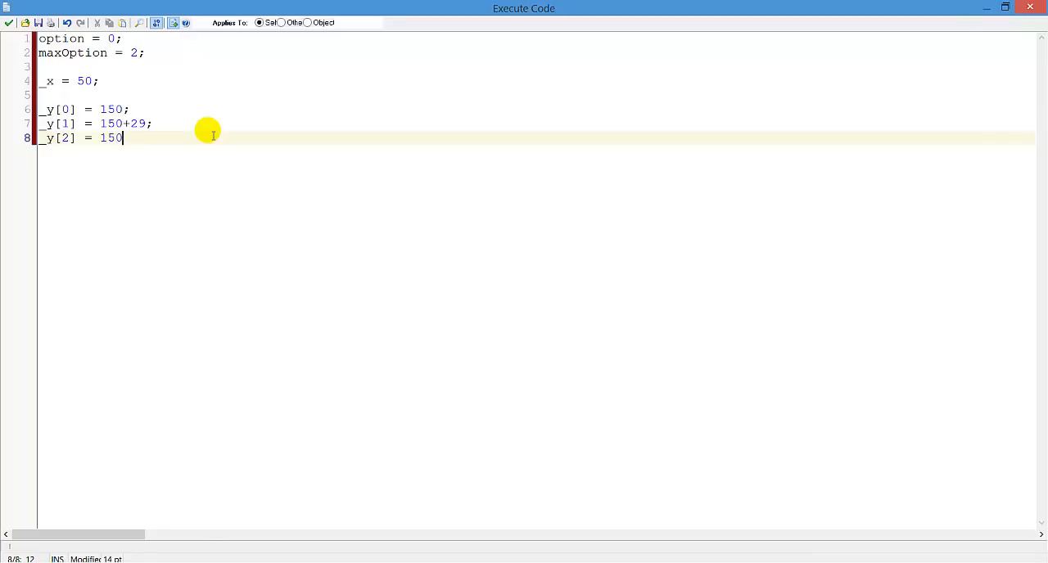
{"action": "type", "text": "+(29"}
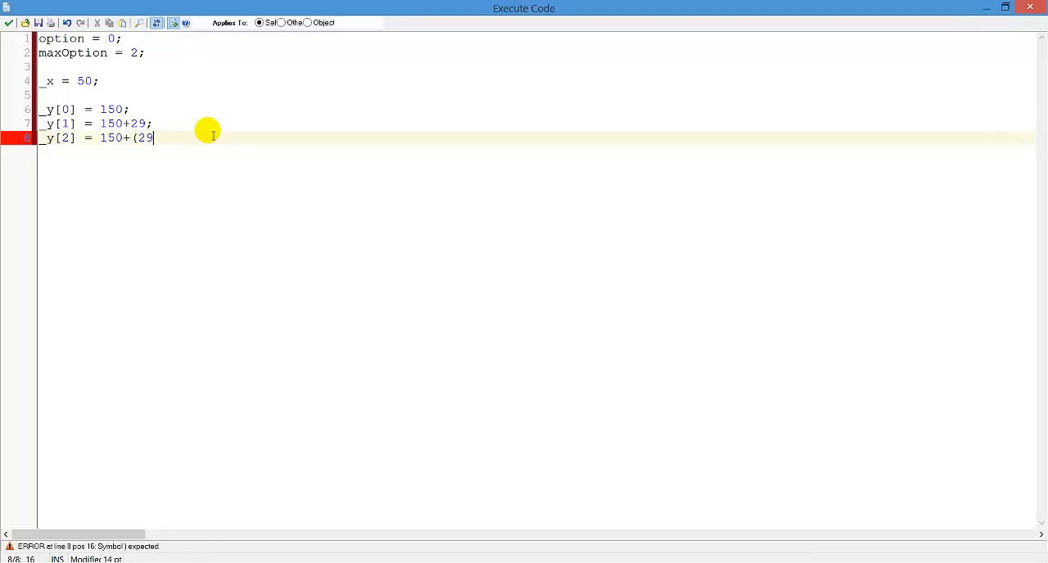
{"action": "type", "text": "*2);"}
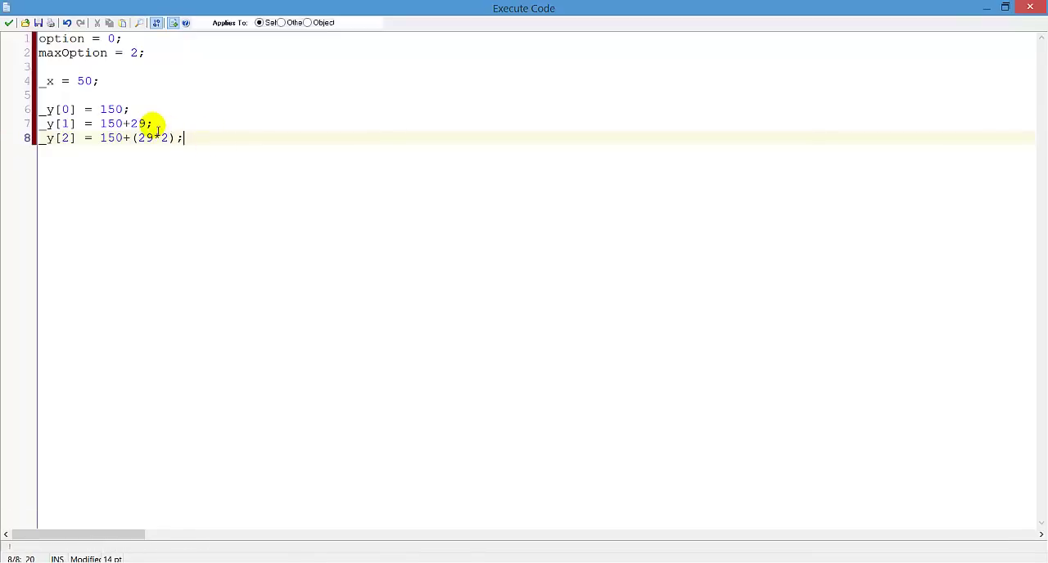
{"action": "mouse_move", "coordinate": [252, 160]}
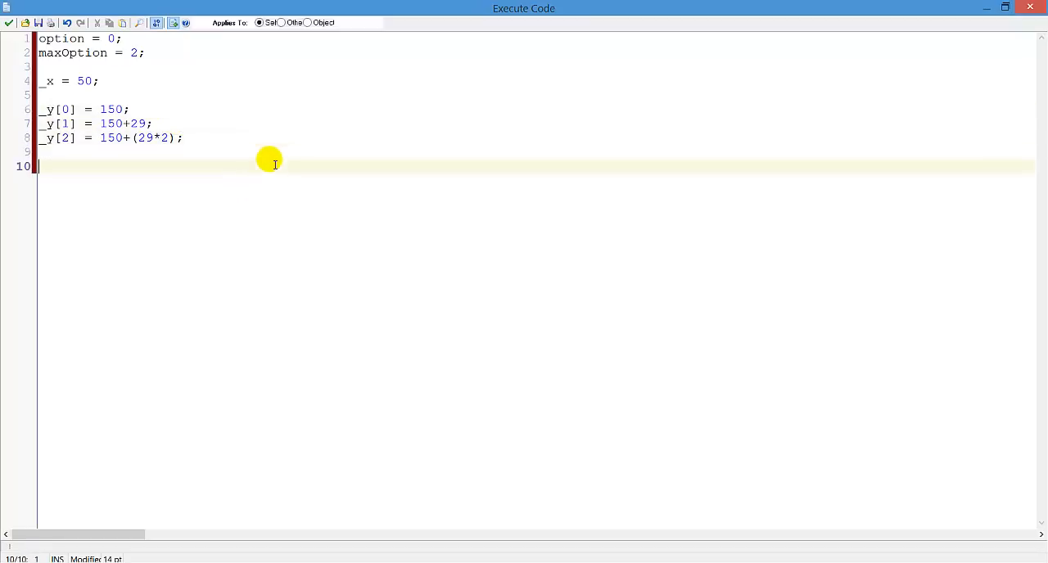
Add txt[0] = "New game"; and txt[1] = "Load game"; to the Create code
{"action": "type", "text": "txt"}
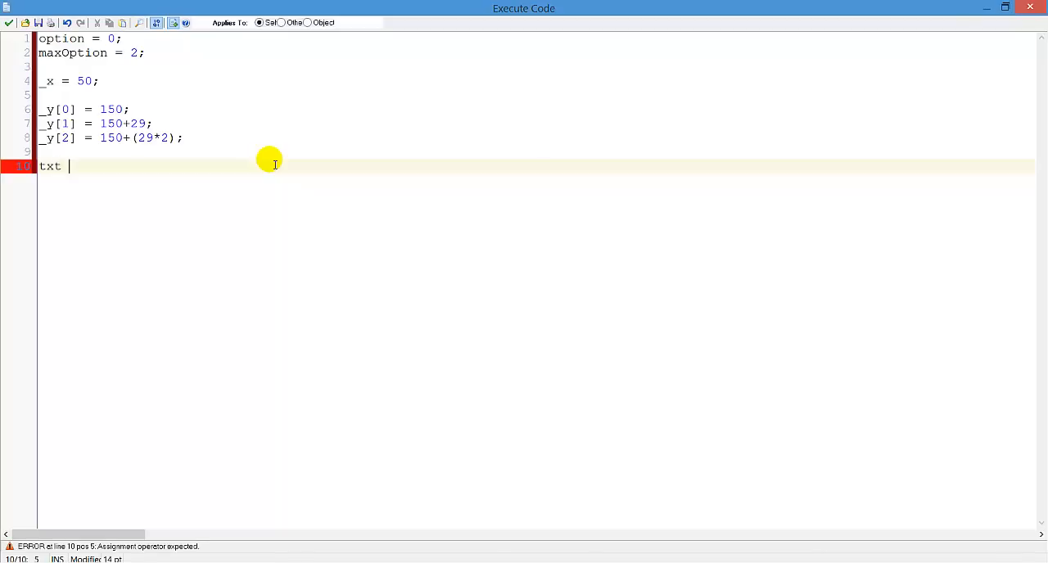
{"action": "type", "text": "[0] ="}
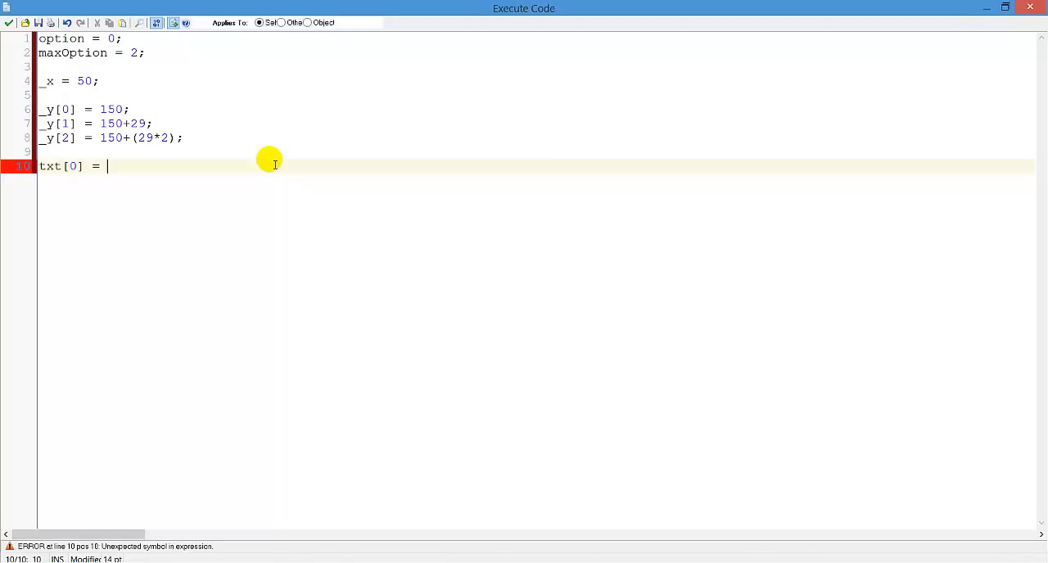
{"action": "type", "text": "\"N\""}
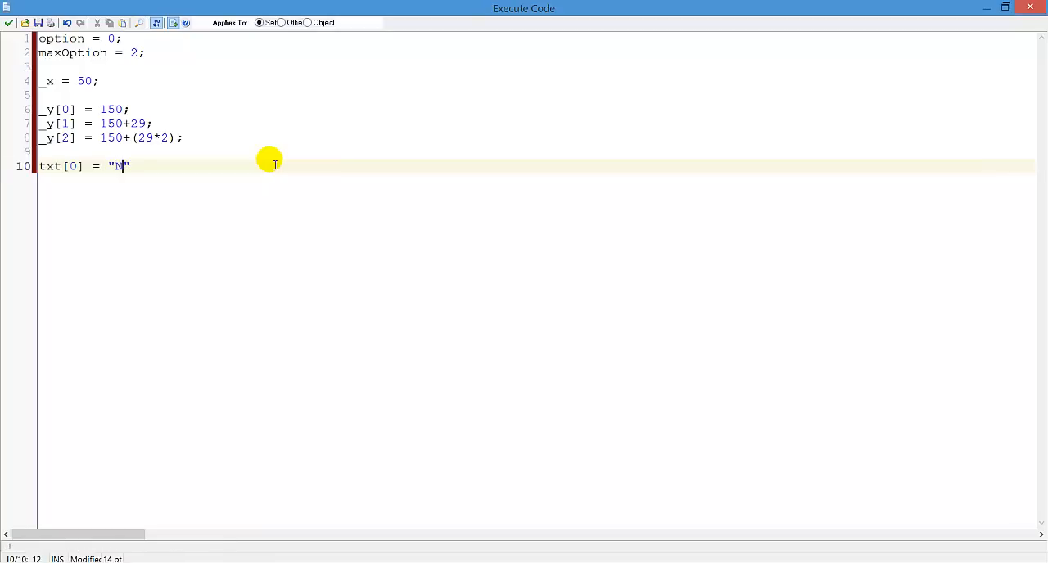
{"action": "type", "text": "ew game\";"}
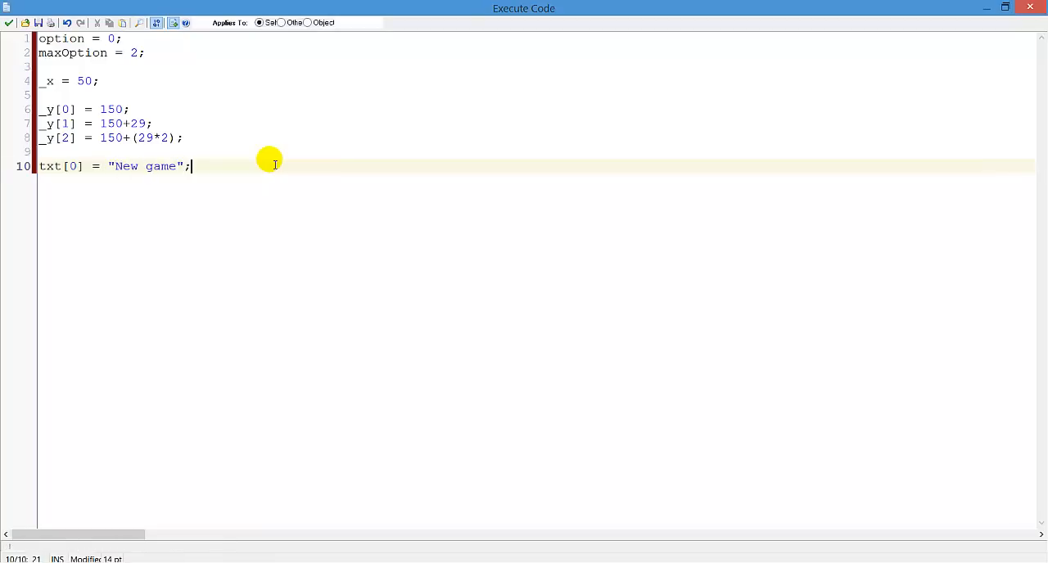
{"action": "type", "text": "txt"}
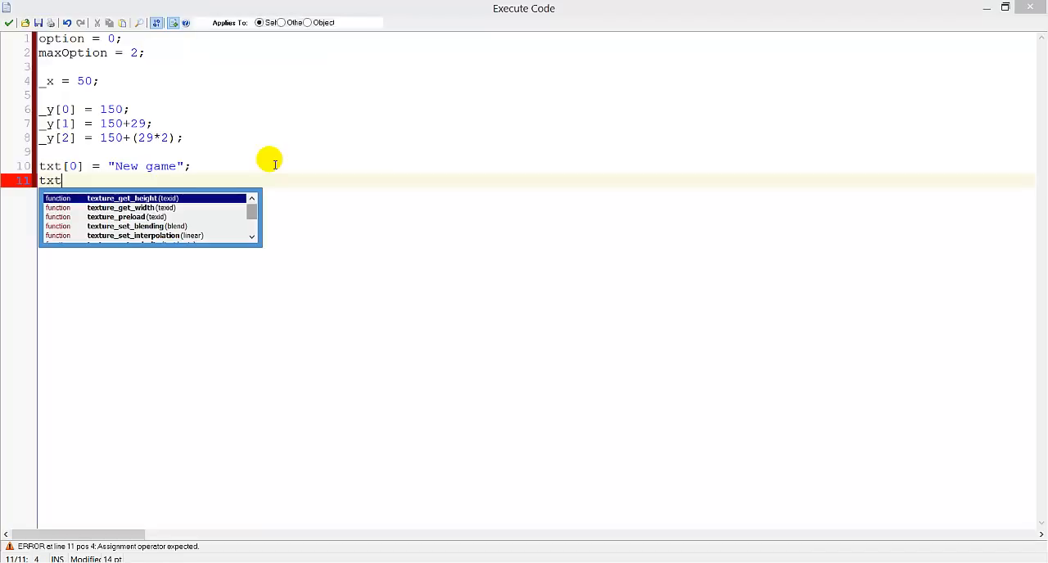
{"action": "type", "text": "[1] ="}
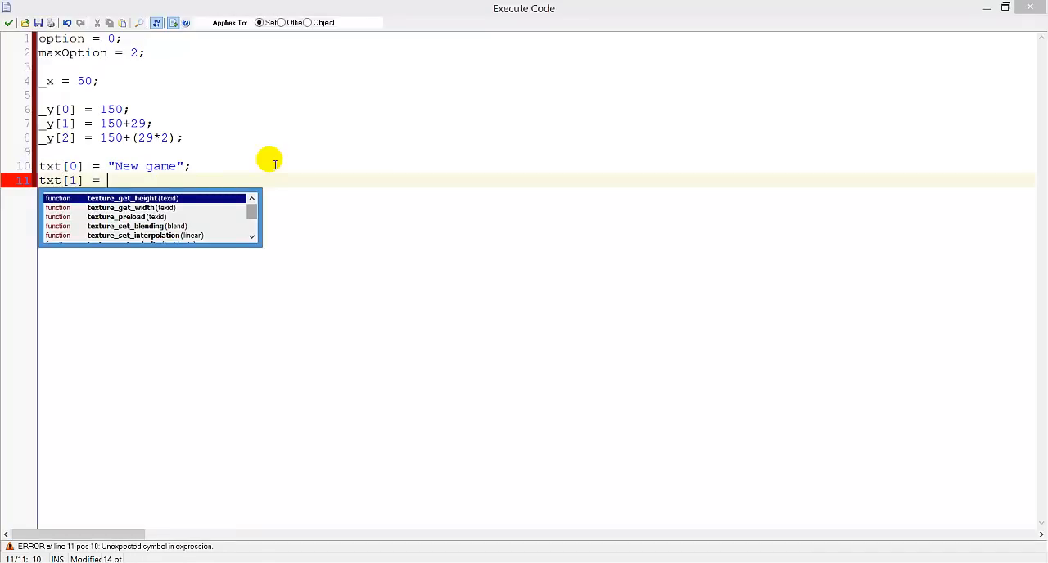
{"action": "type", "text": "\"\""}
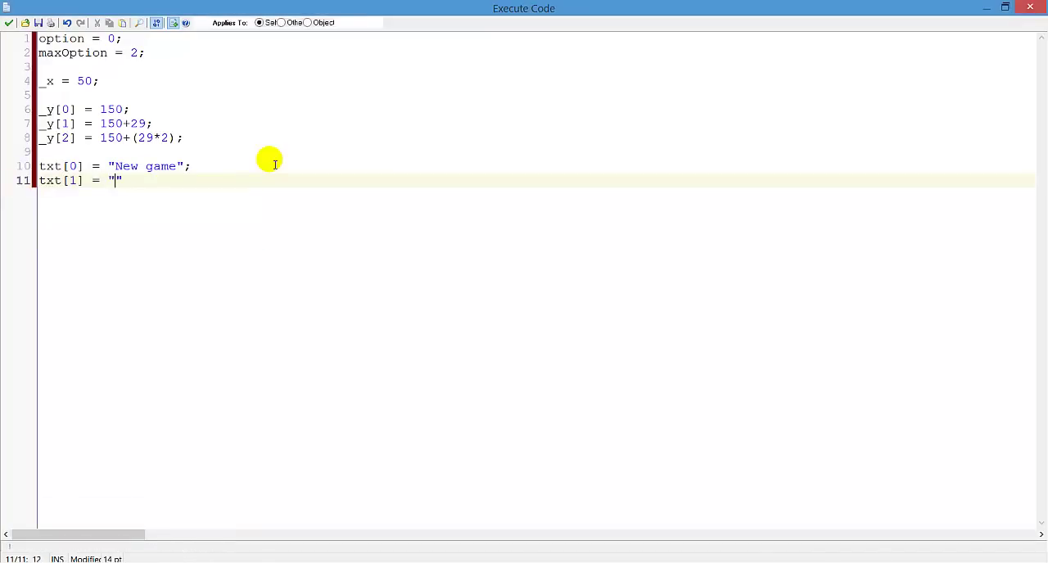
{"action": "type", "text": "Load game\";"}
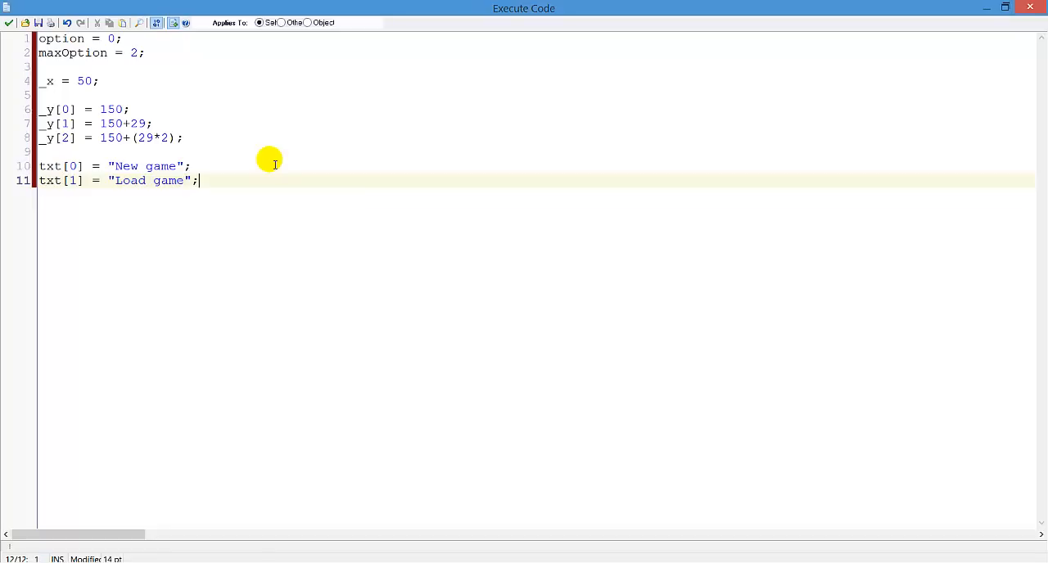
Add txt[2] = "Quit"; to the Create code
{"action": "type", "text": "tt"}
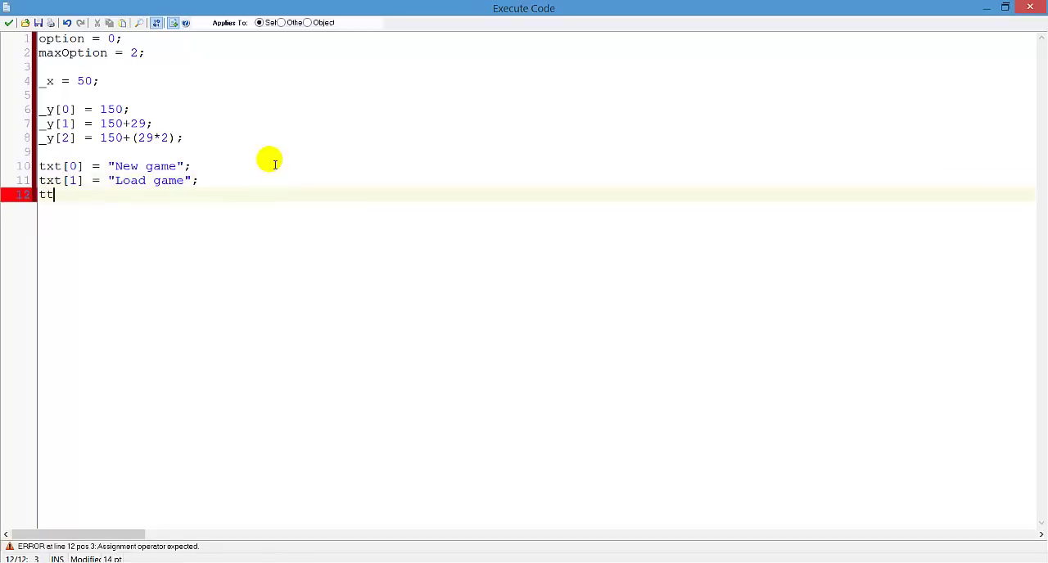
{"action": "type", "text": "xt[2]"}
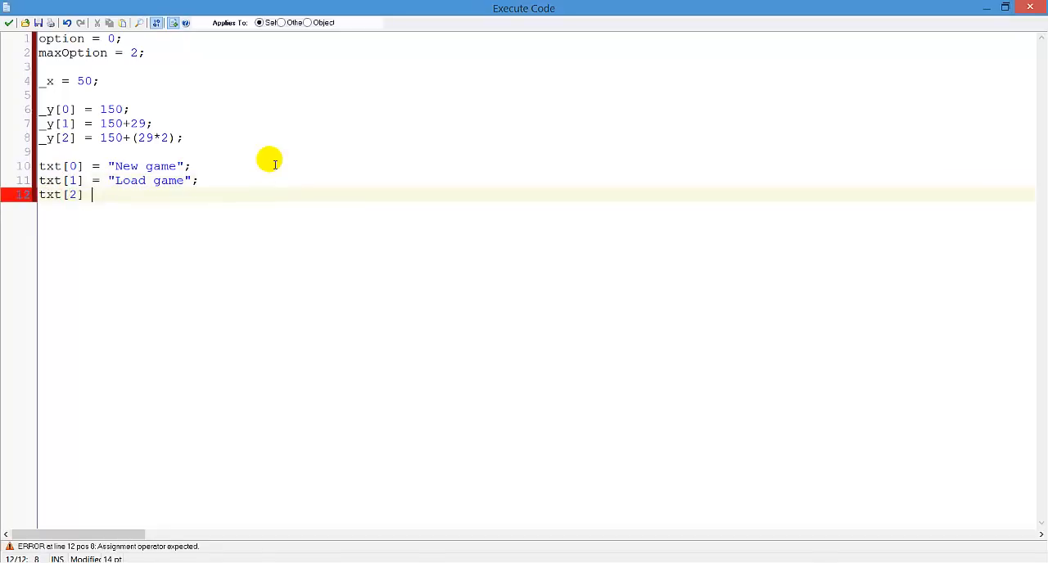
{"action": "type", "text": "= \"\""}
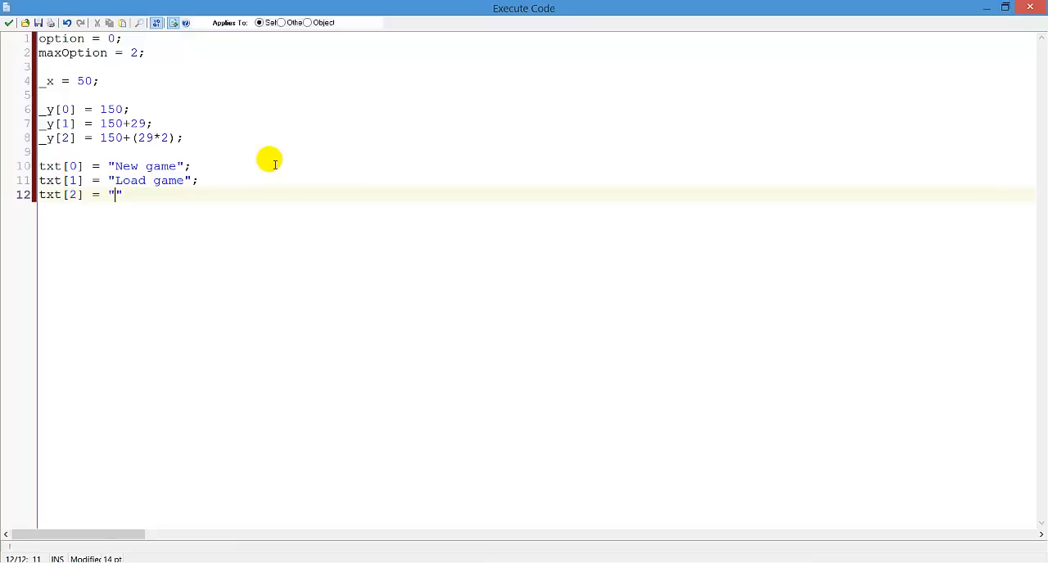
{"action": "type", "text": "quit"}
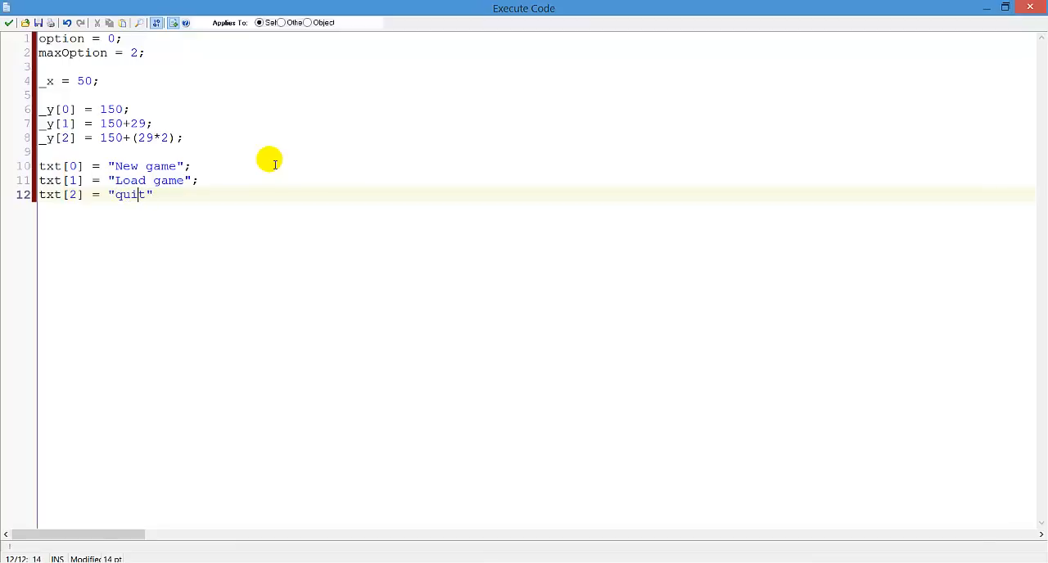
{"action": "type", "text": "Quit\";"}
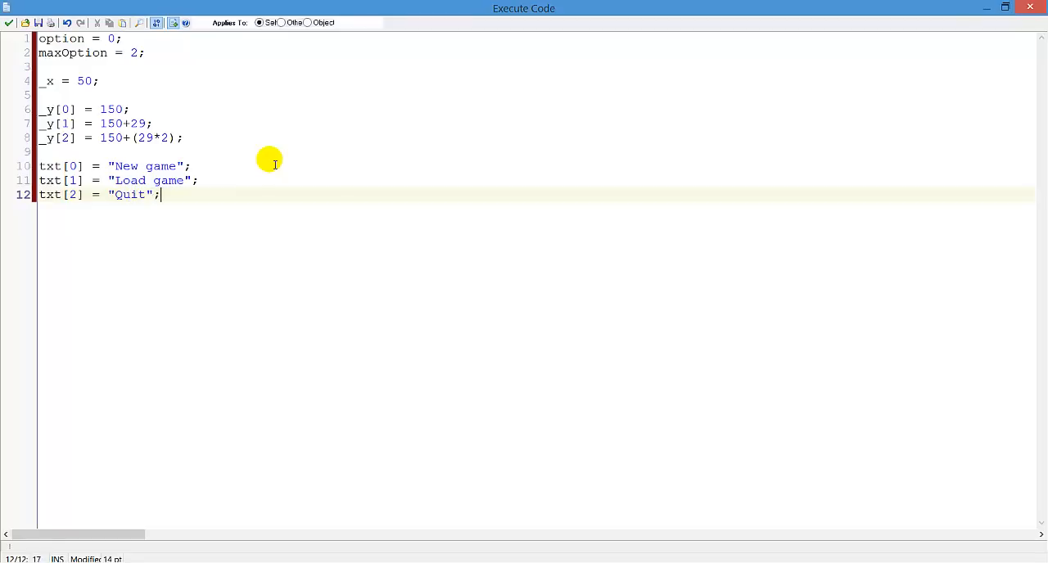
{"action": "mouse_move", "coordinate": [18, 82]}
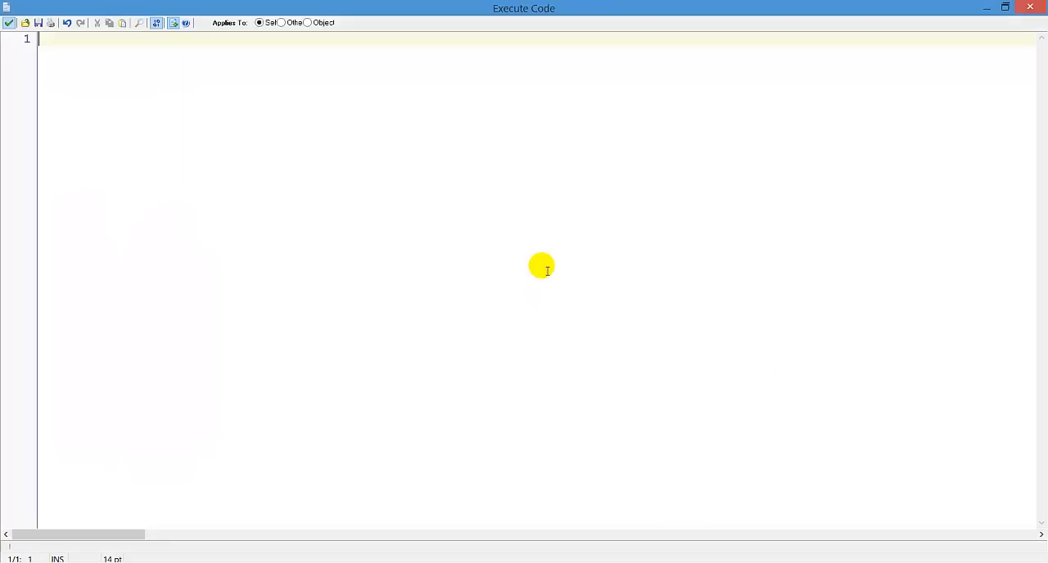
{"action": "mouse_move", "coordinate": [406, 15]}
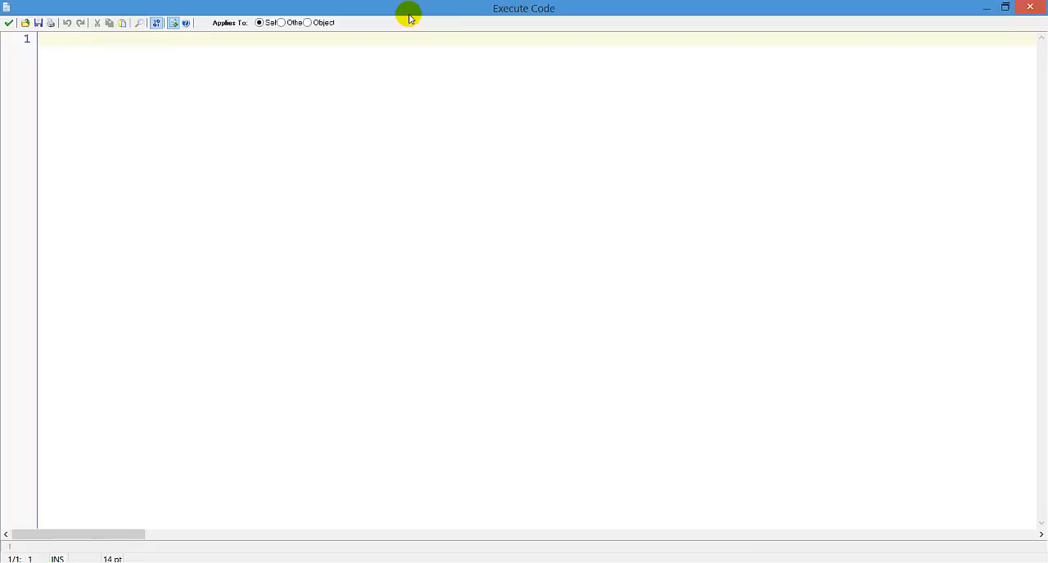
Write if keyboard_check_pressed(vk_down) followed by option += 1; on its own line
{"action": "type", "text": "if keyboa"}
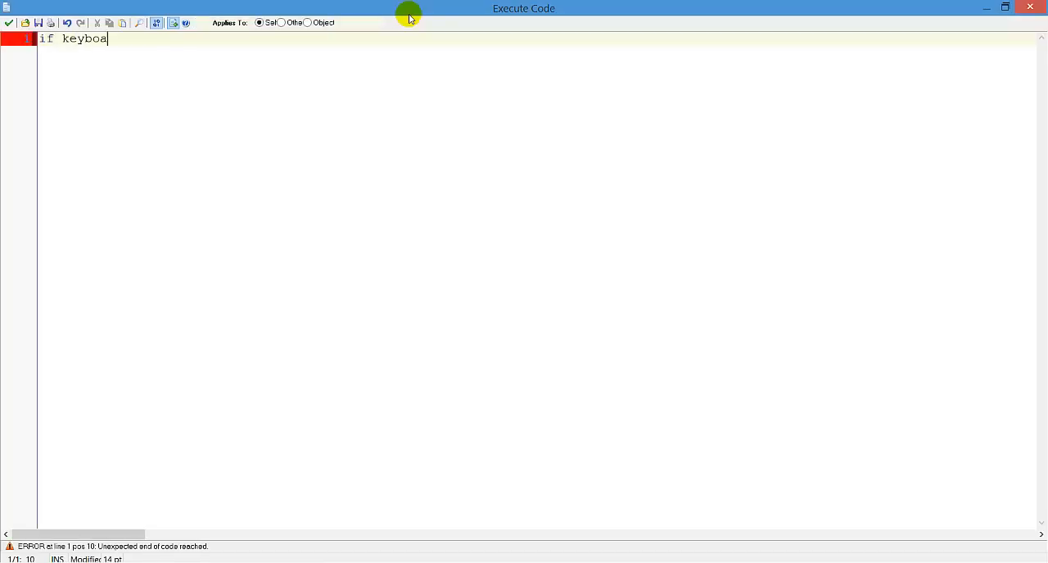
{"action": "type", "text": "rd_check_pres"}
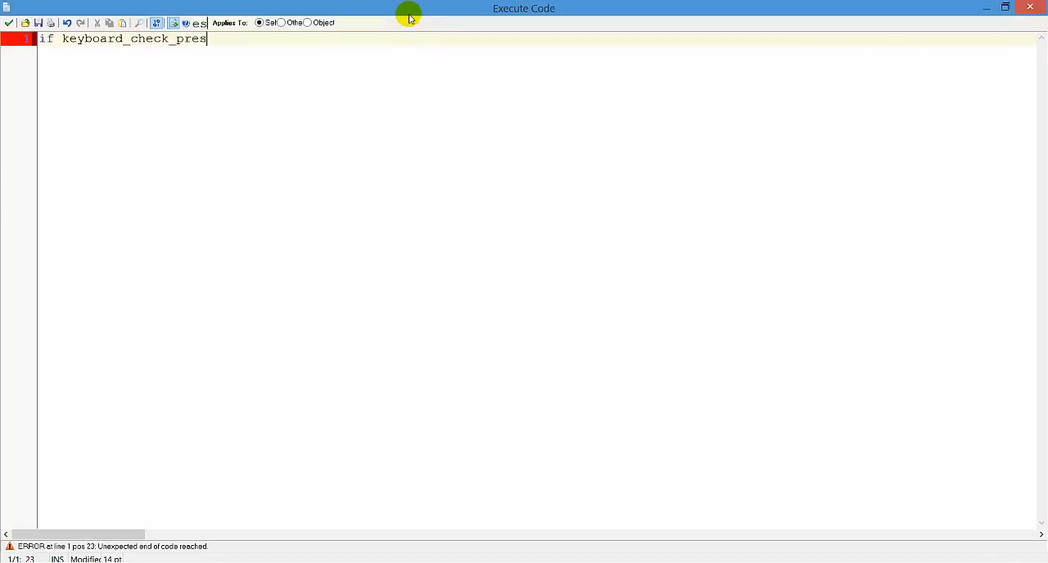
{"action": "type", "text": "sed(vk_down)"}
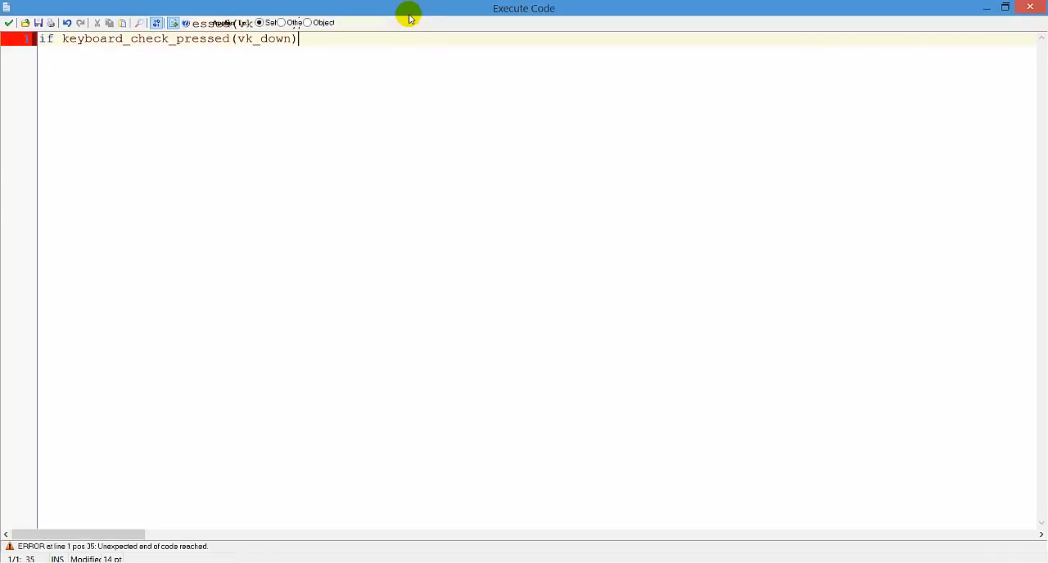
{"action": "key", "text": "Enter"}
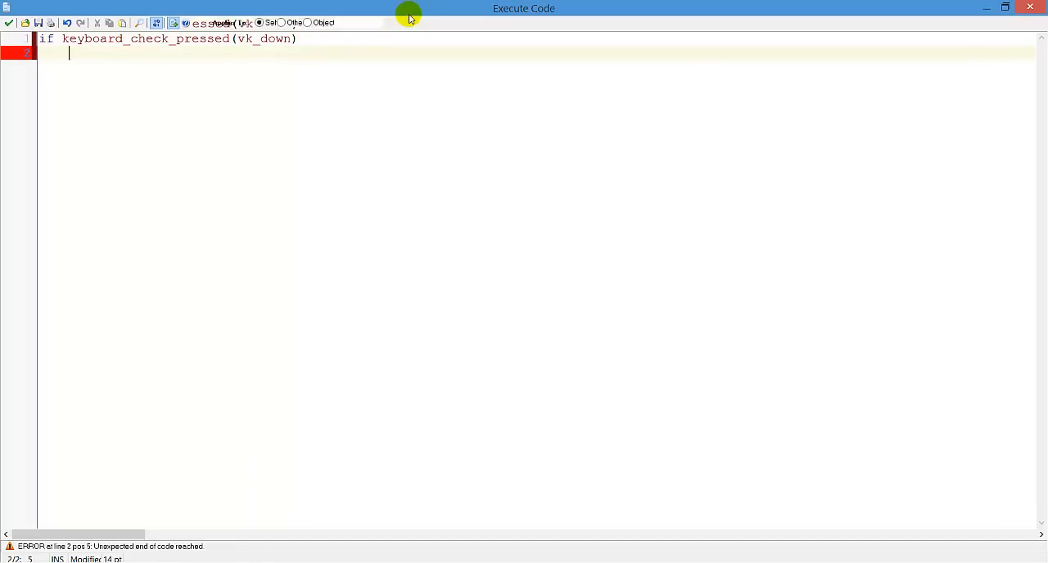
{"action": "type", "text": "option += 1;"}
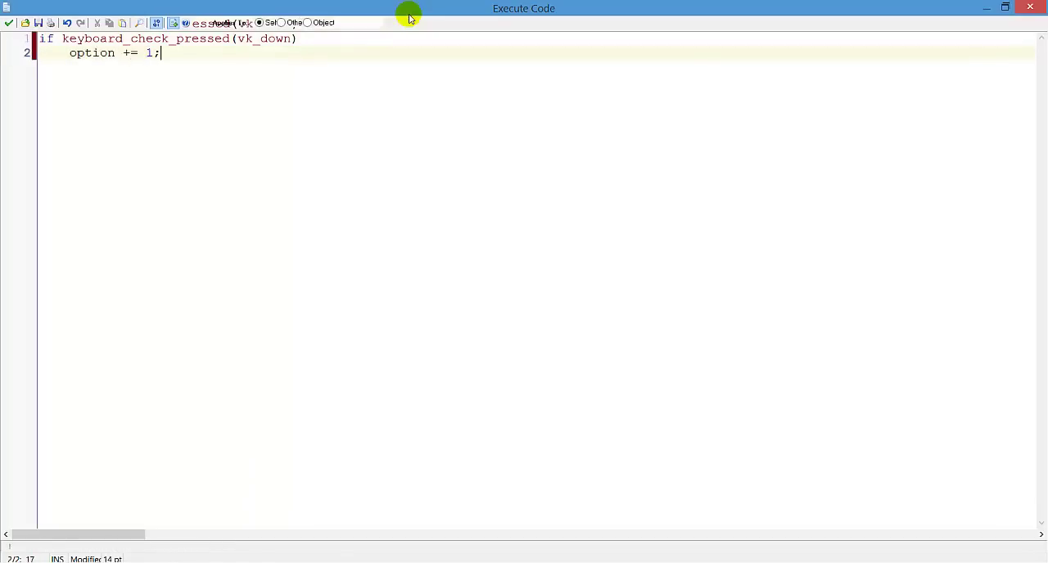
{"action": "key", "text": "Enter"}
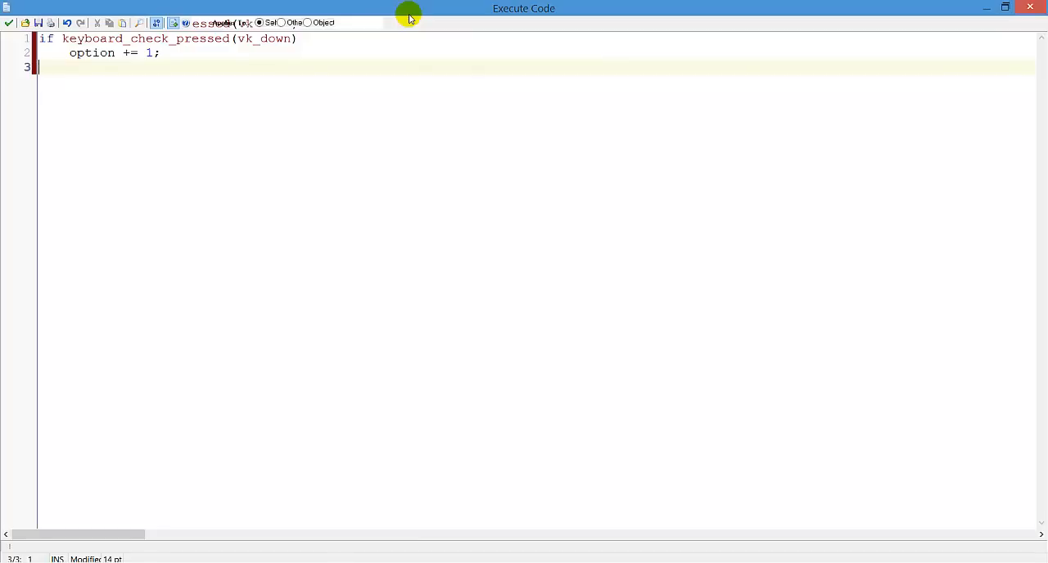
Add else if keyboard_check_pressed(vk_up) with option -= 1; beneath it
{"action": "type", "text": "el"}
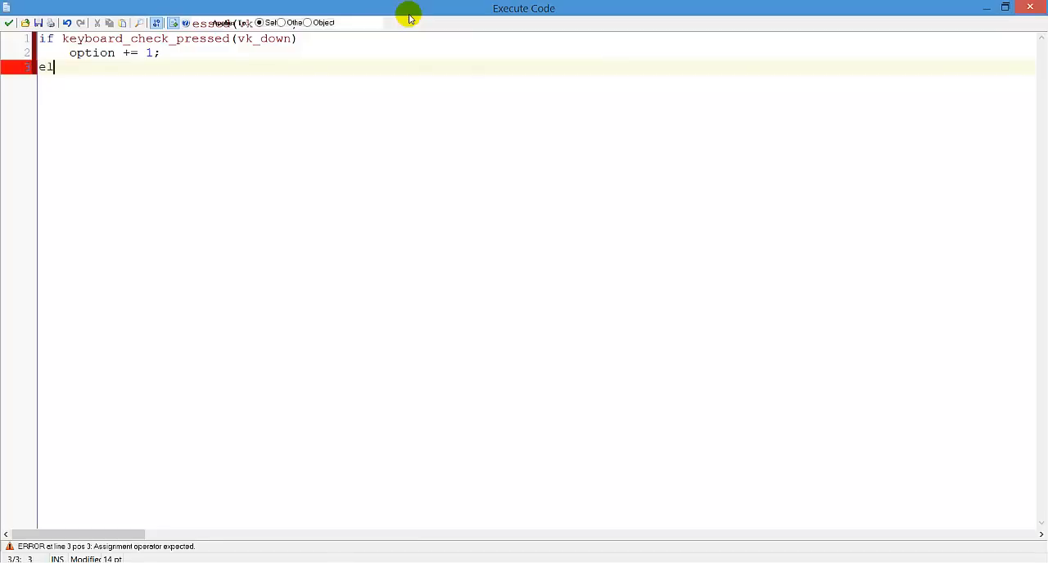
{"action": "type", "text": "se if keyboard_che"}
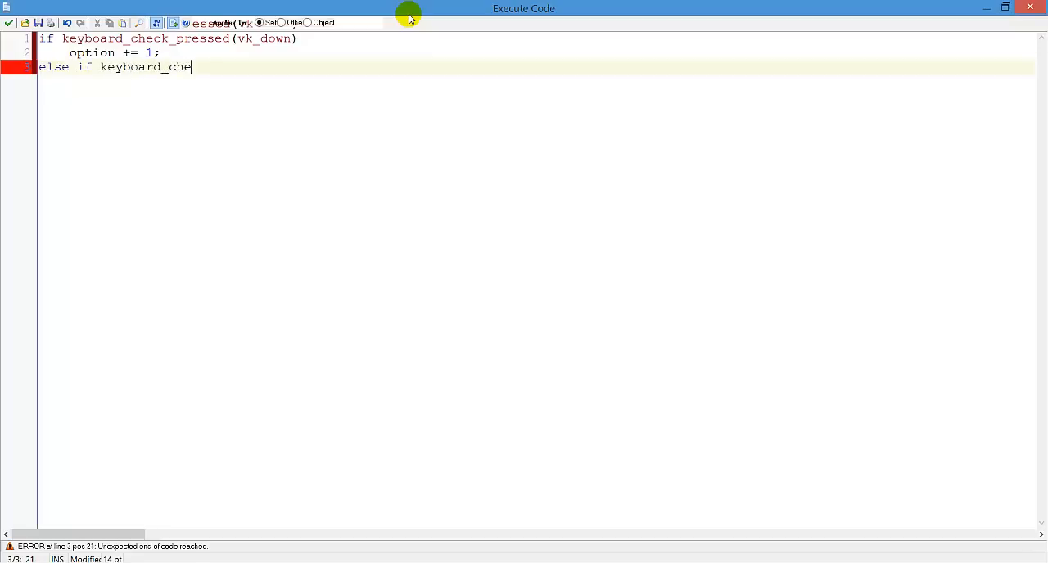
{"action": "type", "text": "ck_pressed(vk"}
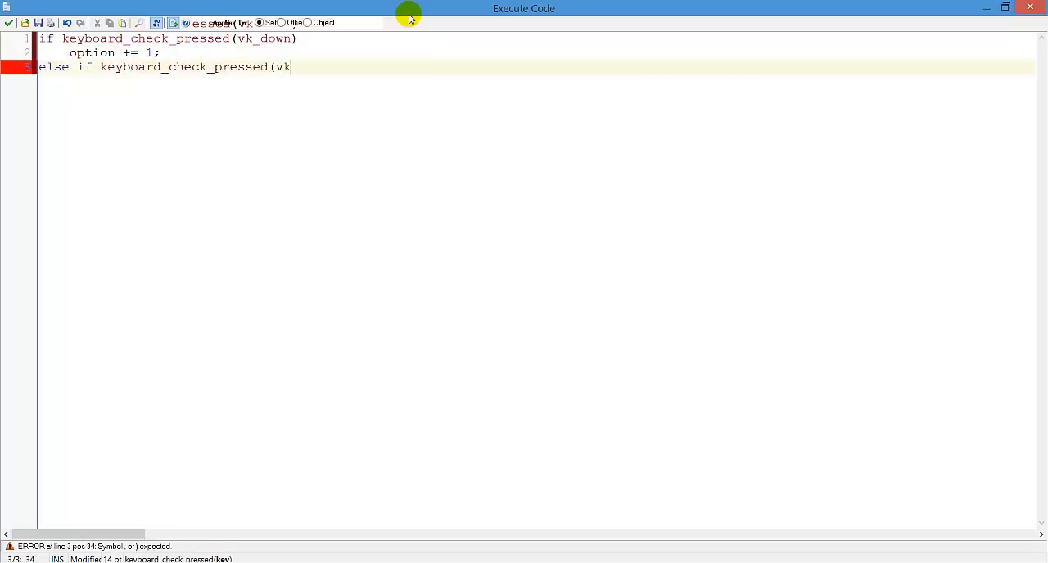
{"action": "type", "text": "_up)"}
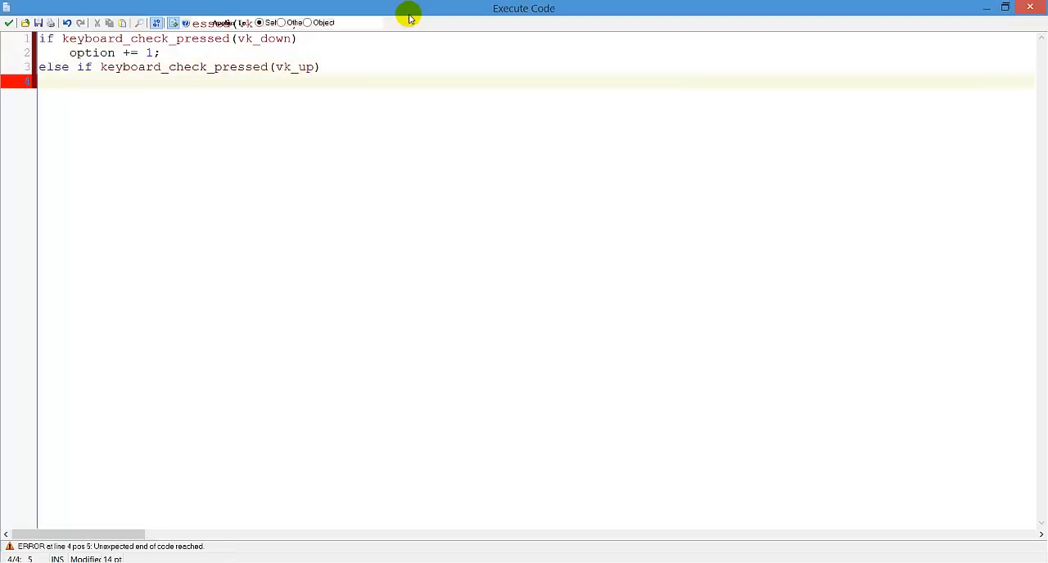
{"action": "type", "text": "option -= 1;"}
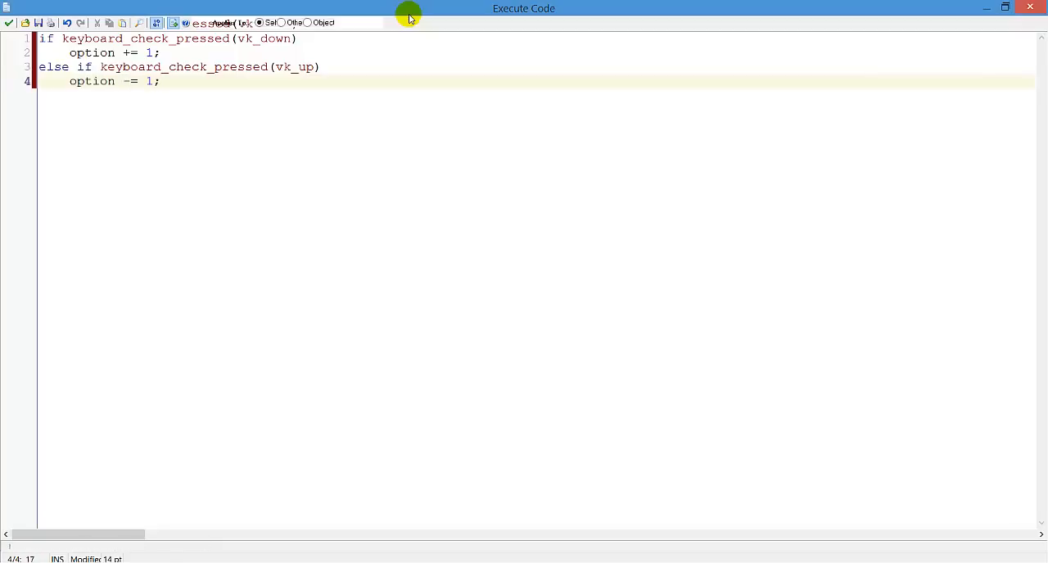
{"action": "key", "text": "Enter"}
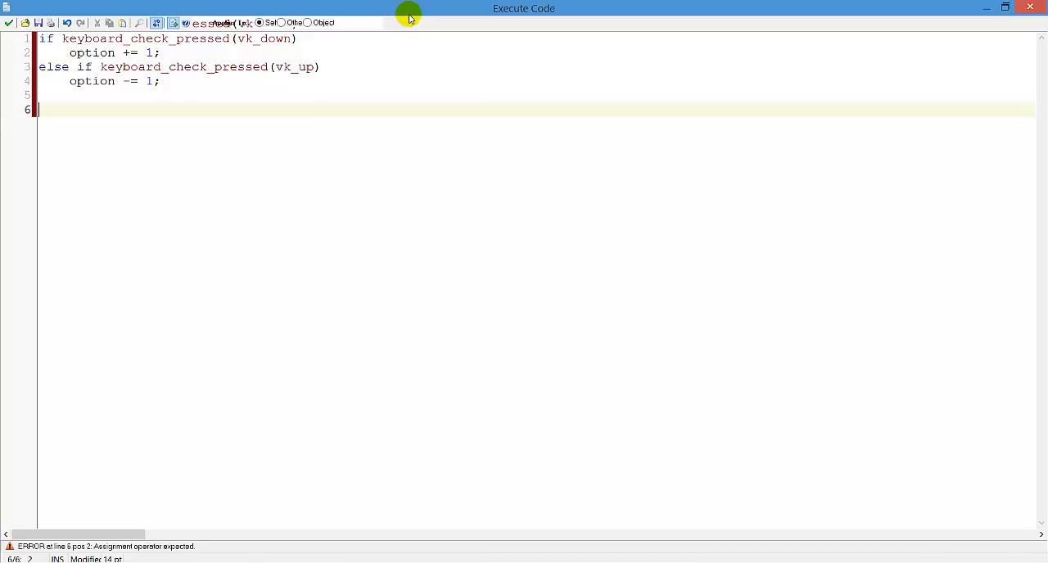
Write the wrap code: if option < 0 option = maxOption; else if option > maxOption
{"action": "type", "text": "if option < 0"}
{"action": "type", "text": "option = max"}
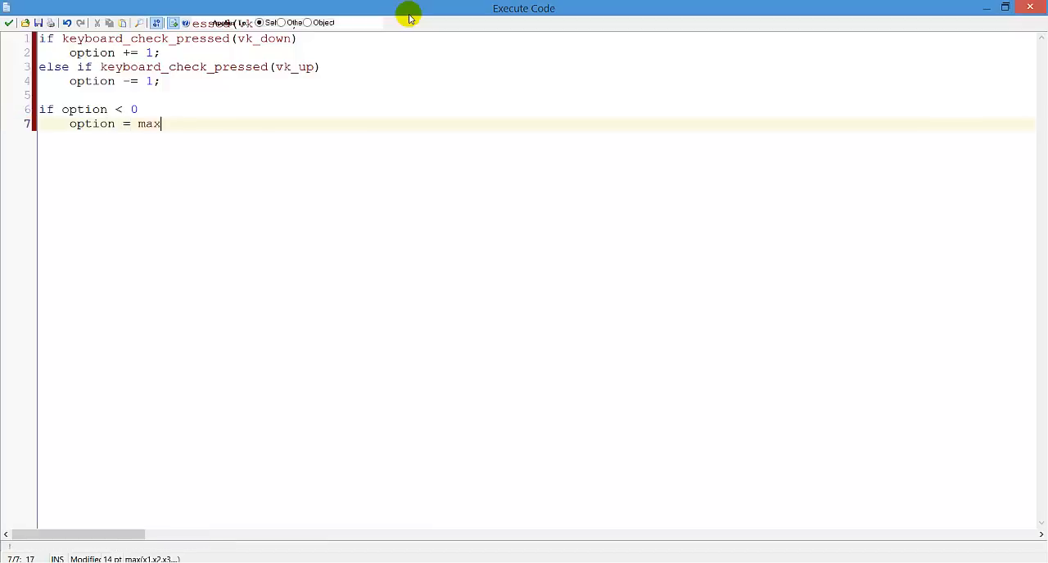
{"action": "type", "text": "Option;"}
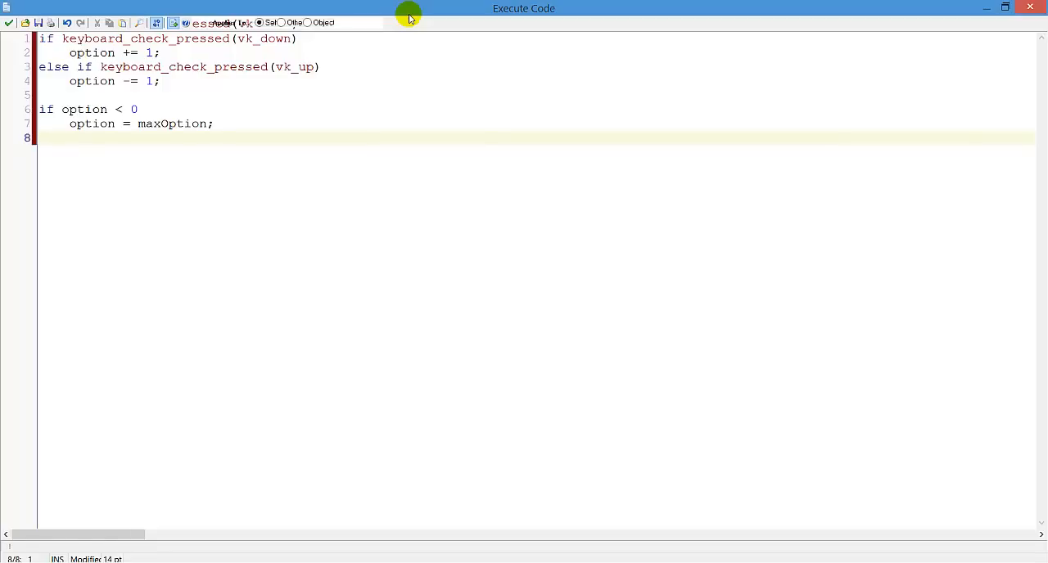
{"action": "type", "text": "else if"}
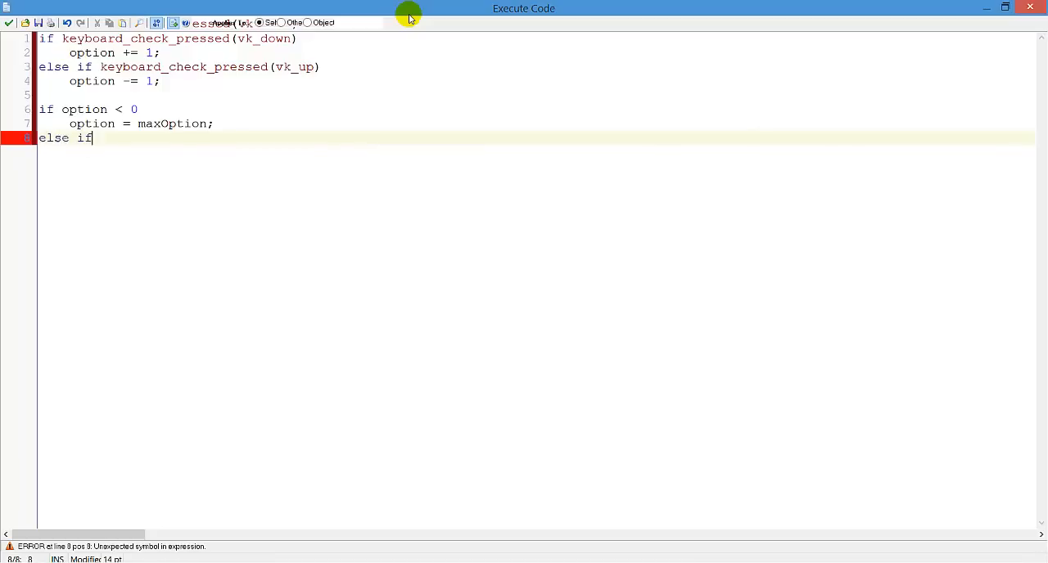
{"action": "type", "text": "option > maxO"}
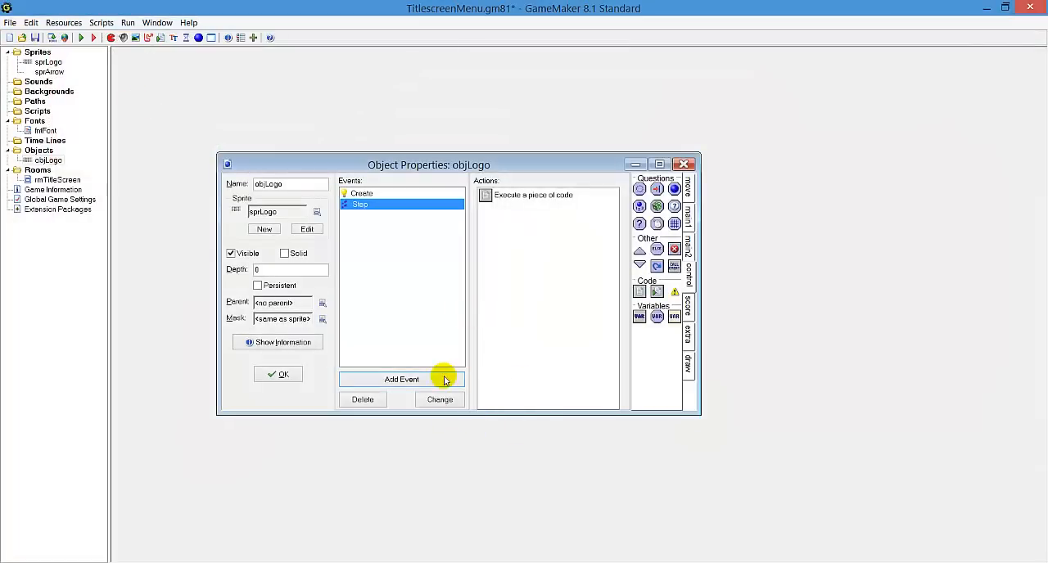
Add a Draw event to objLogo from the event chooser
{"action": "left_click", "coordinate": [400, 380]}
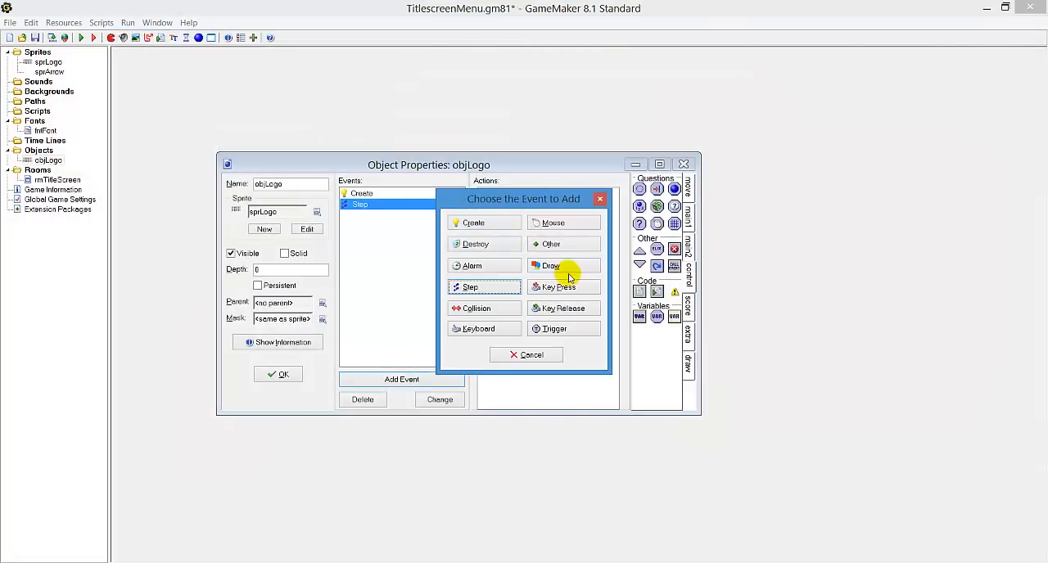
{"action": "left_click", "coordinate": [554, 265]}
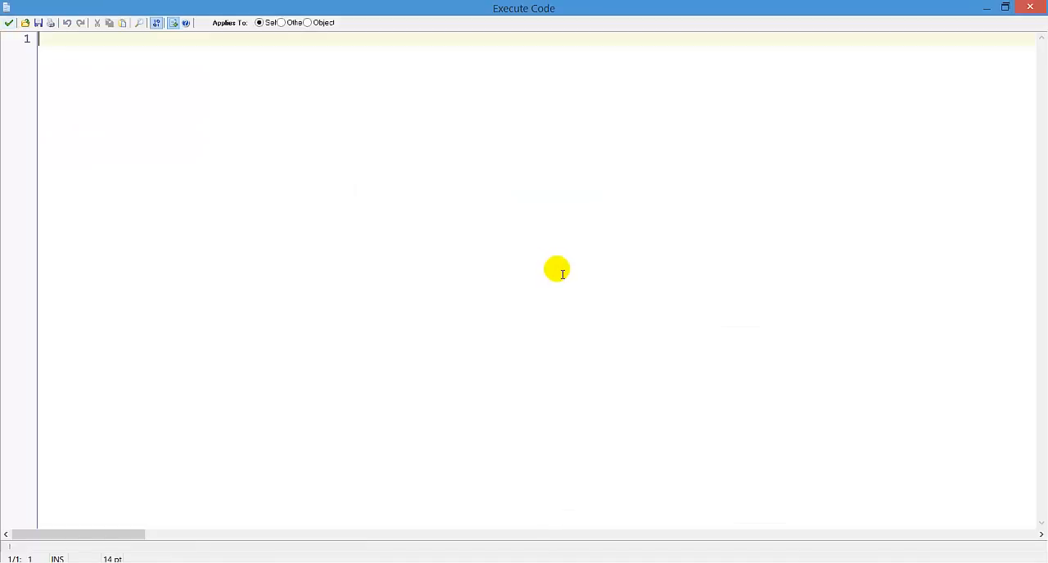
Start the Draw code with draw_self(); and a //Draw arrow comment
{"action": "type", "text": "draw_self();"}
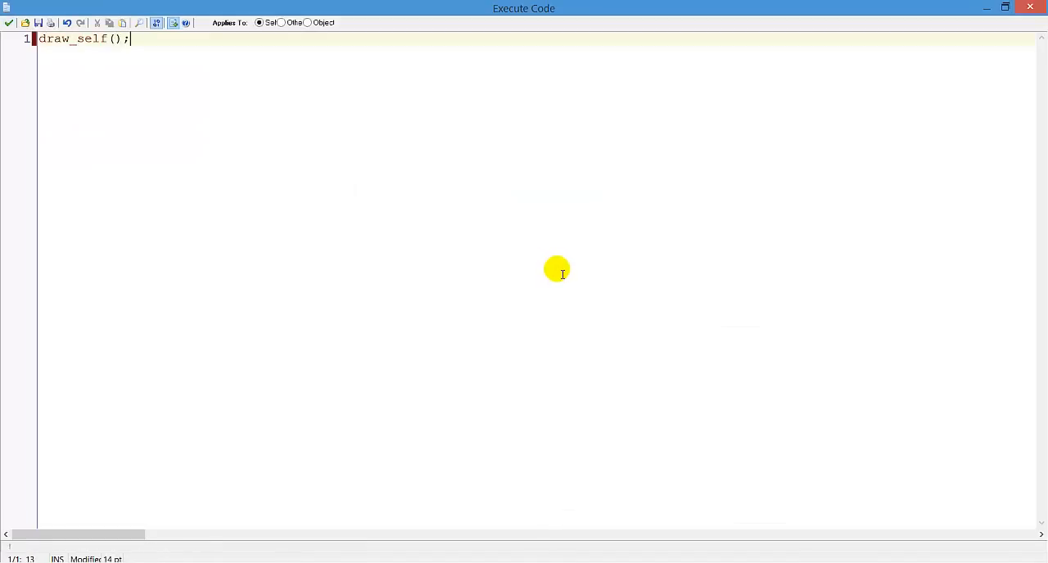
{"action": "key", "text": "Enter"}
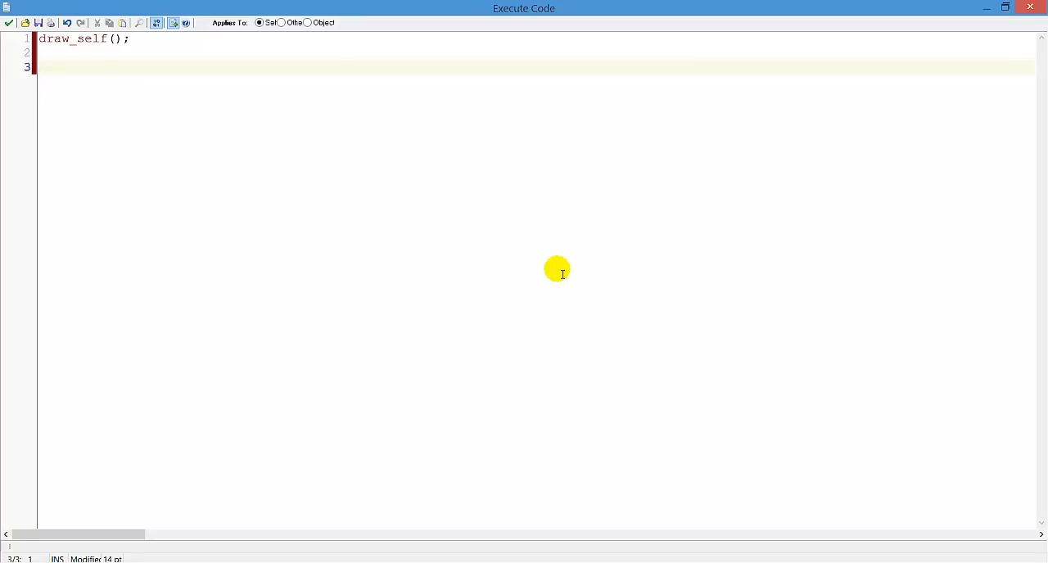
{"action": "mouse_move", "coordinate": [281, 235]}
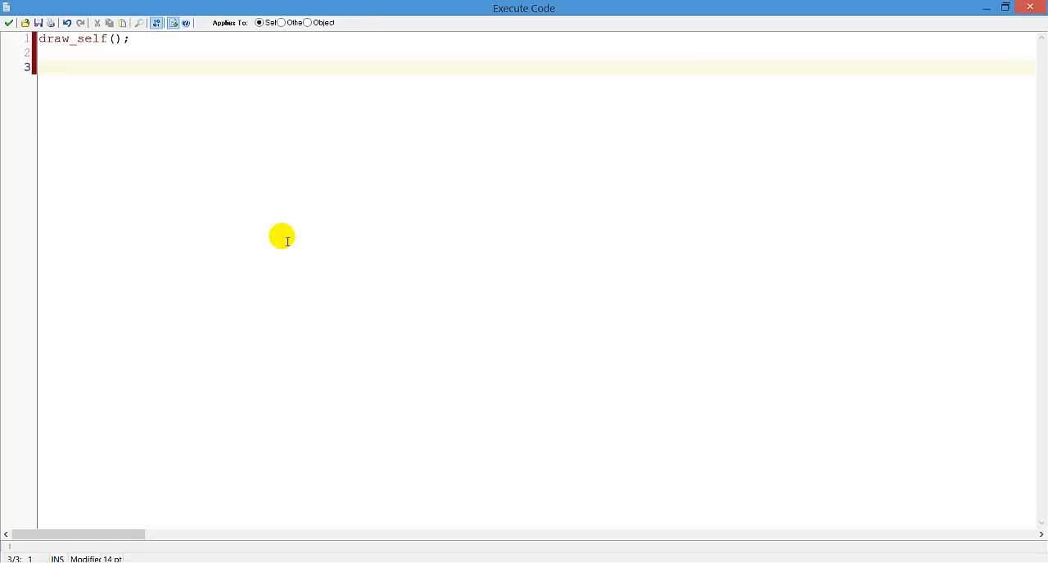
{"action": "type", "text": "//D"}
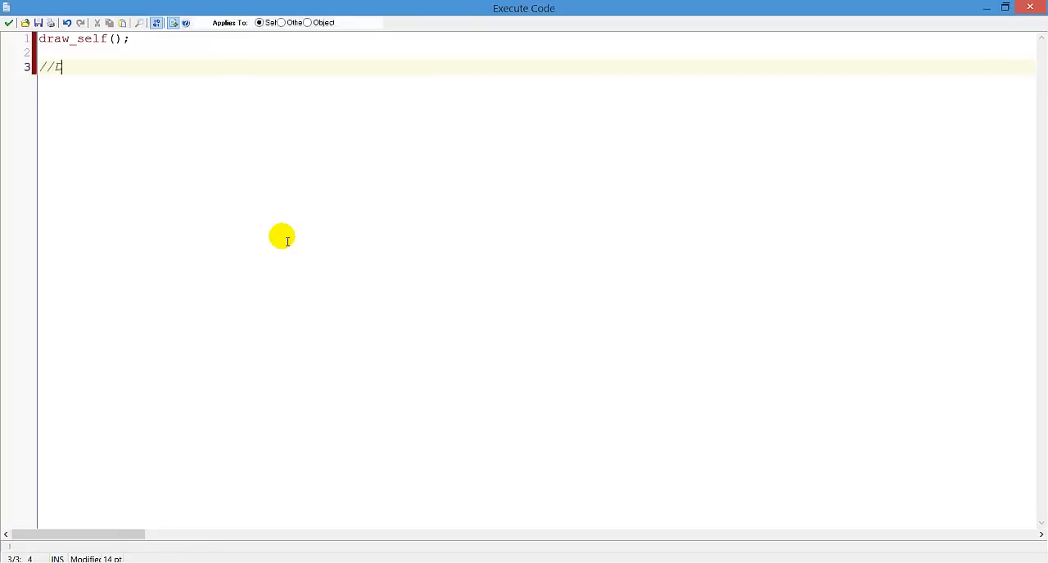
{"action": "type", "text": "Draw a"}
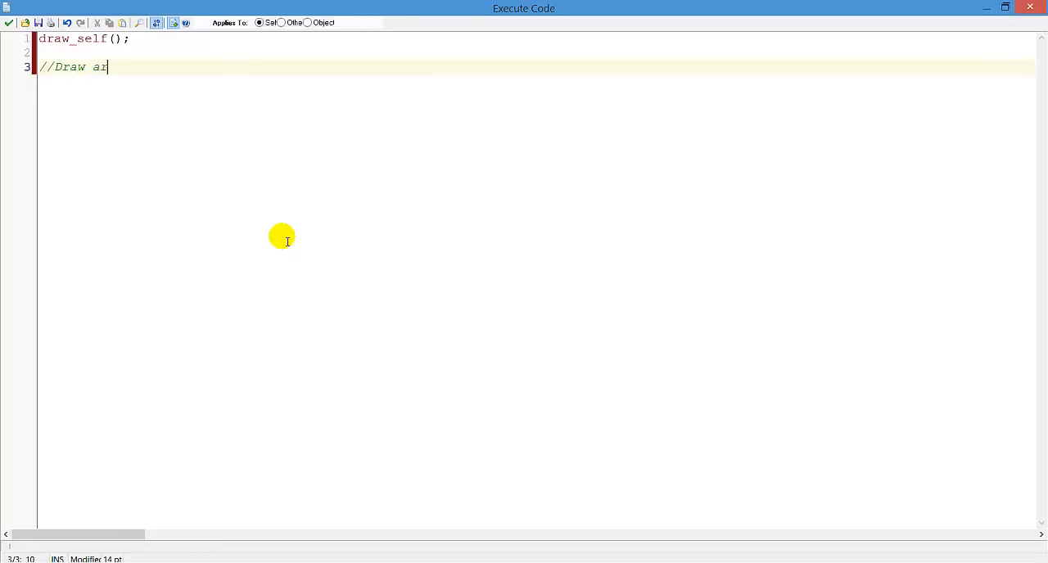
{"action": "type", "text": "row"}
{"action": "type", "text": "draw"}
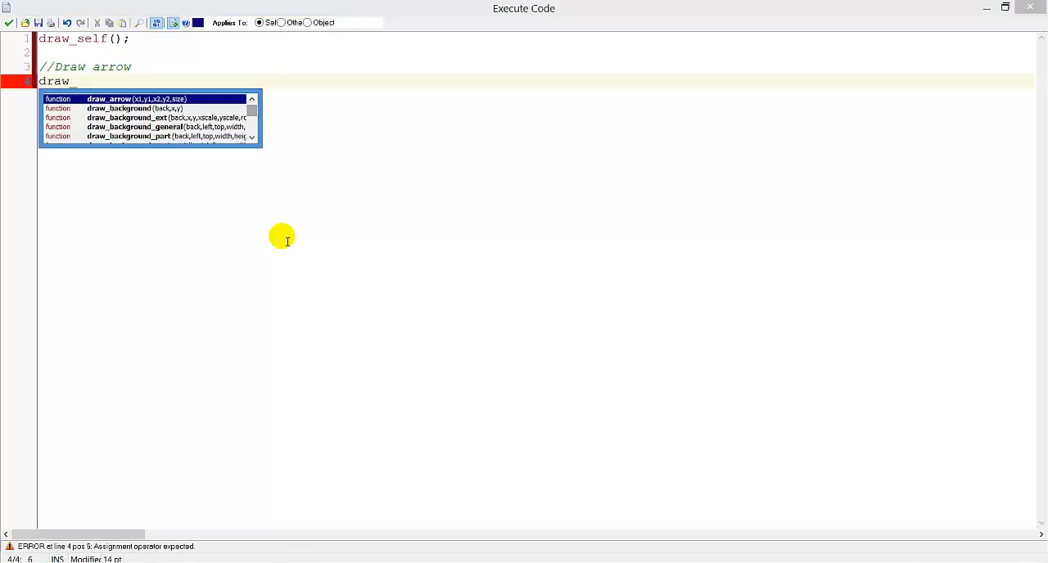
Write draw_sprite(sprArrow, 0, _x-4, leading up to the option's y position
{"action": "type", "text": "_sprite(sp"}
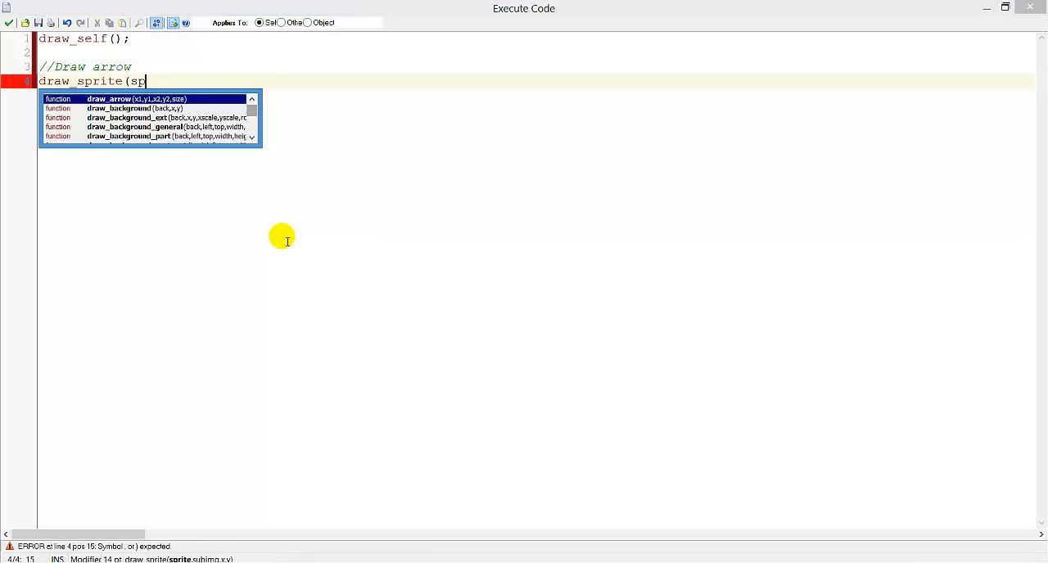
{"action": "type", "text": "rA"}
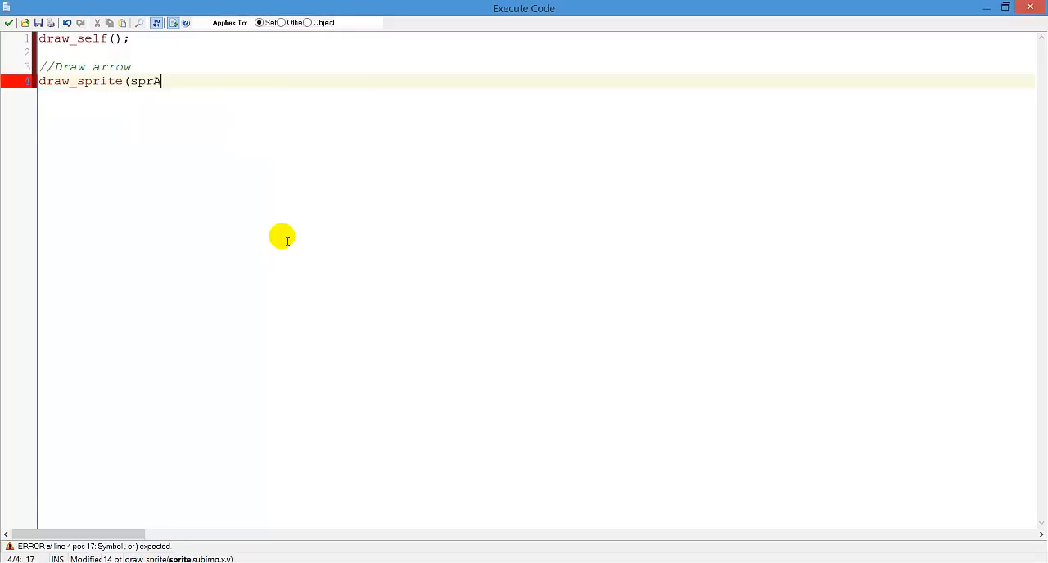
{"action": "type", "text": "row, 0,"}
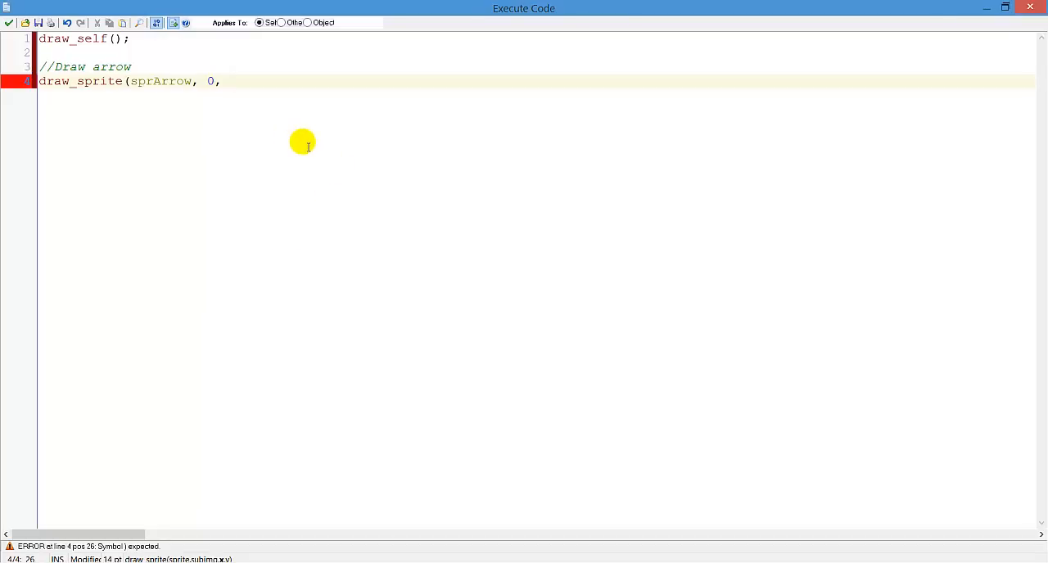
{"action": "type", "text": "_x"}
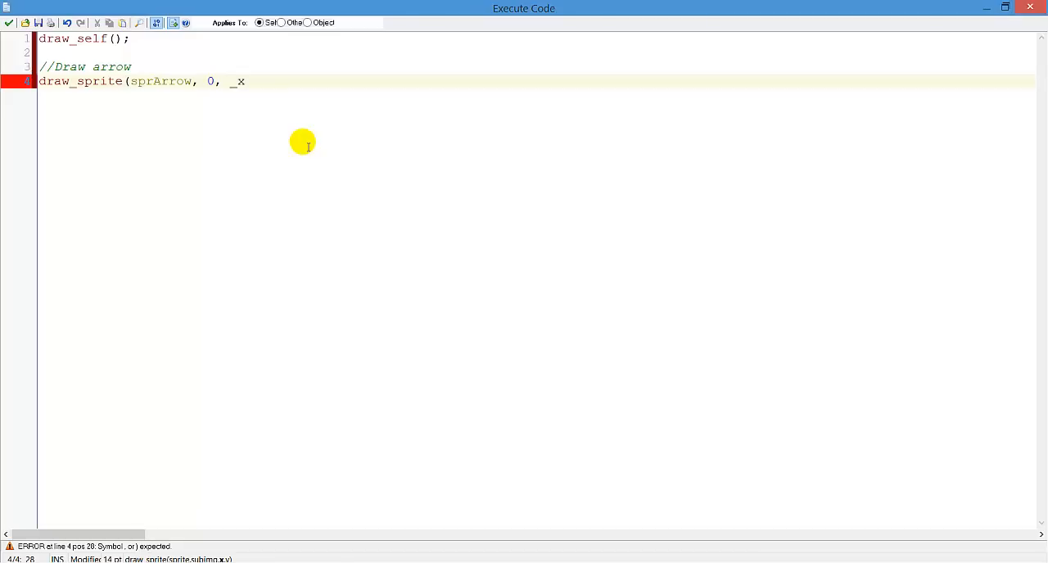
{"action": "type", "text": "-4"}
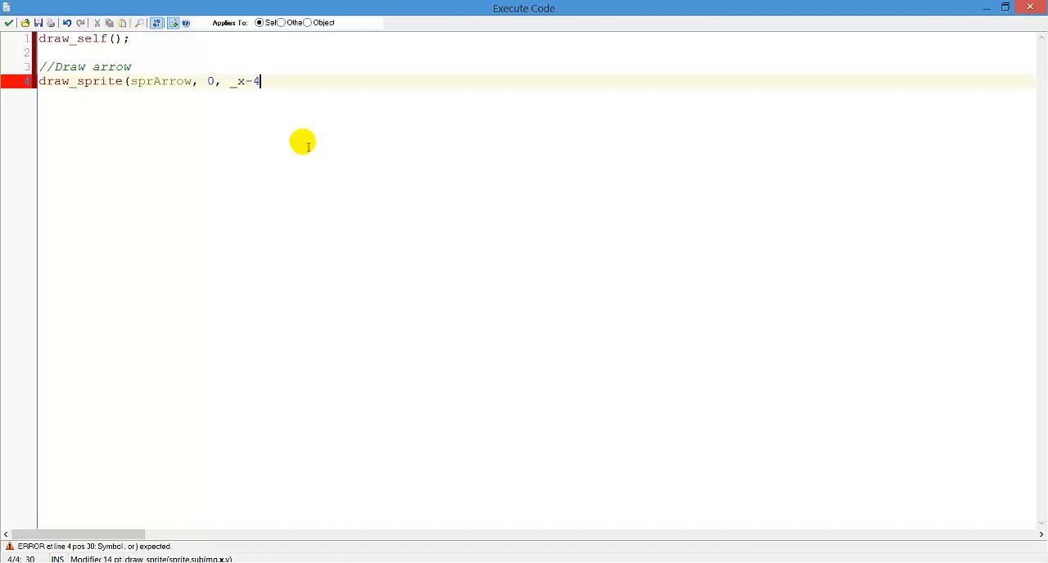
{"action": "mouse_move", "coordinate": [275, 88]}
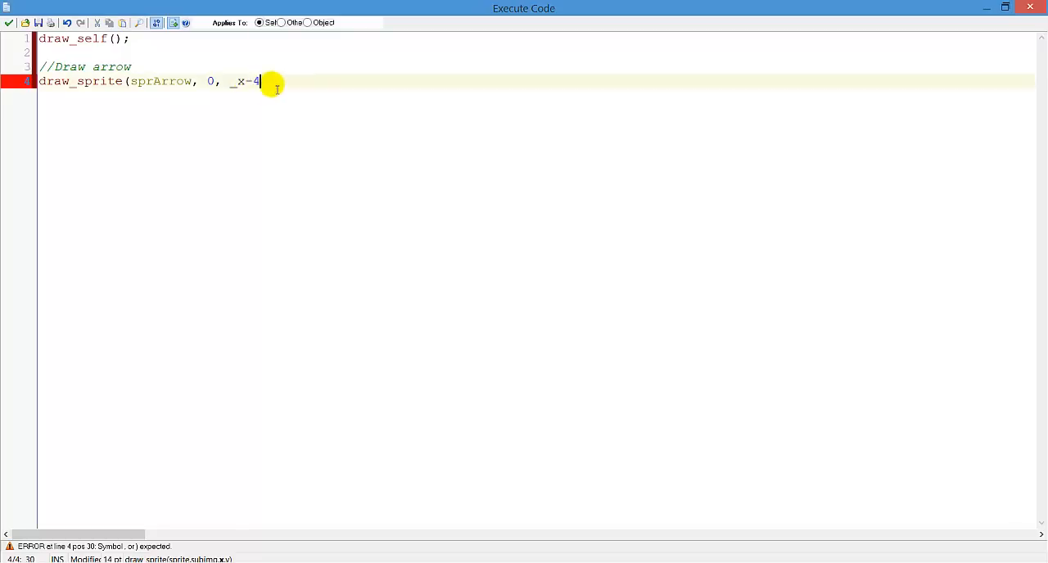
{"action": "mouse_move", "coordinate": [335, 104]}
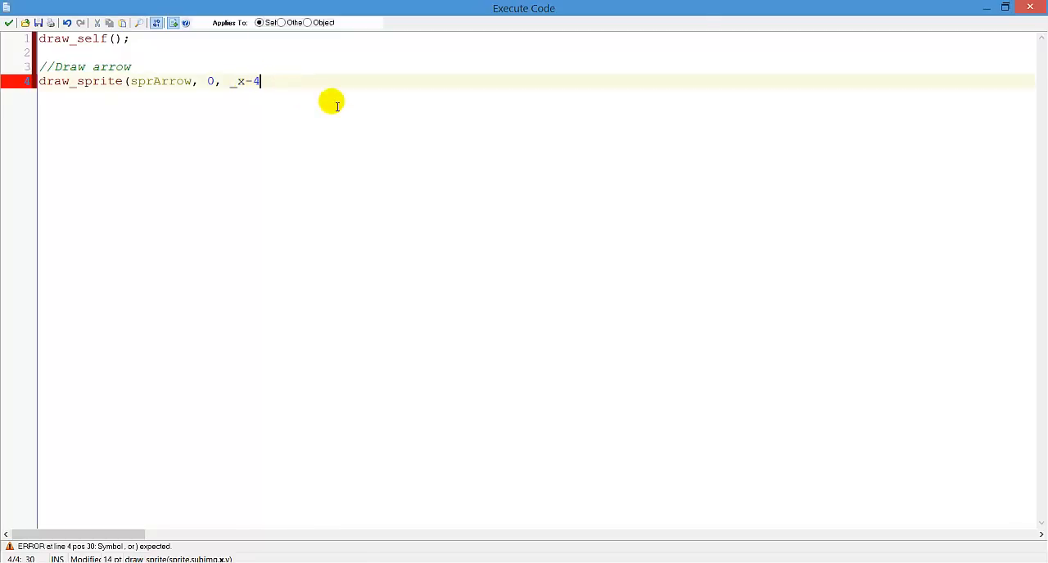
{"action": "type", "text": ","}
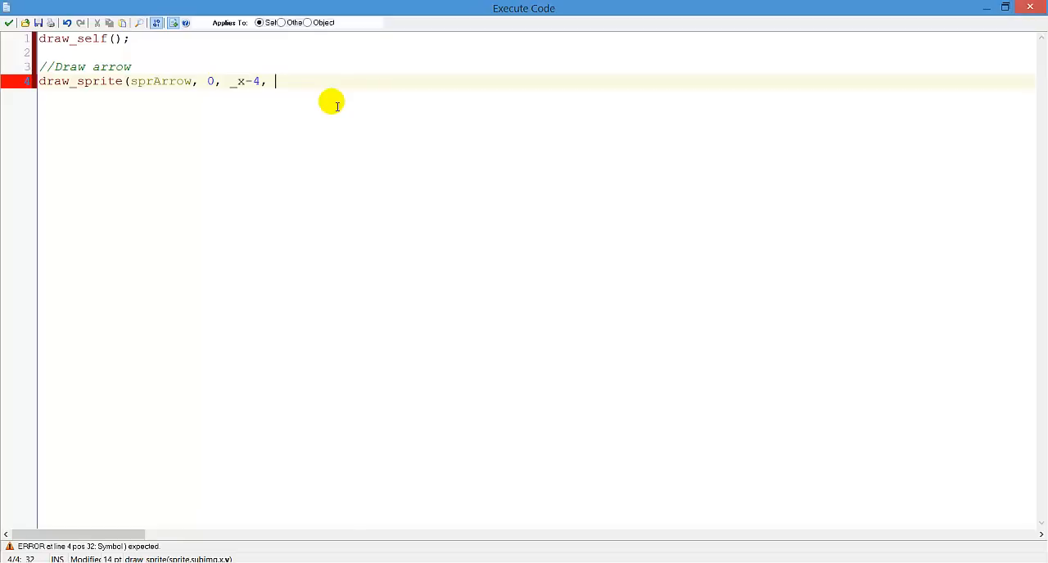
Finish the arrow line with _y[option]); and add a //Draw text comment
{"action": "type", "text": "_y["}
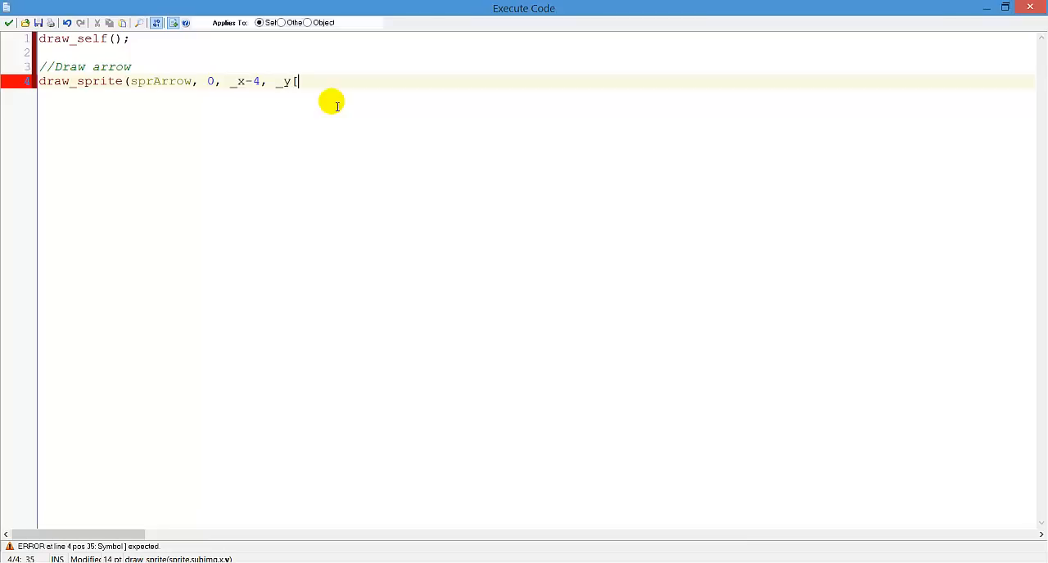
{"action": "type", "text": "option]"}
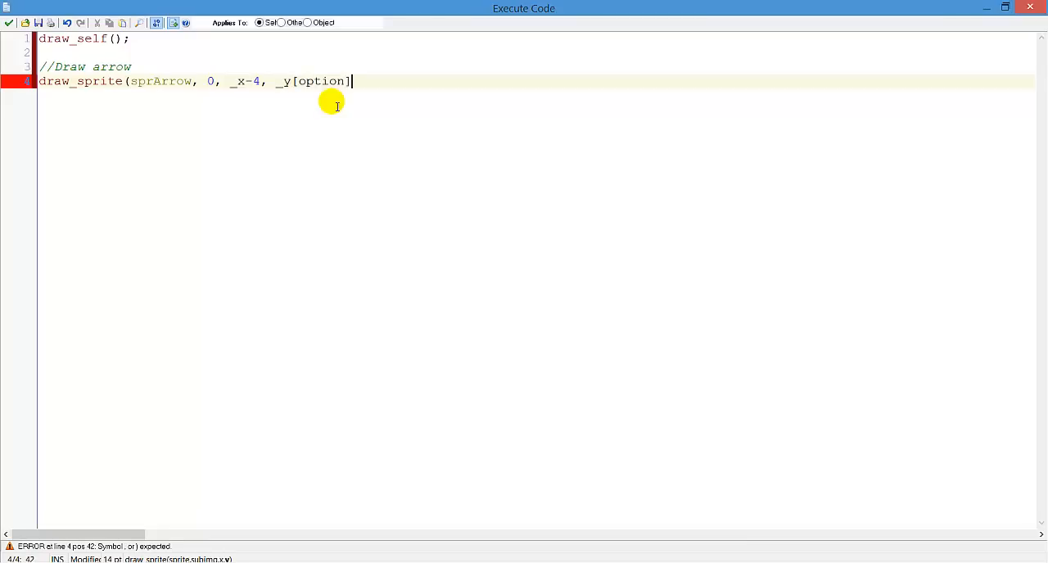
{"action": "type", "text": ");"}
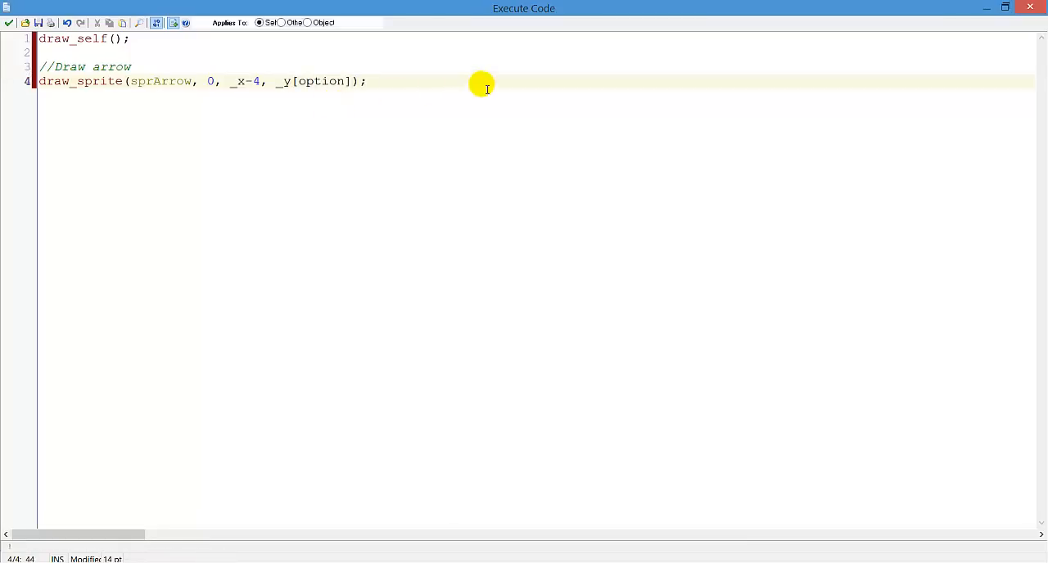
{"action": "type", "text": "//Draw"}
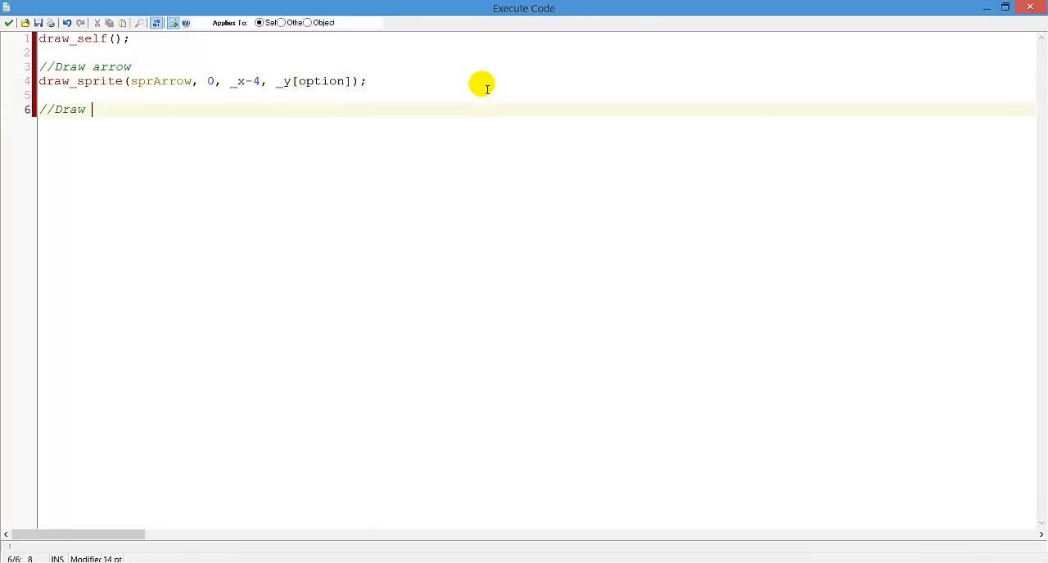
{"action": "type", "text": "text"}
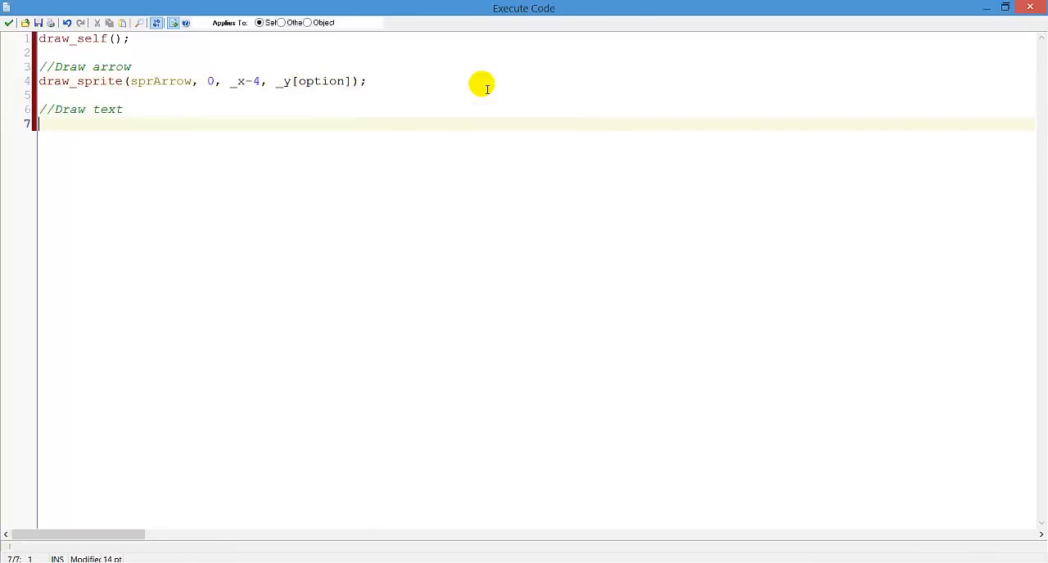
Set the font with draw_set_font(fntFont); and alignment with draw_set_valign(fa_middle);
{"action": "type", "text": "draw"}
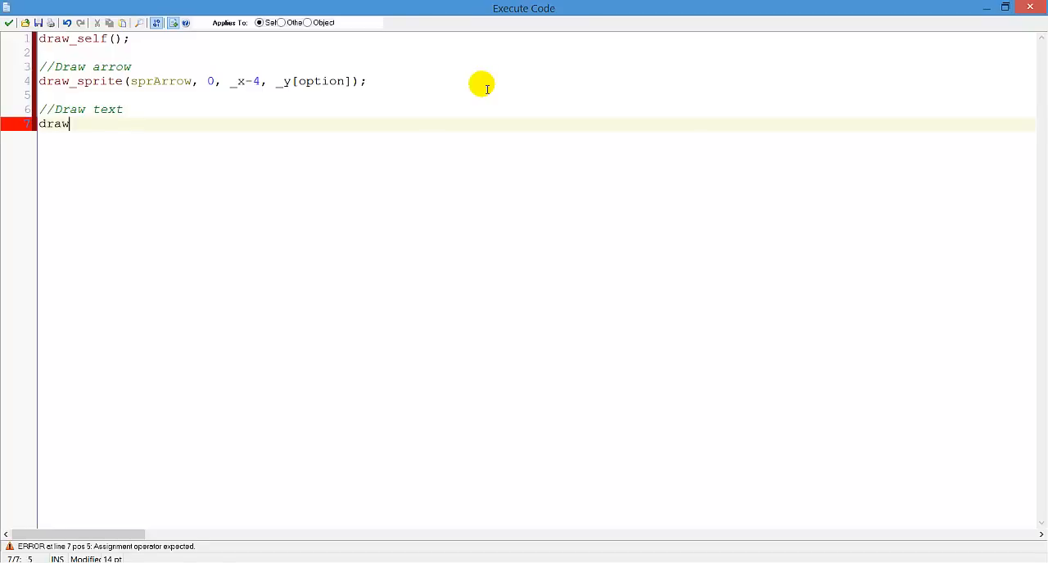
{"action": "type", "text": "_set_font(fnt"}
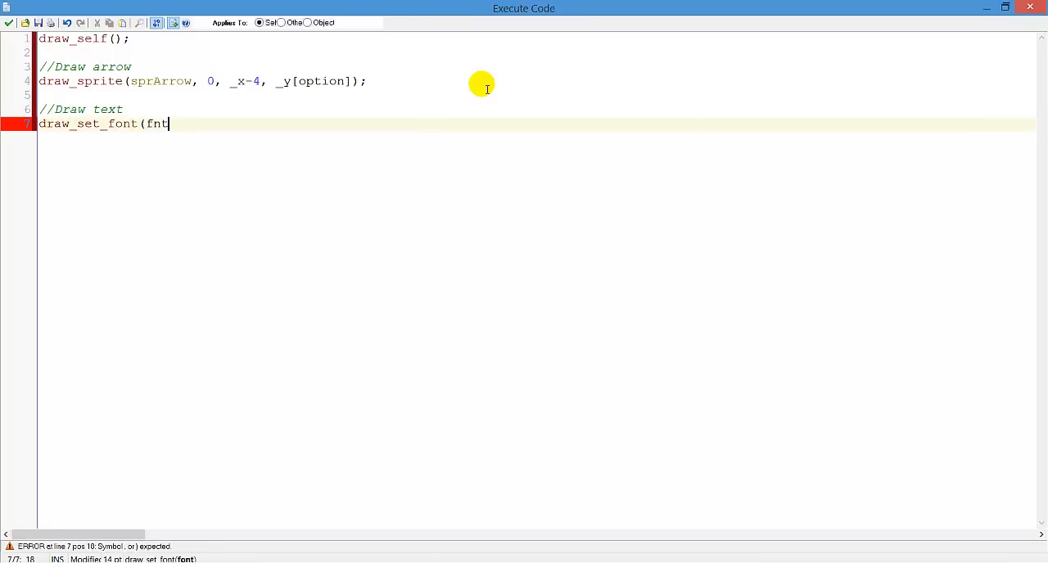
{"action": "type", "text": "Font);"}
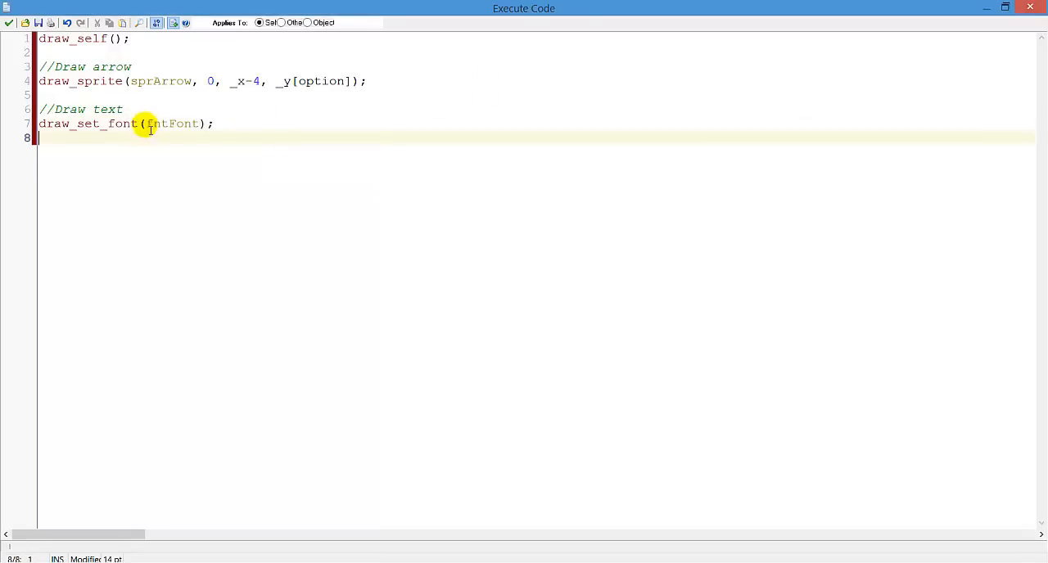
{"action": "mouse_move", "coordinate": [262, 161]}
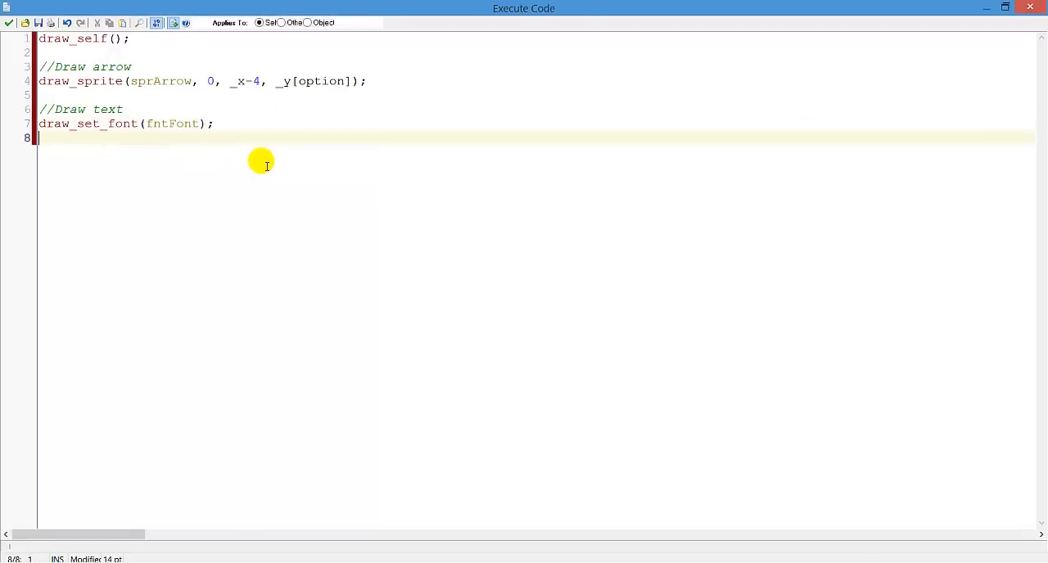
{"action": "mouse_move", "coordinate": [280, 163]}
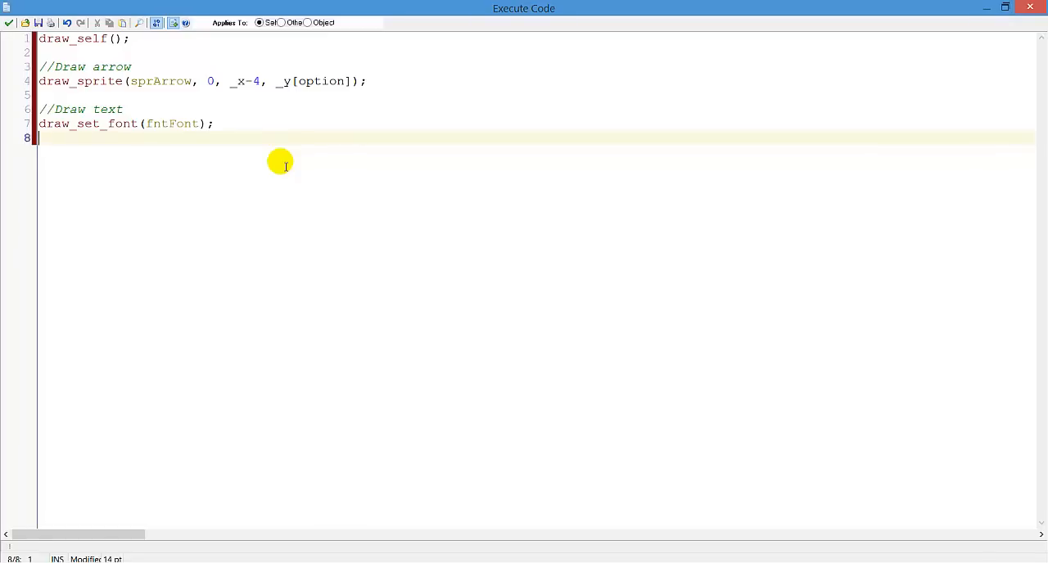
{"action": "type", "text": "draw"}
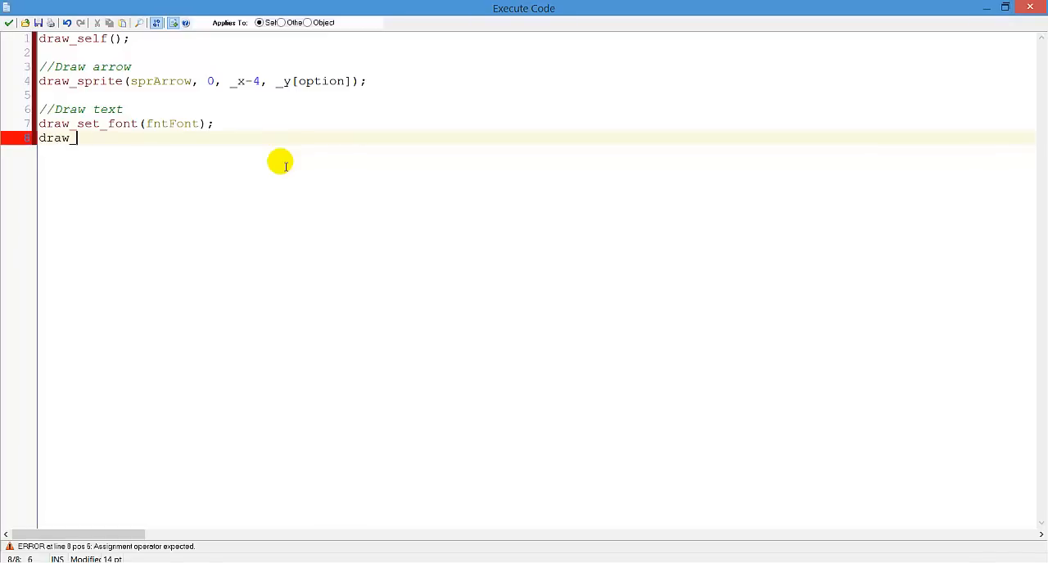
{"action": "type", "text": "_set"}
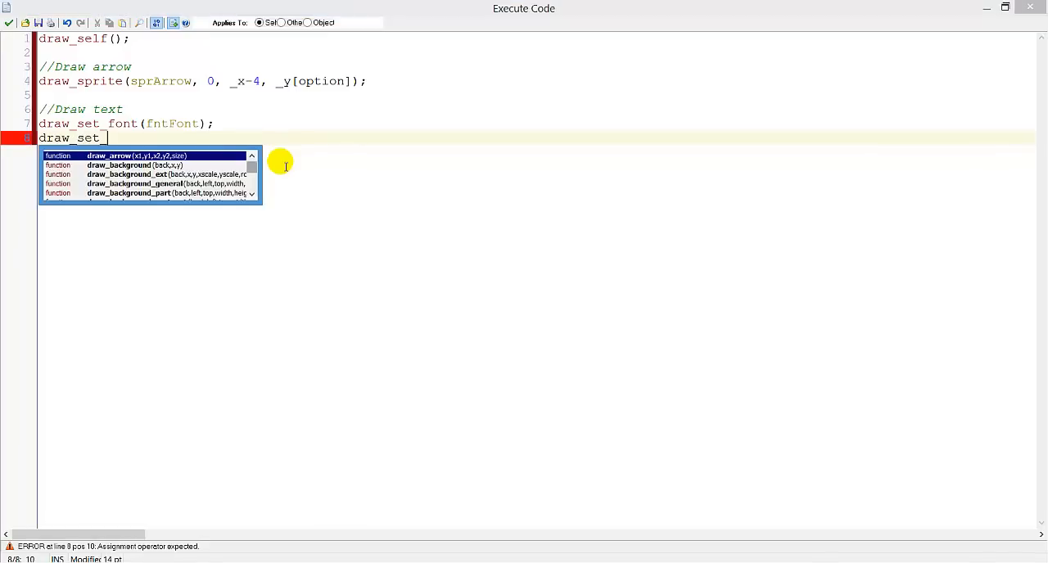
{"action": "type", "text": "_valign(fa"}
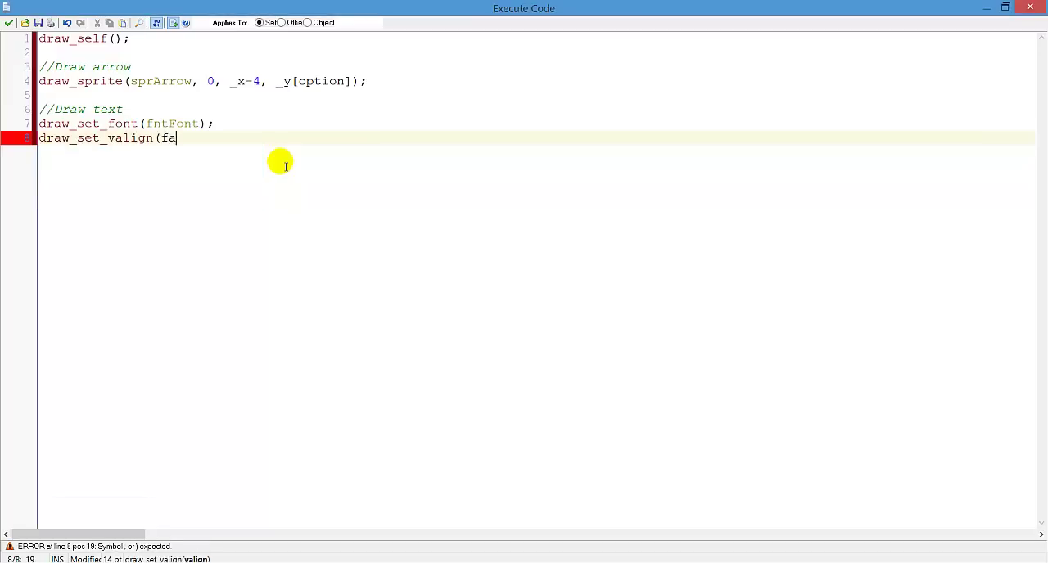
{"action": "type", "text": "_middle"}
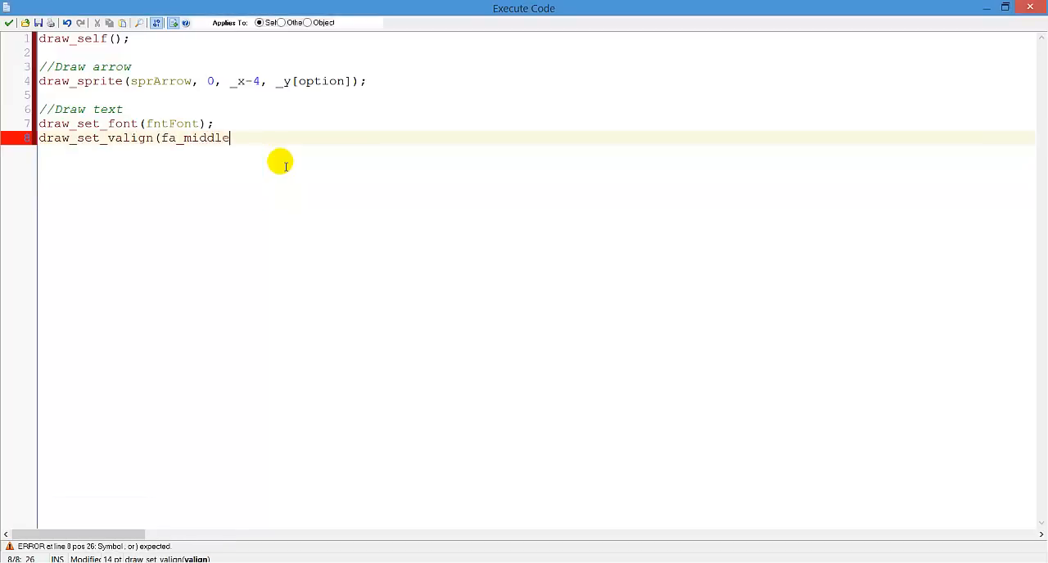
{"action": "type", "text": ");"}
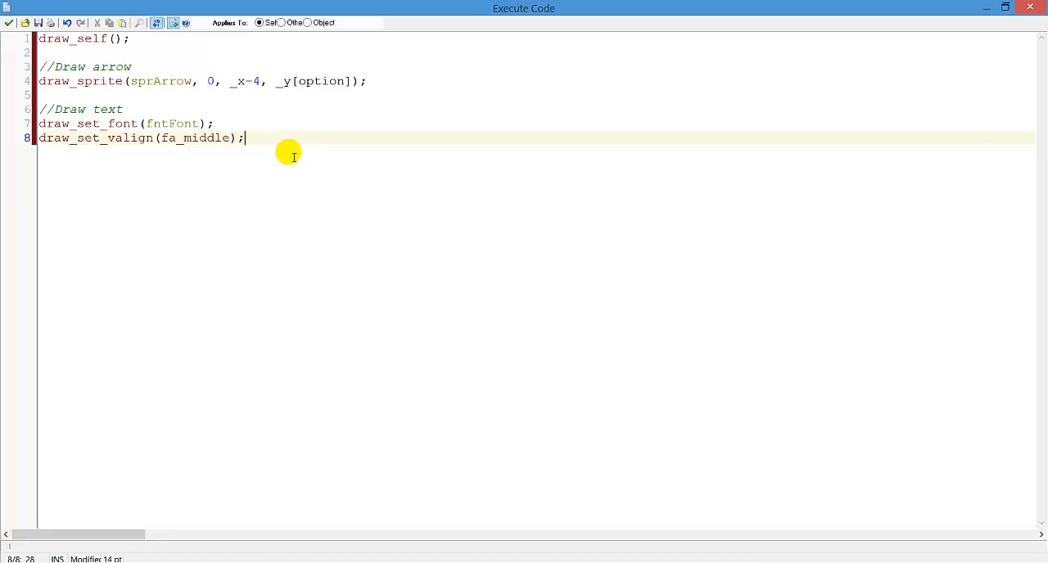
{"action": "mouse_move", "coordinate": [335, 149]}
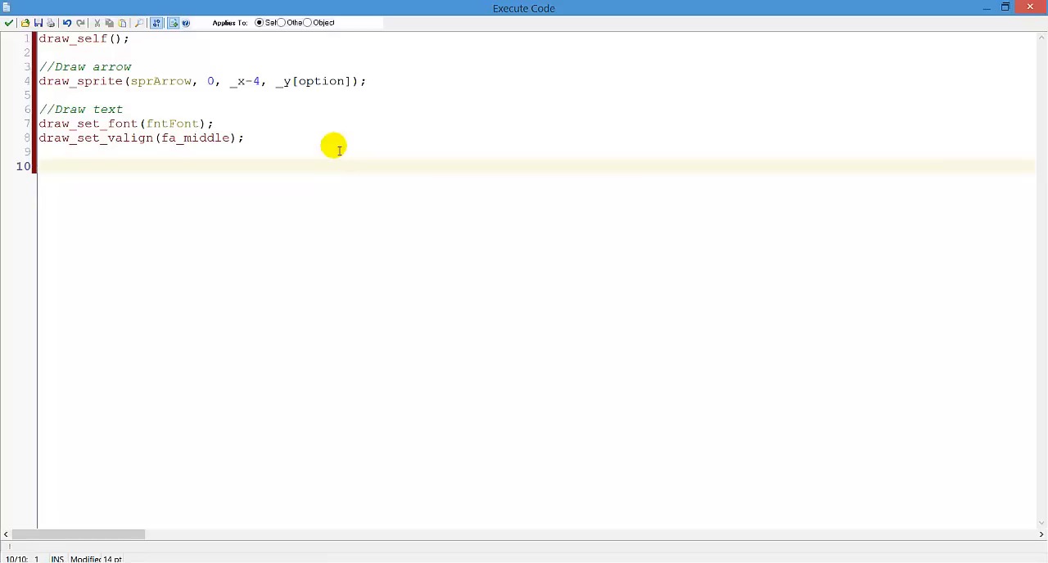
Declare var i; i = 0; and open a while i <= maxOption loop
{"action": "type", "text": "var"}
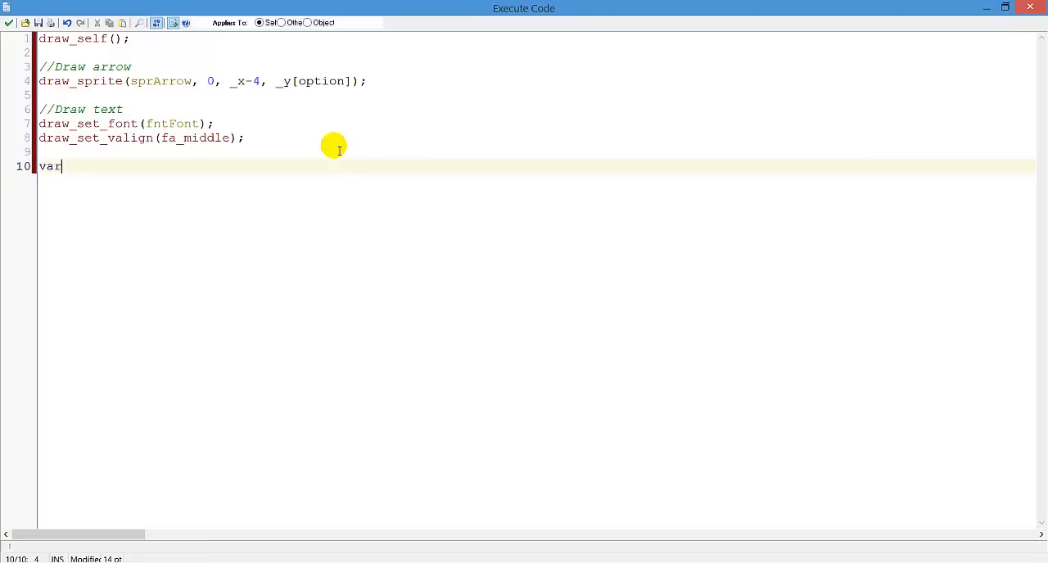
{"action": "type", "text": "i"}
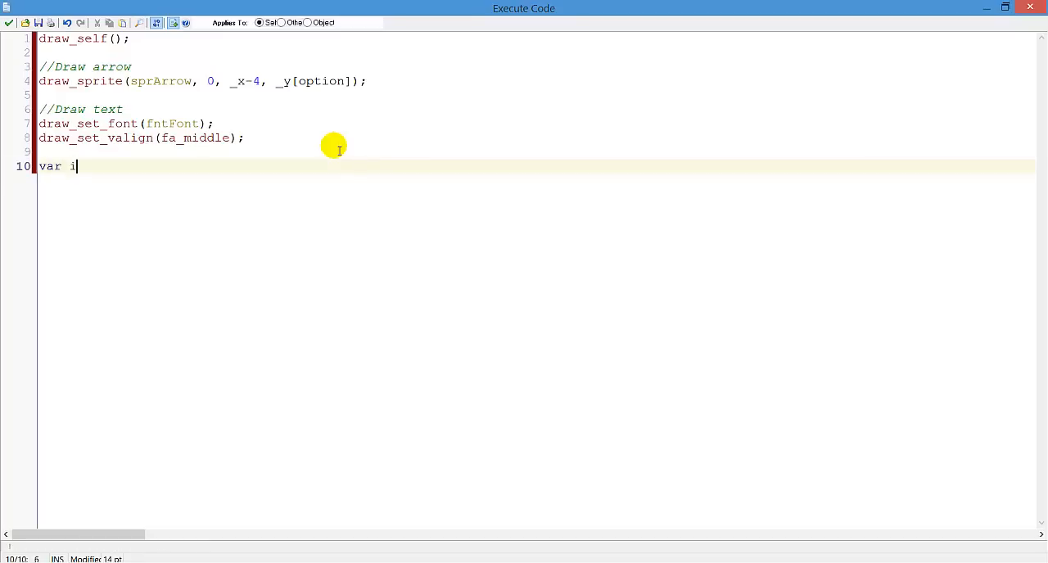
{"action": "type", "text": ";"}
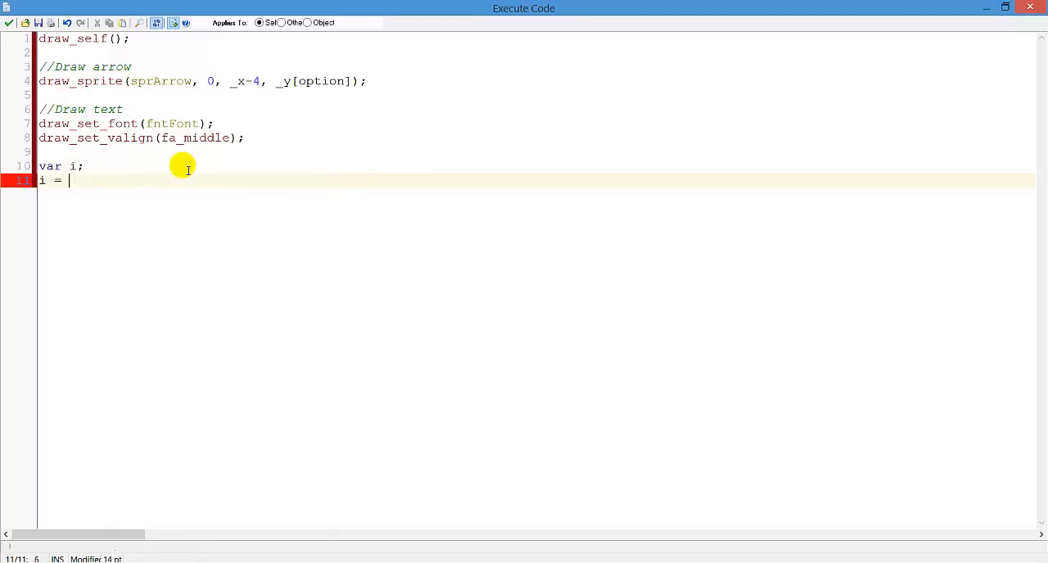
{"action": "type", "text": "0;"}
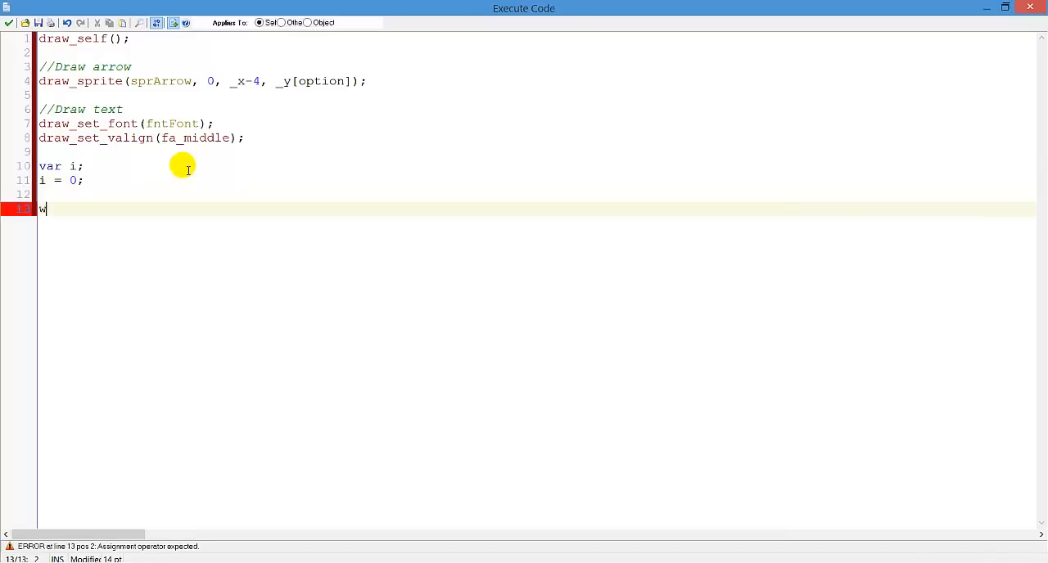
{"action": "type", "text": "hile i <"}
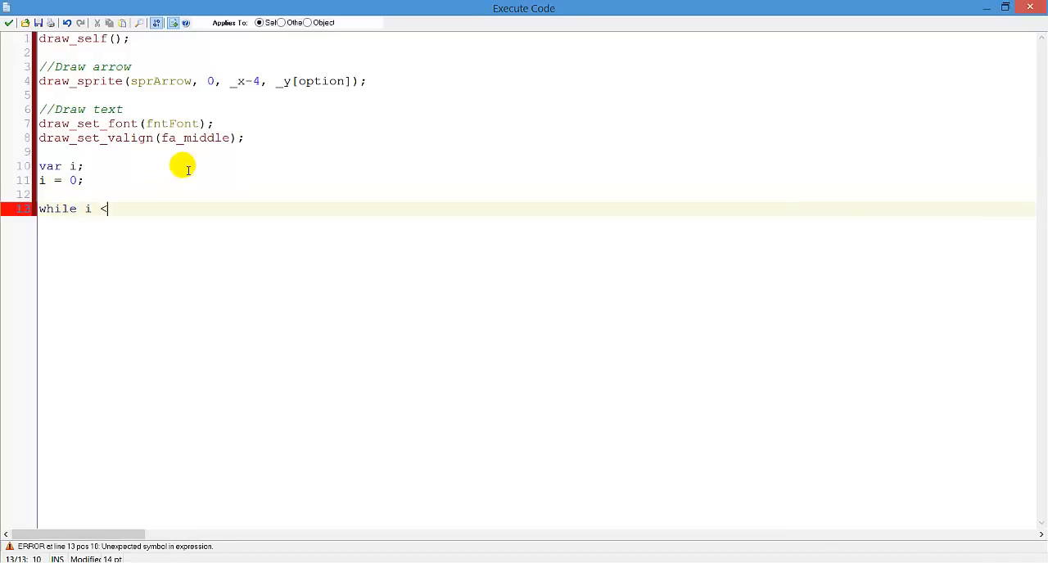
{"action": "type", "text": "="}
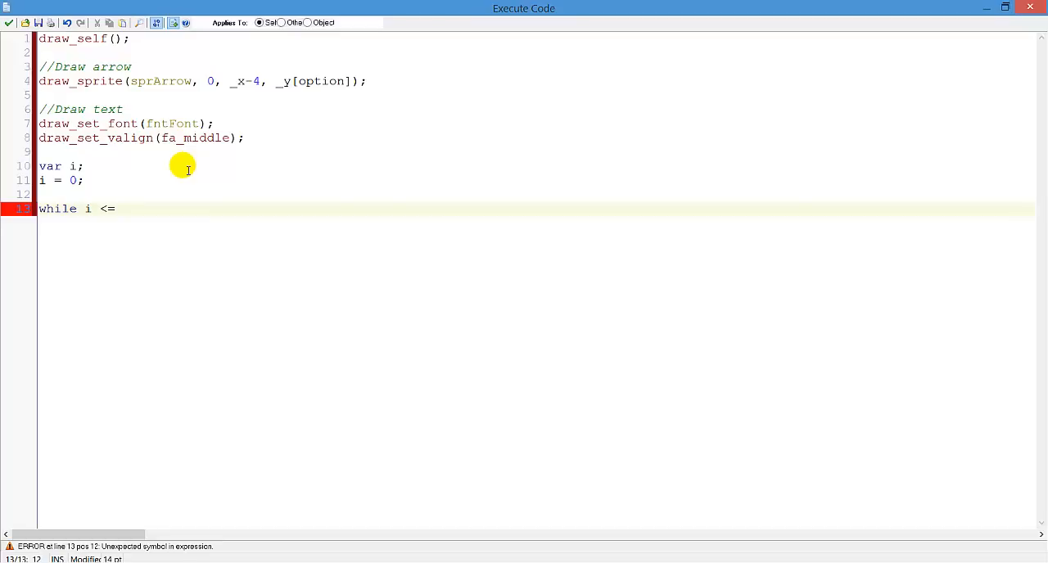
{"action": "type", "text": "maxOpt"}
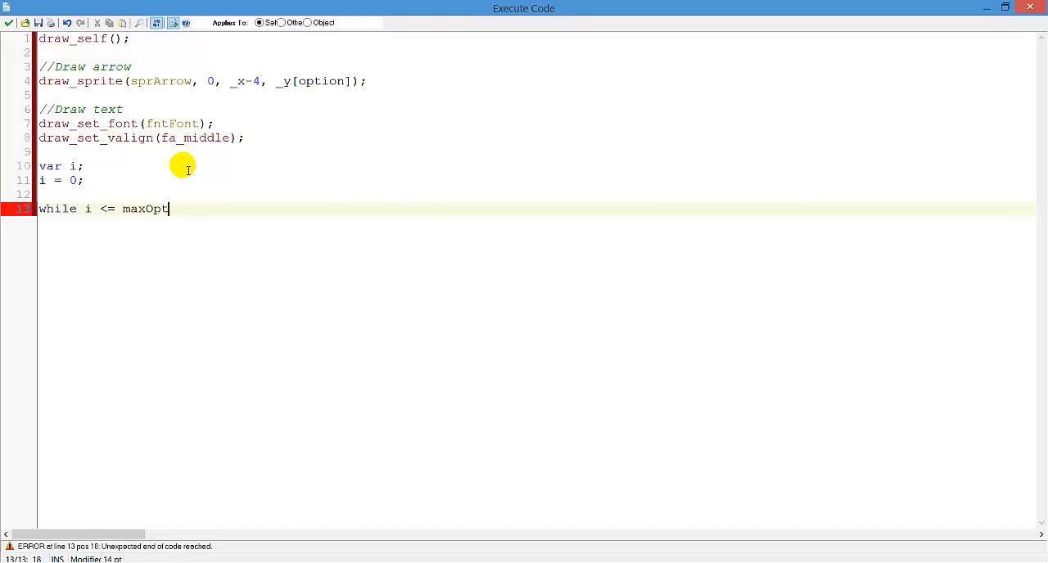
{"action": "type", "text": "ion"}
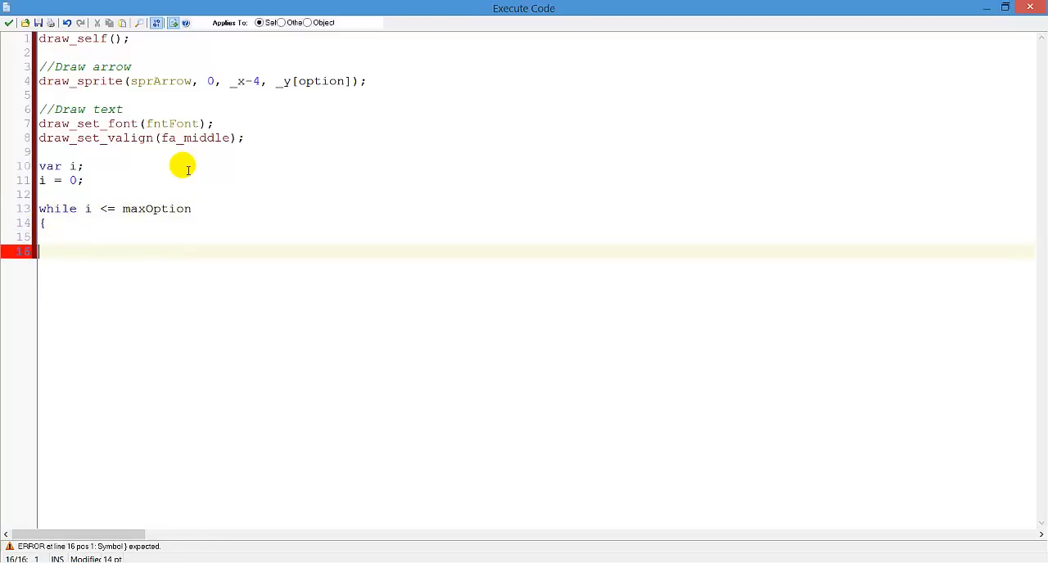
Inside the loop, write draw_text(_x, _y[i], txt[i]);
{"action": "type", "text": "draw"}
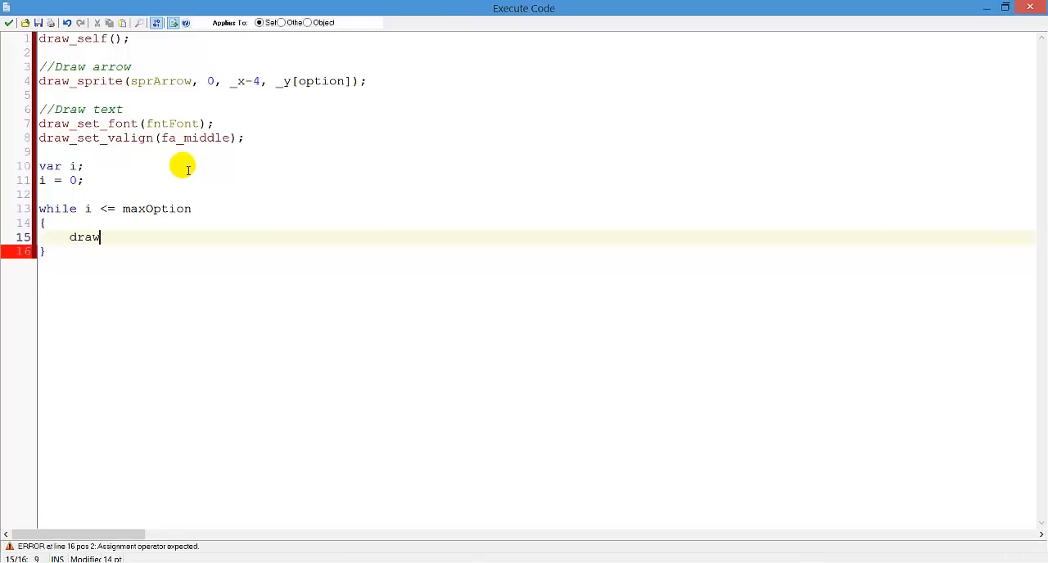
{"action": "type", "text": "_tex"}
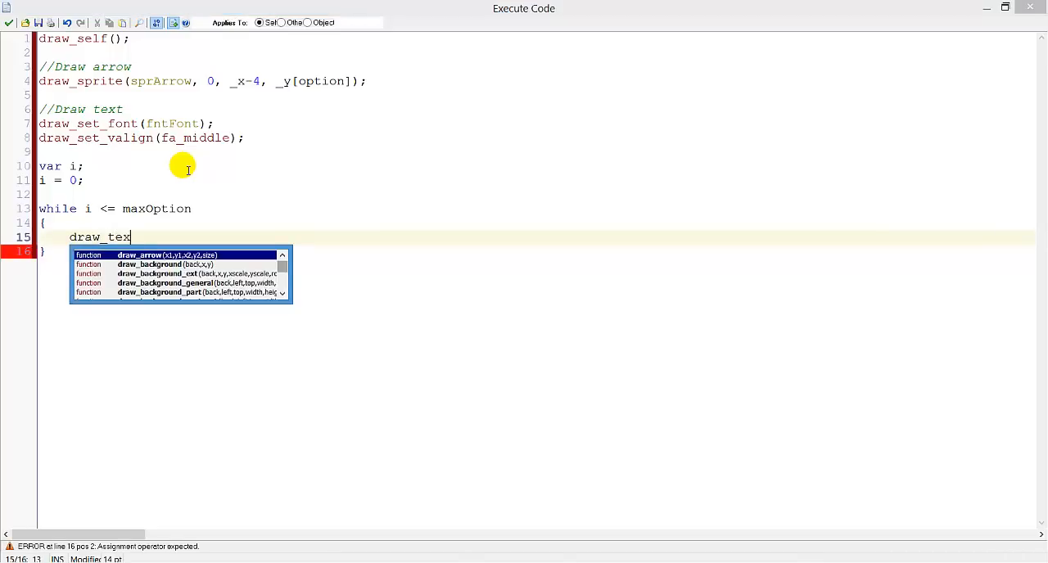
{"action": "type", "text": "t(_x,"}
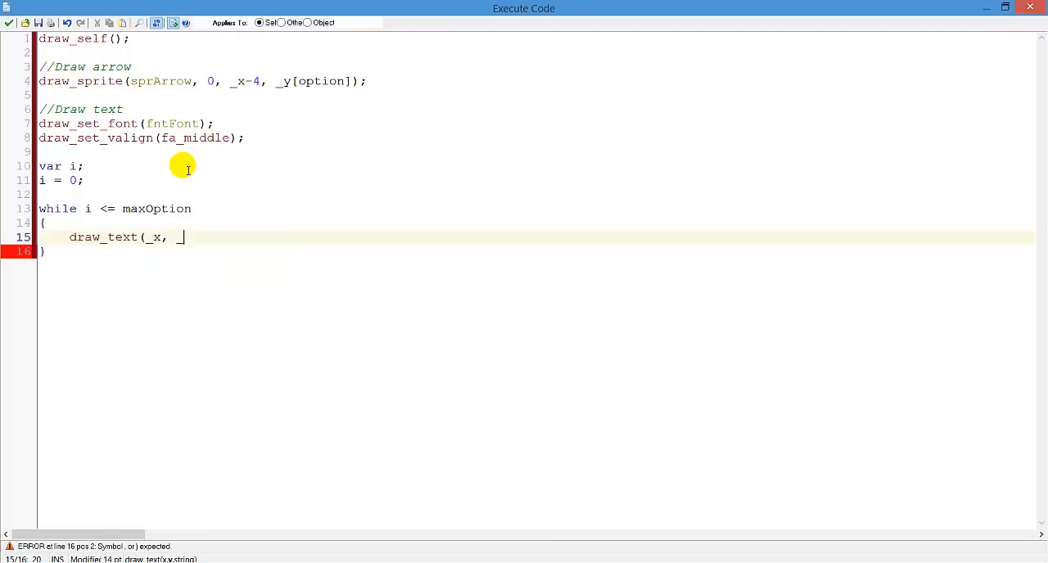
{"action": "type", "text": "_y[i],"}
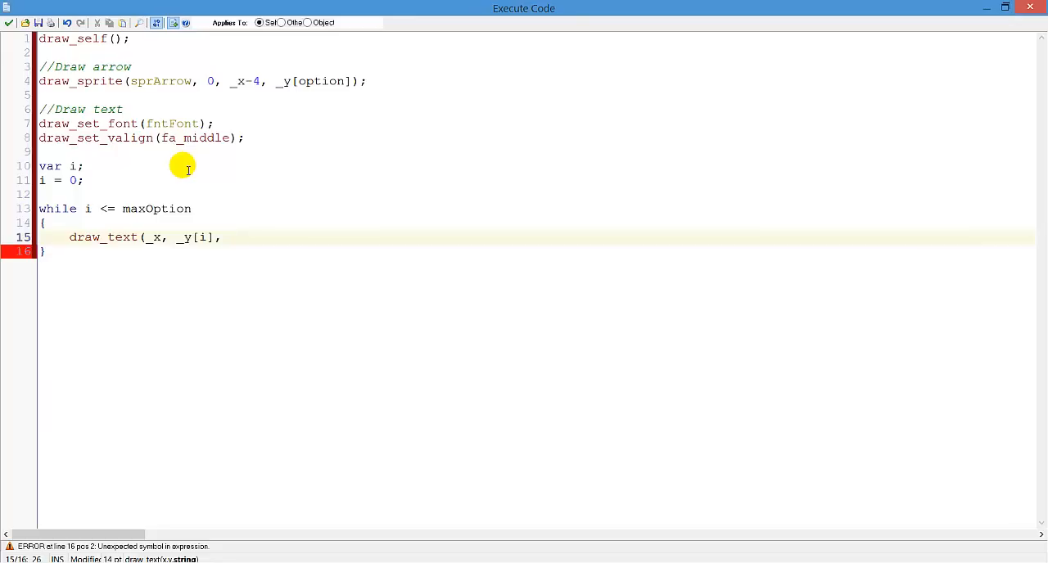
{"action": "type", "text": "txt[i"}
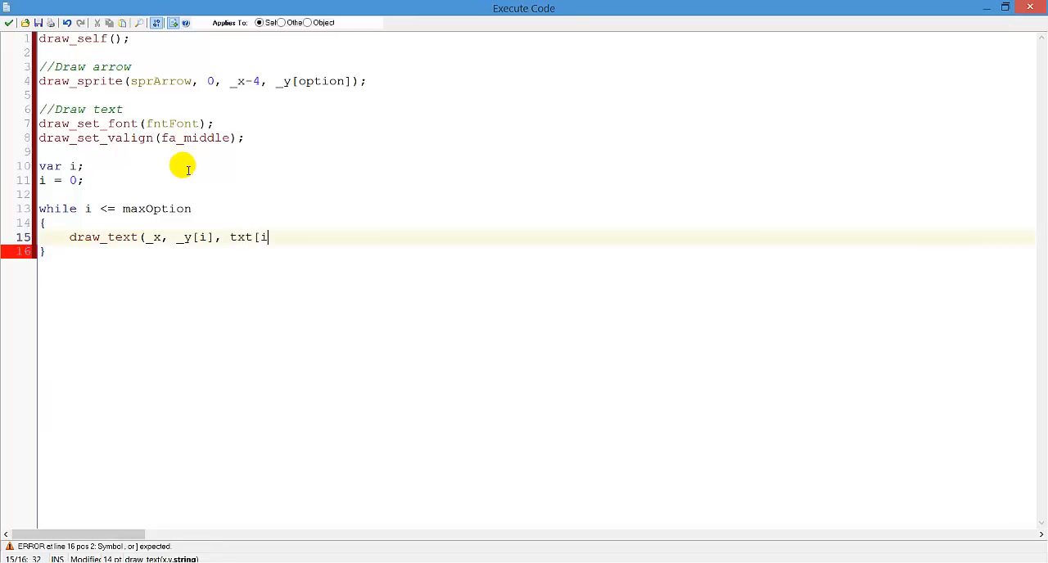
{"action": "type", "text": "]);"}
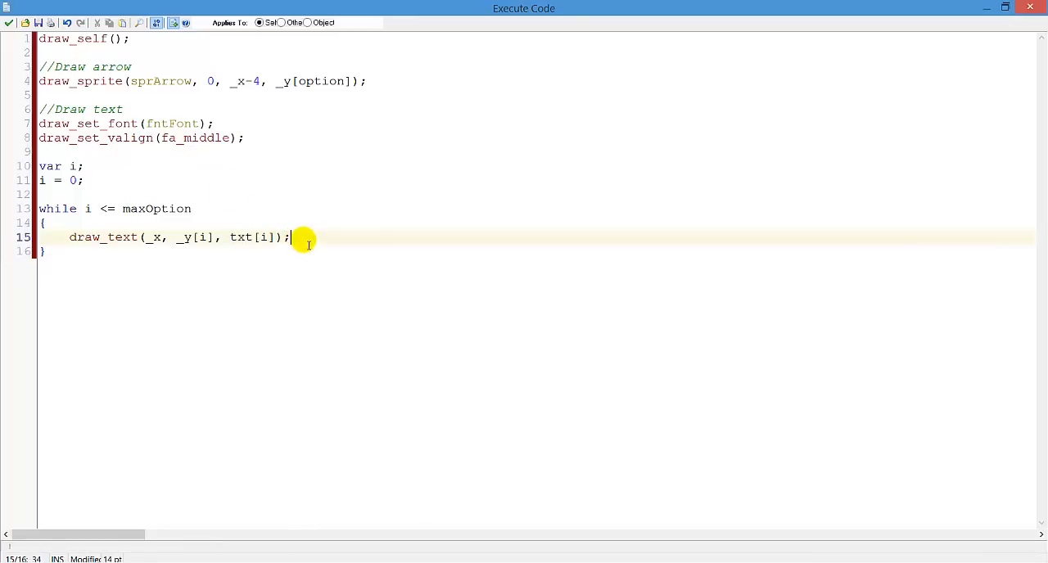
{"action": "mouse_move", "coordinate": [105, 209]}
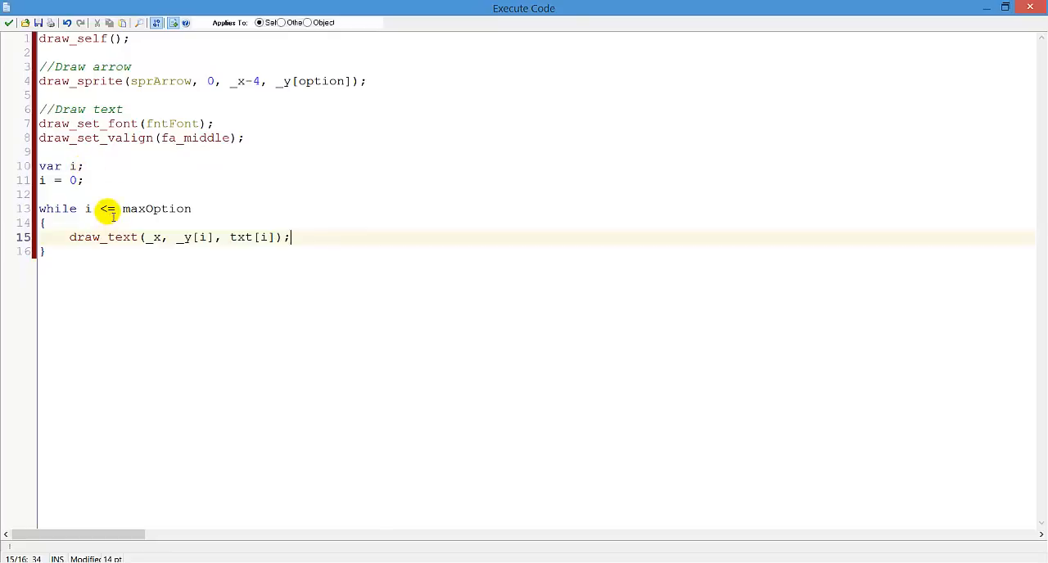
Add i += 1; inside the while loop after the draw_text call
{"action": "double_click", "coordinate": [72, 180]}
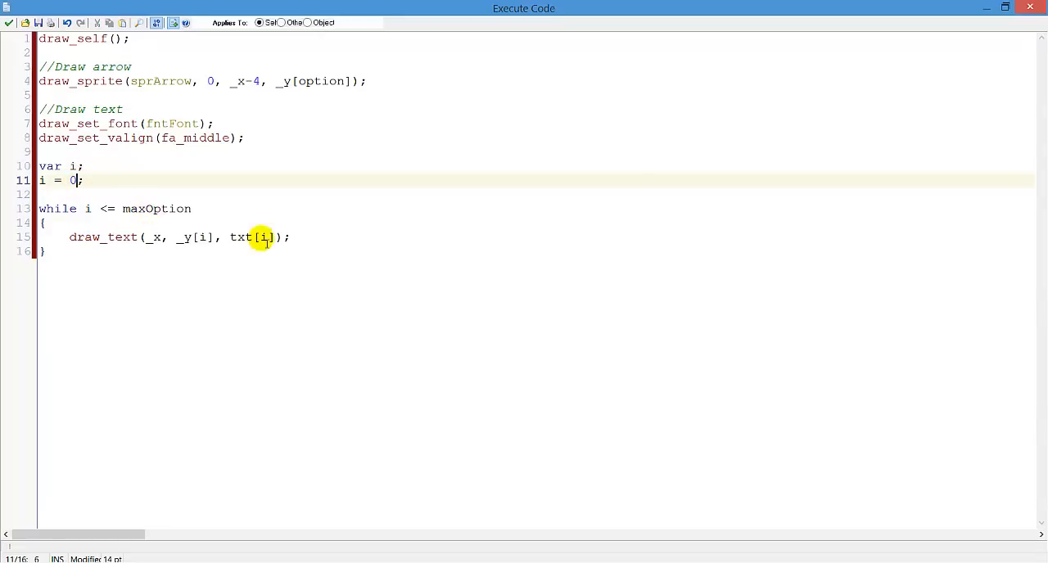
{"action": "type", "text": "i += 1;"}
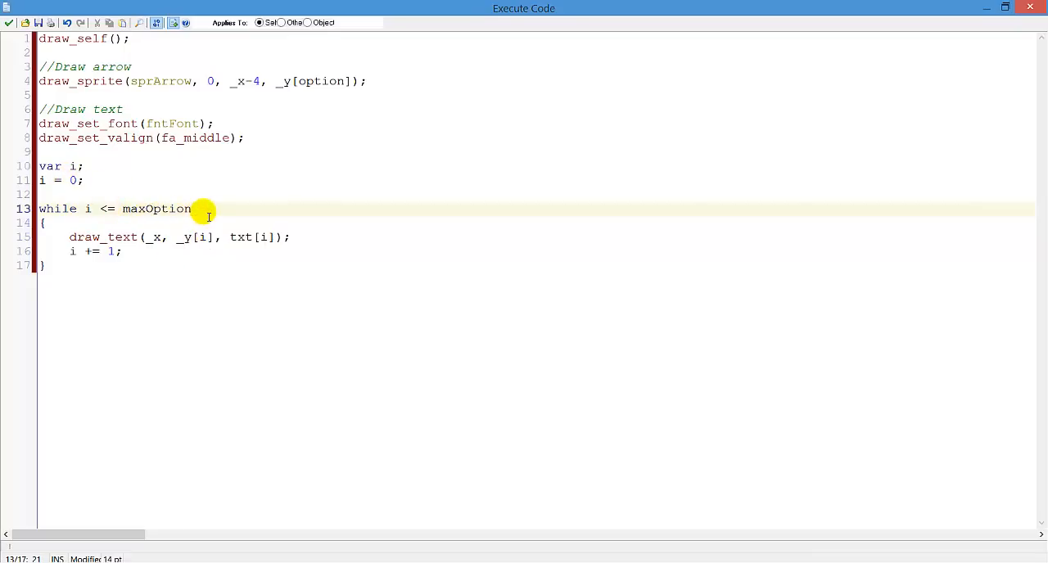
{"action": "mouse_move", "coordinate": [125, 210]}
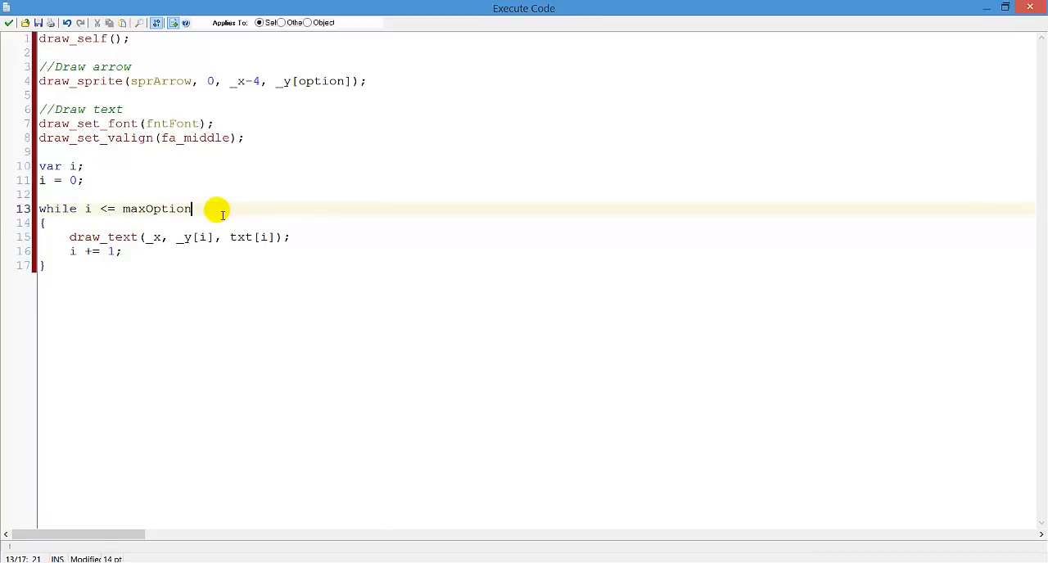
{"action": "mouse_move", "coordinate": [216, 213]}
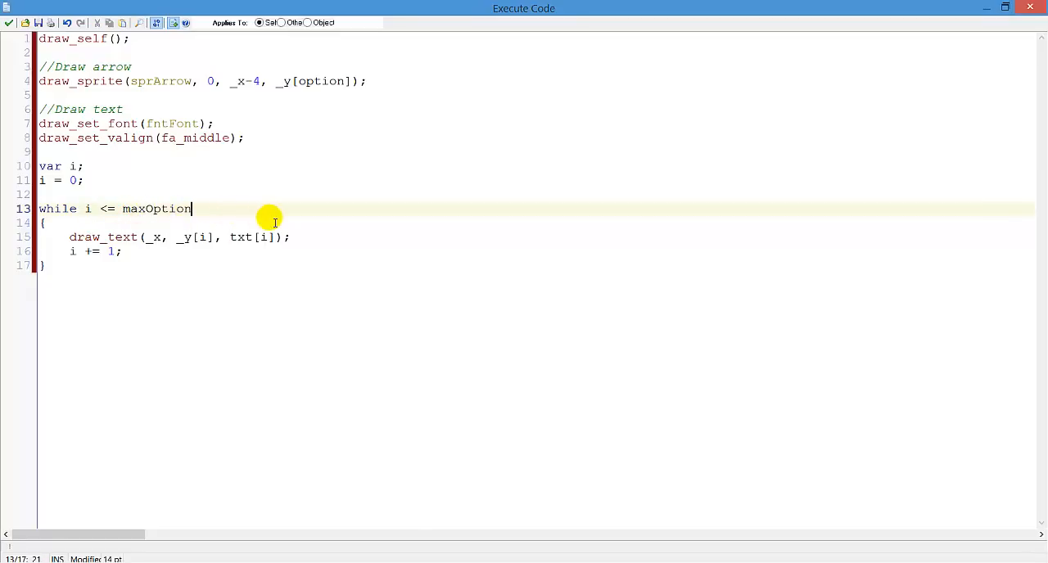
{"action": "mouse_move", "coordinate": [161, 238]}
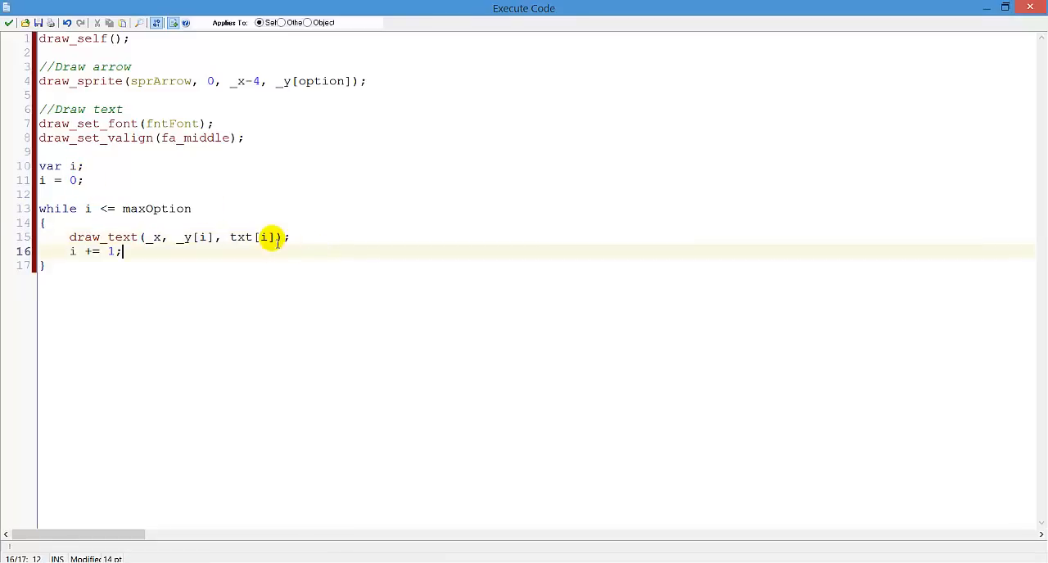
{"action": "mouse_move", "coordinate": [245, 237]}
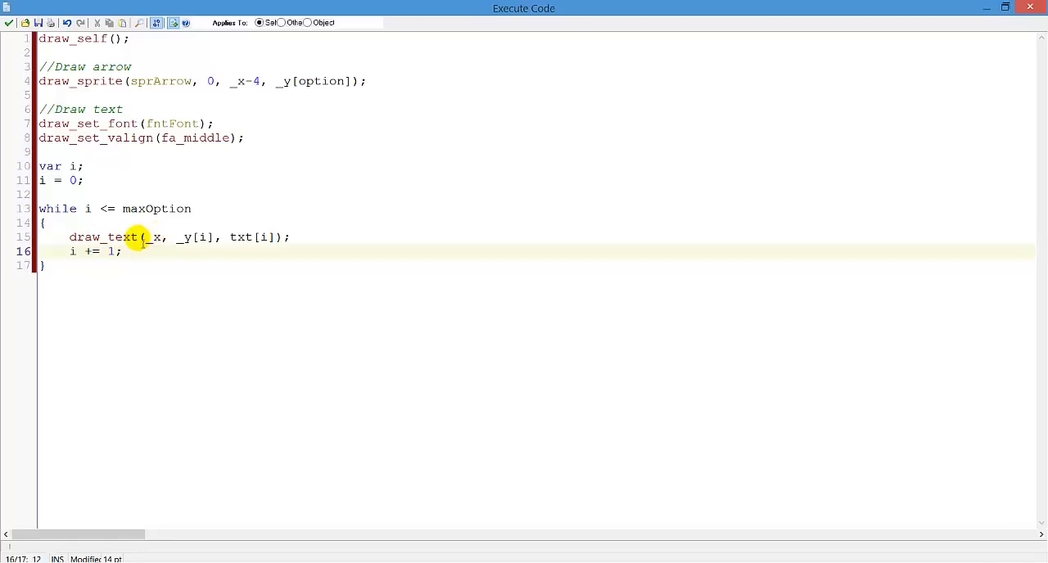
{"action": "mouse_move", "coordinate": [216, 237]}
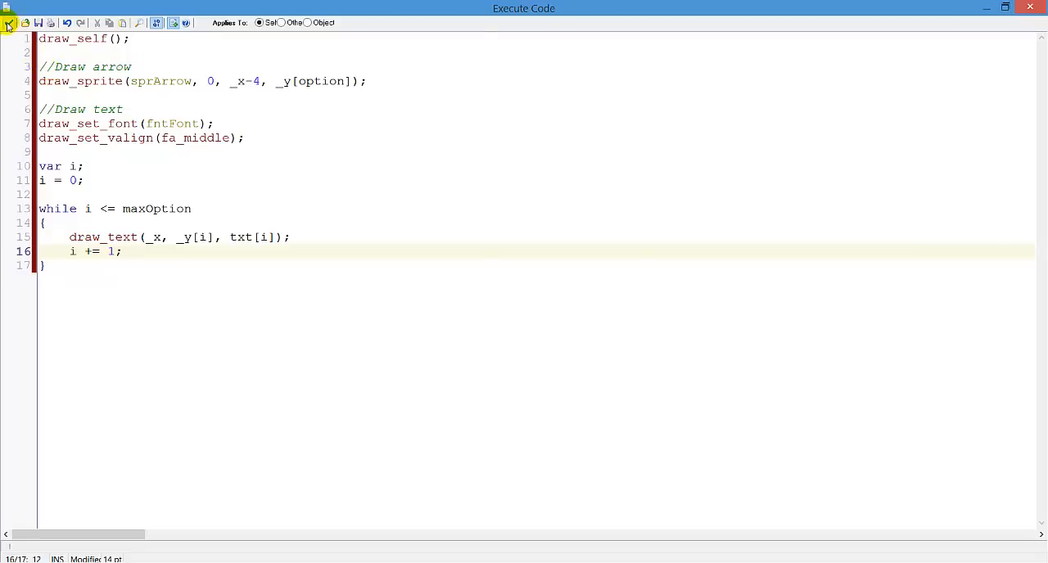
Save and close the Draw code, then close the Font Properties window
{"action": "left_click", "coordinate": [10, 23]}
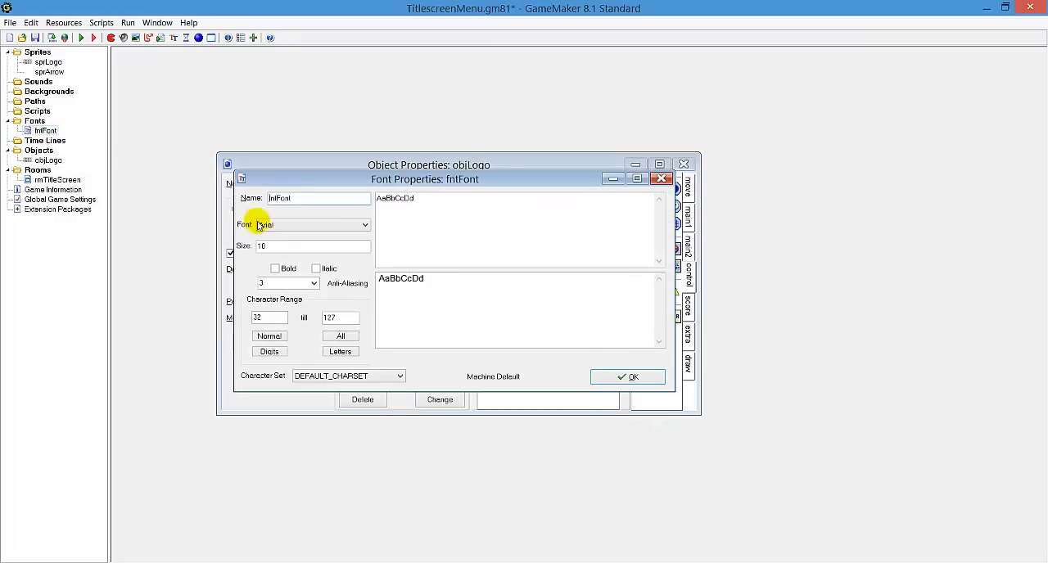
{"action": "left_click", "coordinate": [629, 376]}
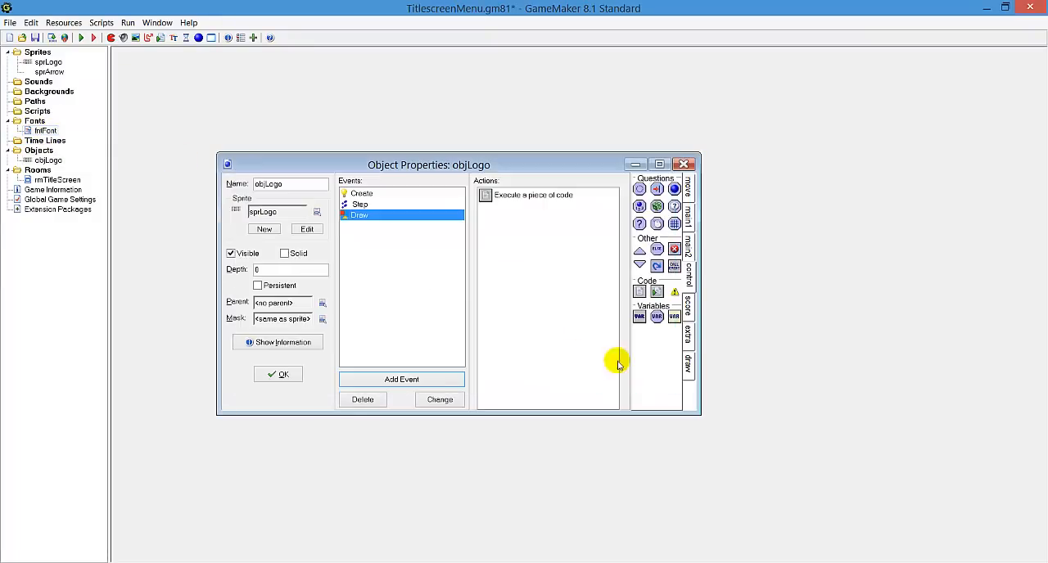
{"action": "mouse_move", "coordinate": [606, 347]}
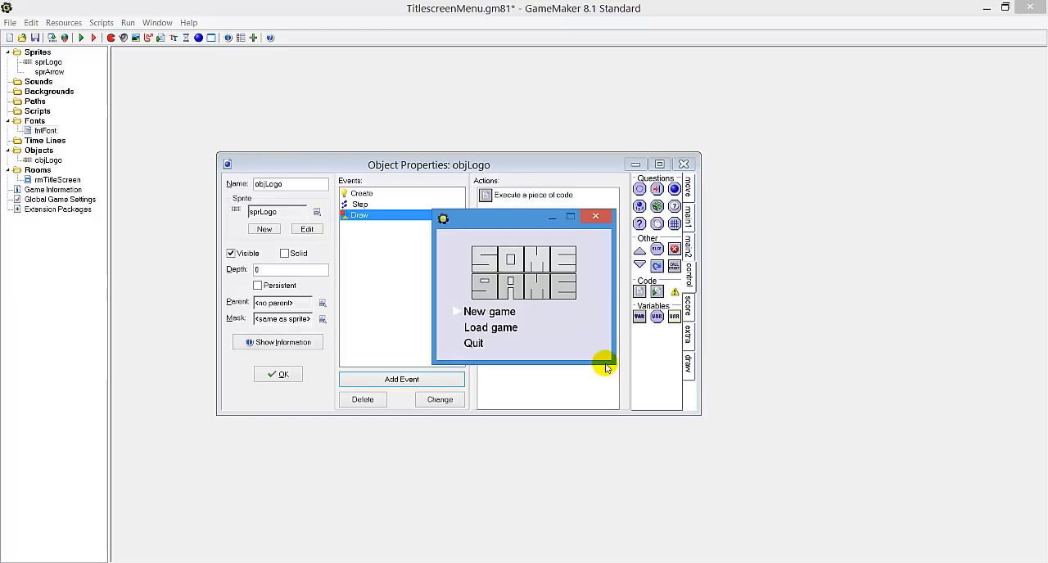
{"action": "mouse_move", "coordinate": [524, 317]}
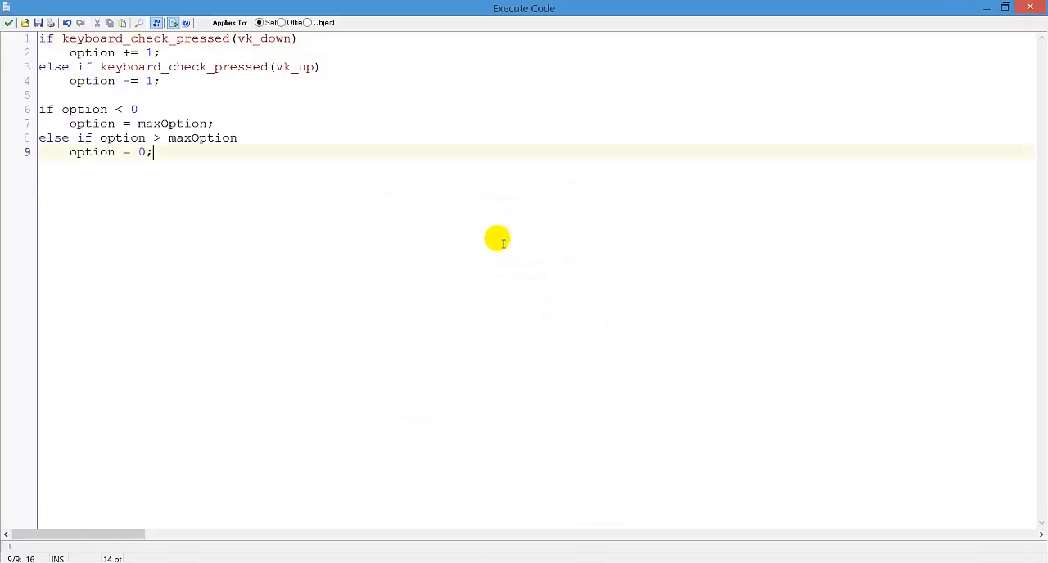
Add if keyboard_check_pressed(vk_space) to the Step code, fixing a mistyped bracket
{"action": "key", "text": "Enter"}
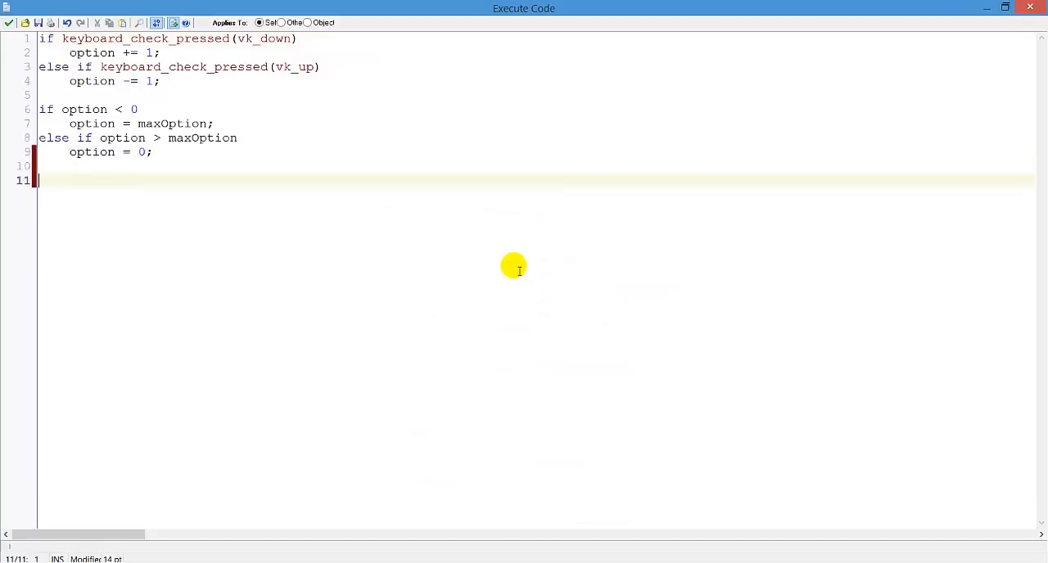
{"action": "type", "text": "if"}
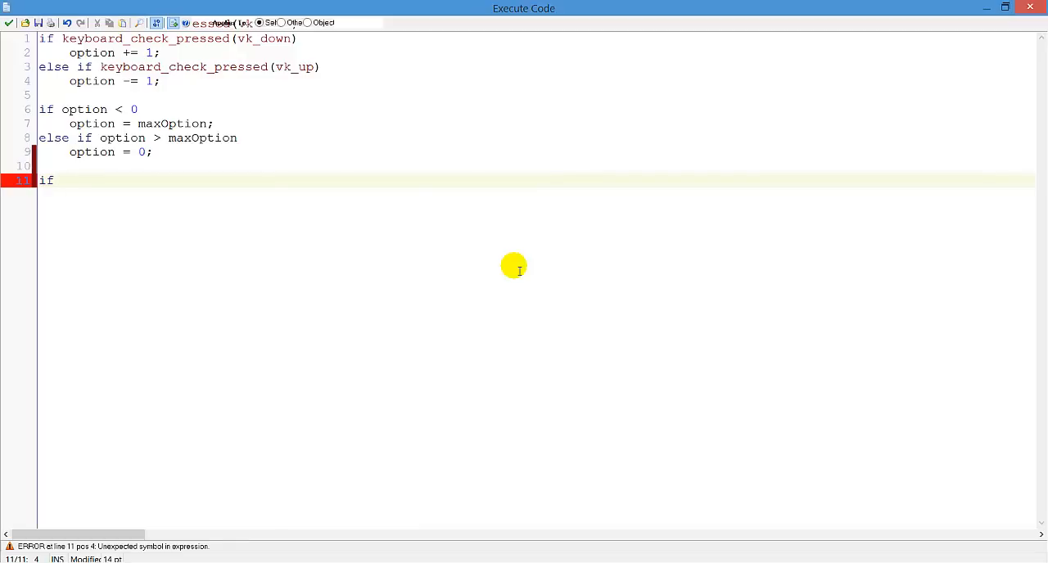
{"action": "type", "text": "keyboard_c"}
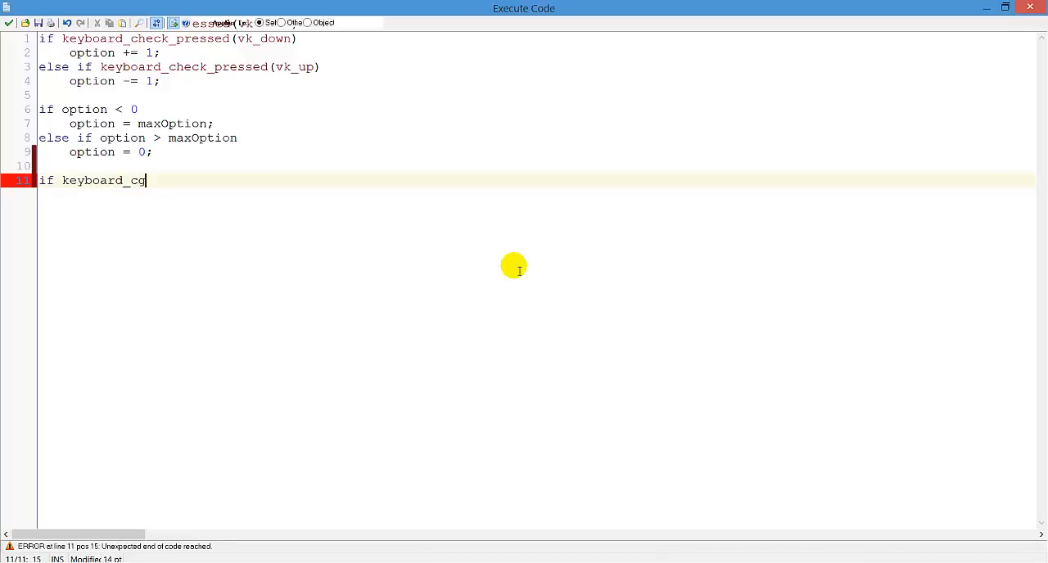
{"action": "type", "text": "he"}
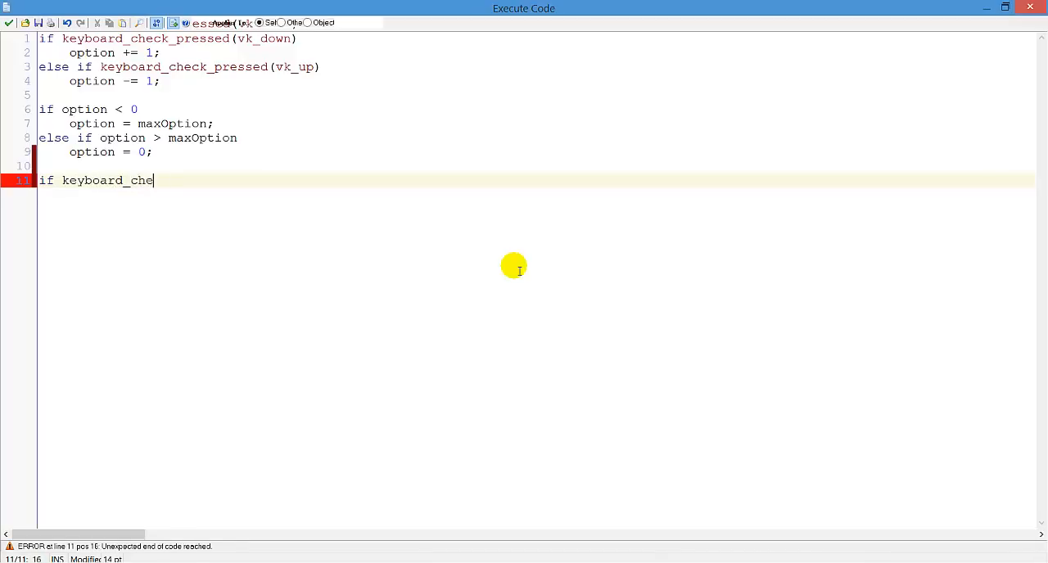
{"action": "type", "text": "ck_pressed*vk"}
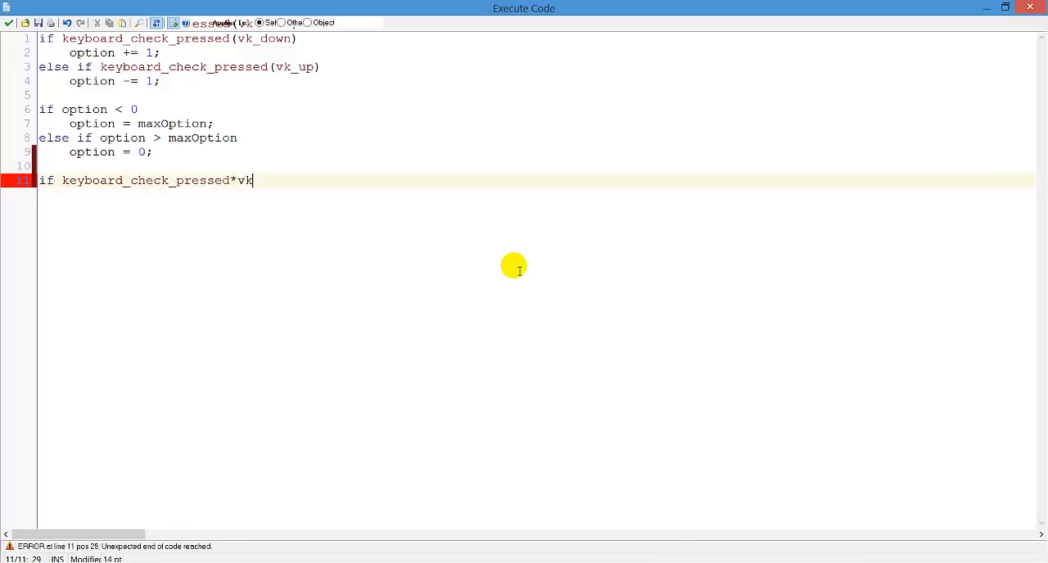
{"action": "key", "text": "BackSpace"}
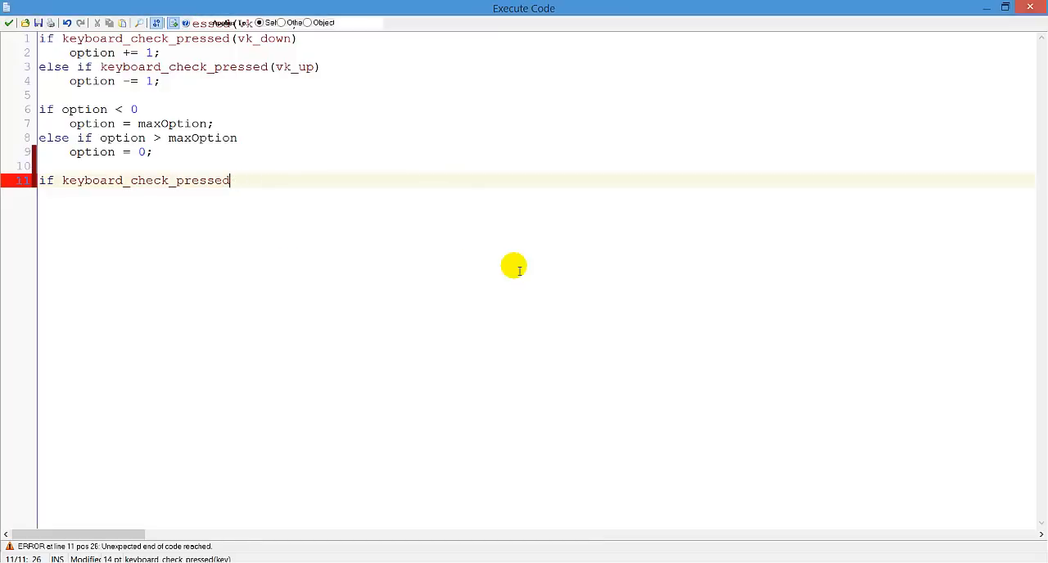
{"action": "type", "text": "(vk_space"}
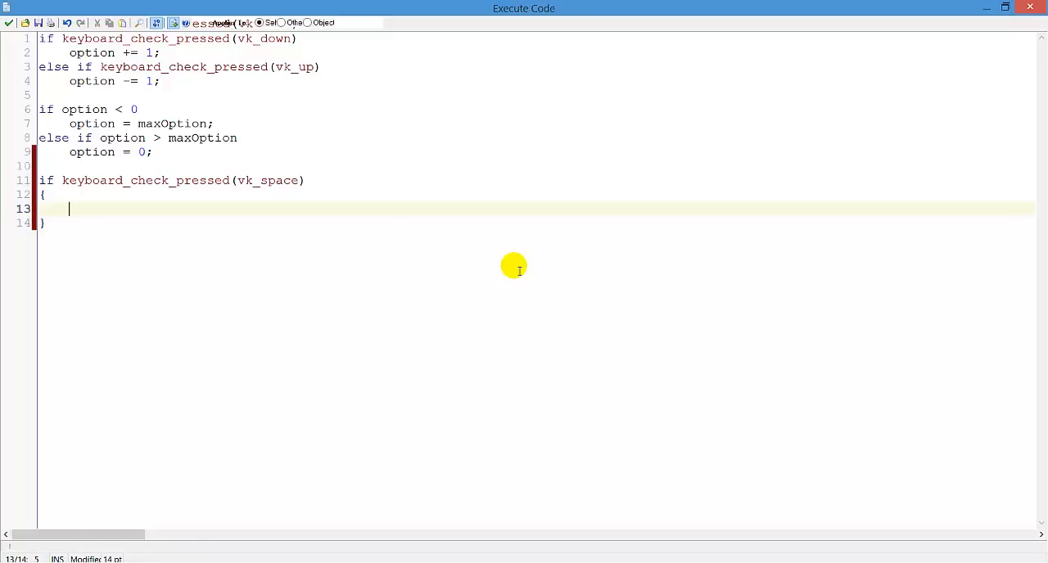
Open switch option with an empty case 0 ending in break;
{"action": "type", "text": "switch option"}
{"action": "type", "text": "case 0:"}
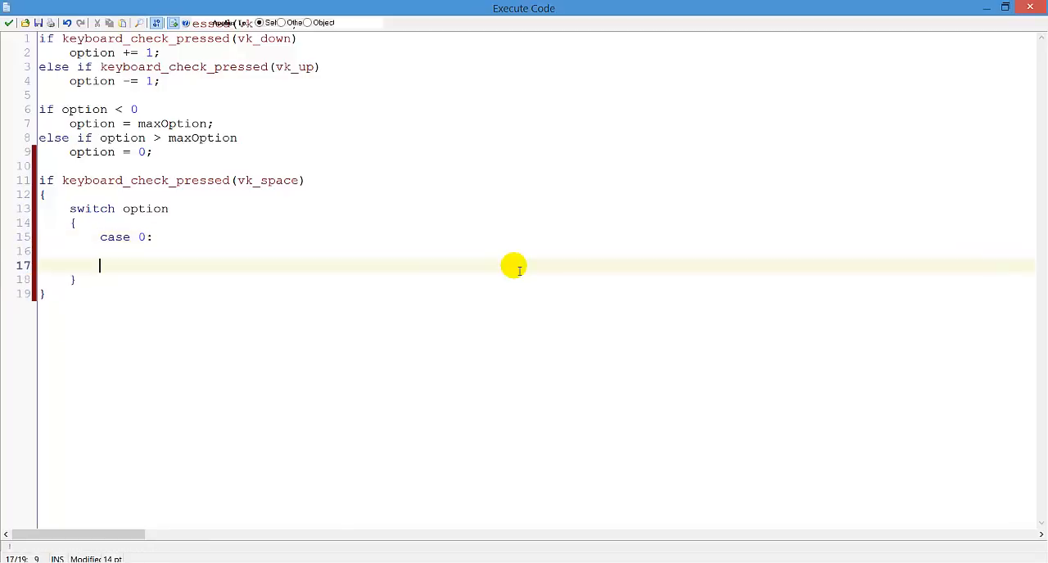
{"action": "type", "text": "break;"}
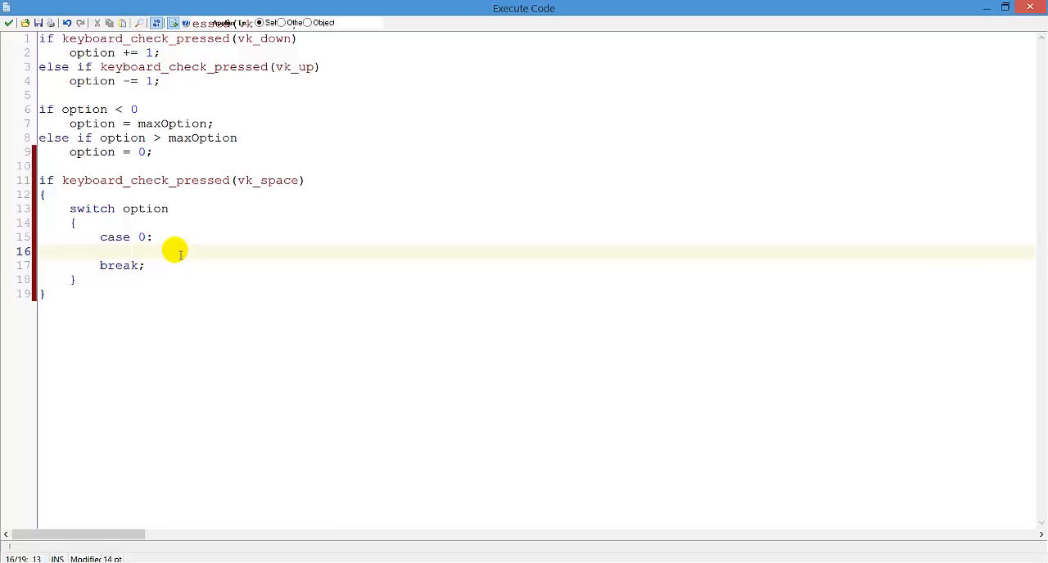
Give case 0 a show_message("You started a new game"); call
{"action": "right_click", "coordinate": [176, 252]}
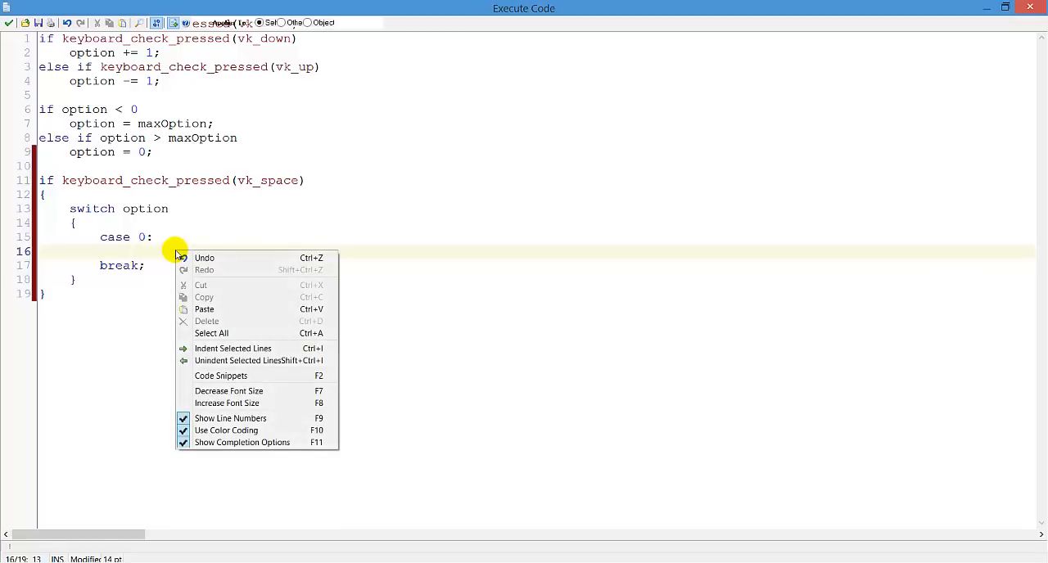
{"action": "left_click", "coordinate": [131, 252]}
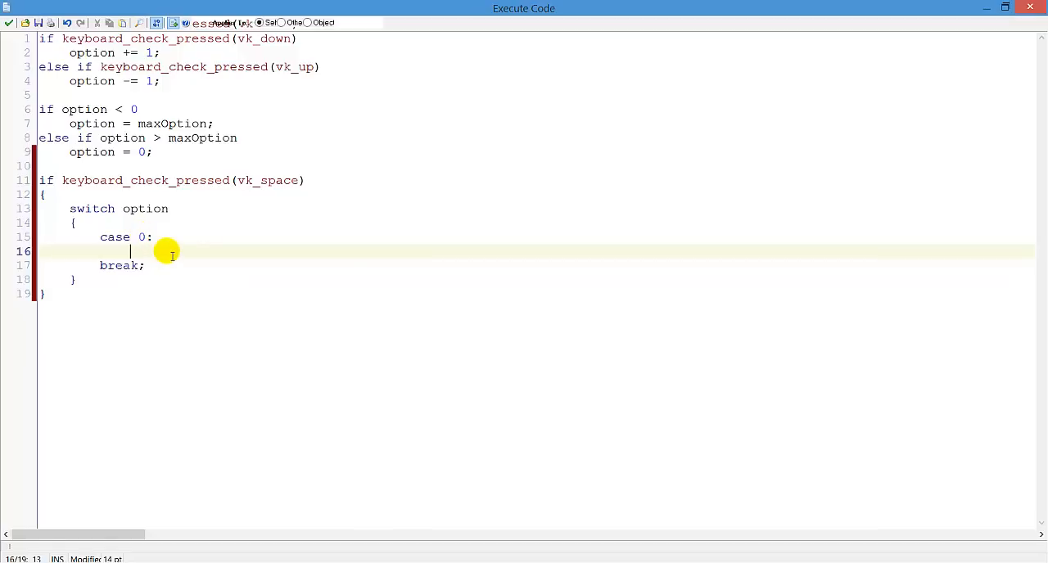
{"action": "type", "text": "sh"}
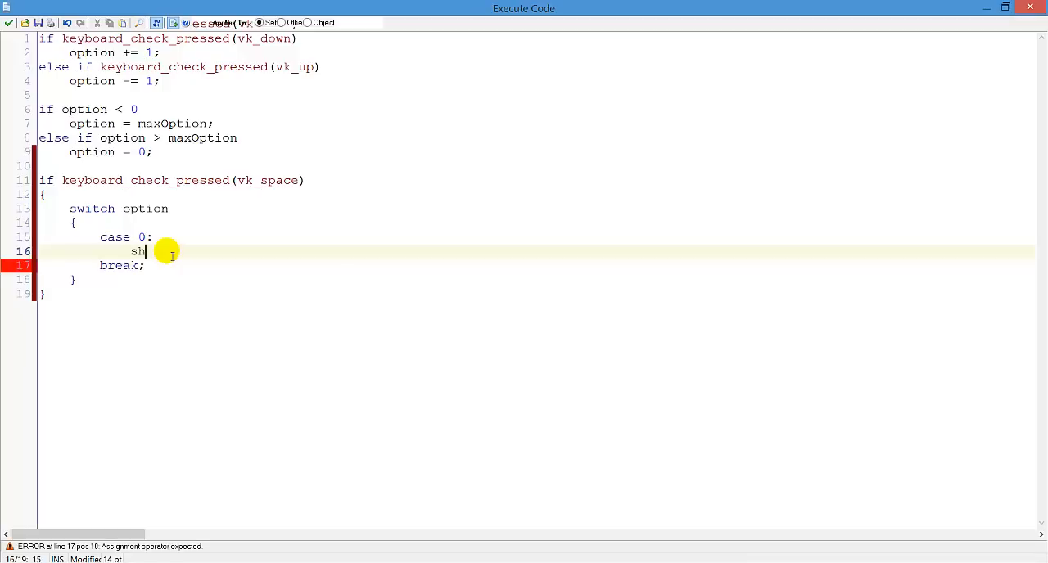
{"action": "type", "text": "ow"}
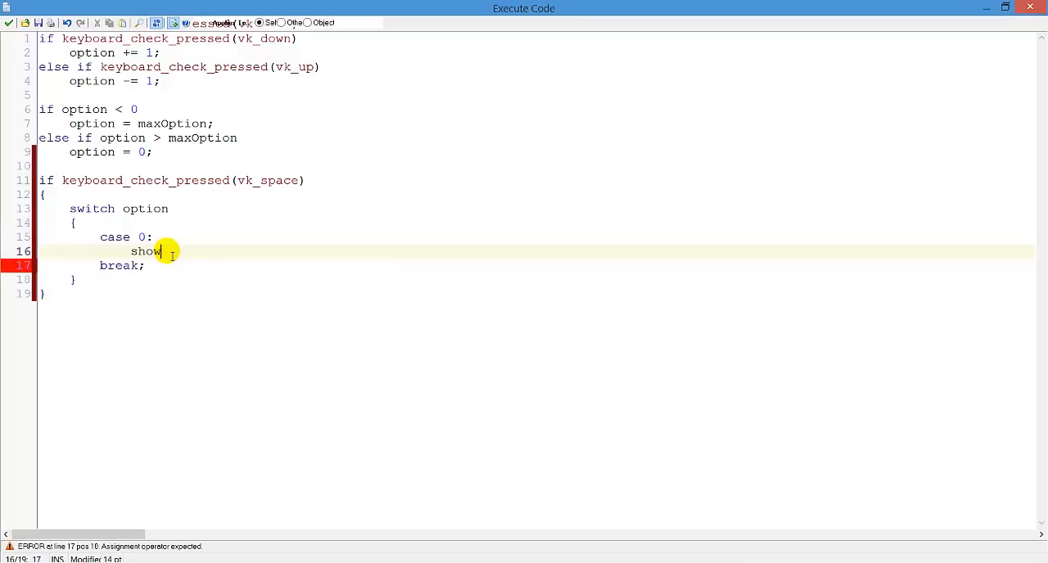
{"action": "type", "text": "_message("}
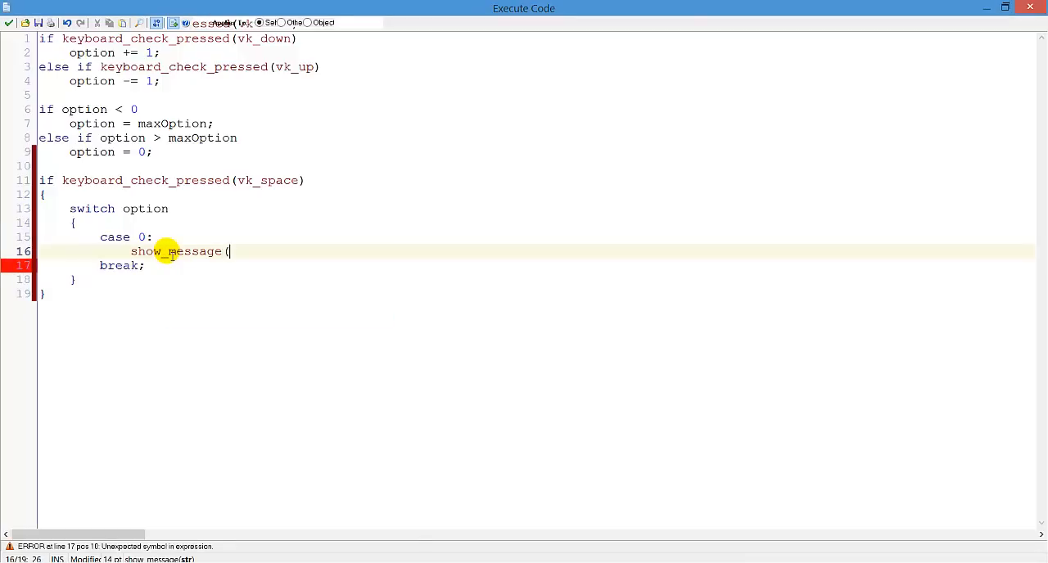
{"action": "type", "text": "\""}
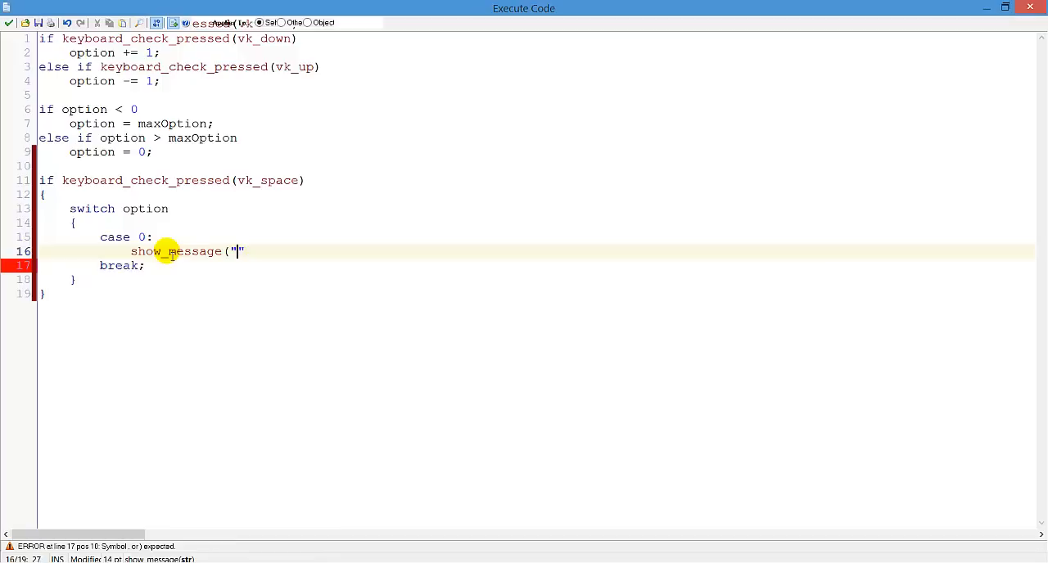
{"action": "type", "text": ");"}
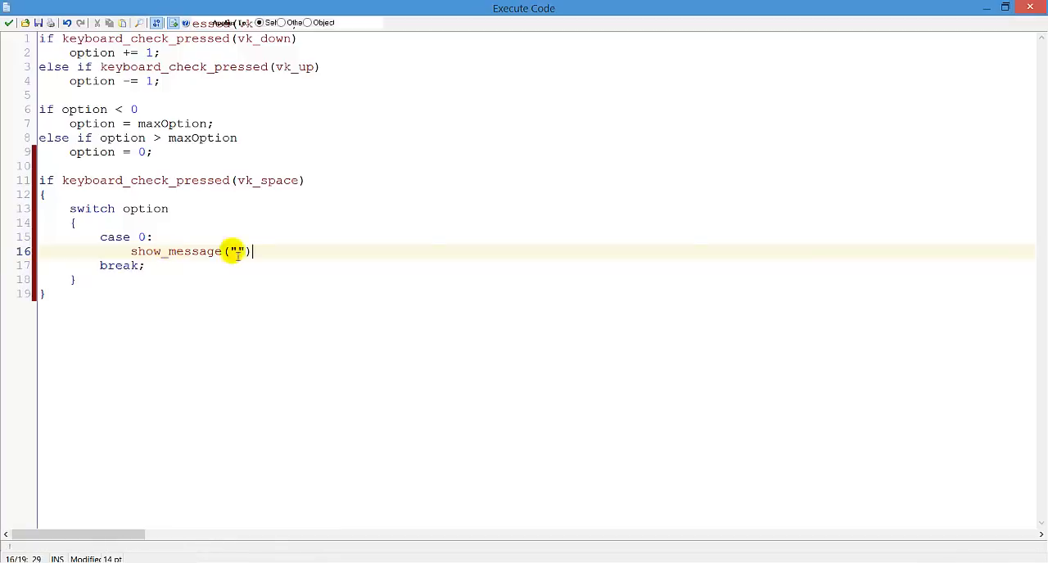
{"action": "type", "text": ";"}
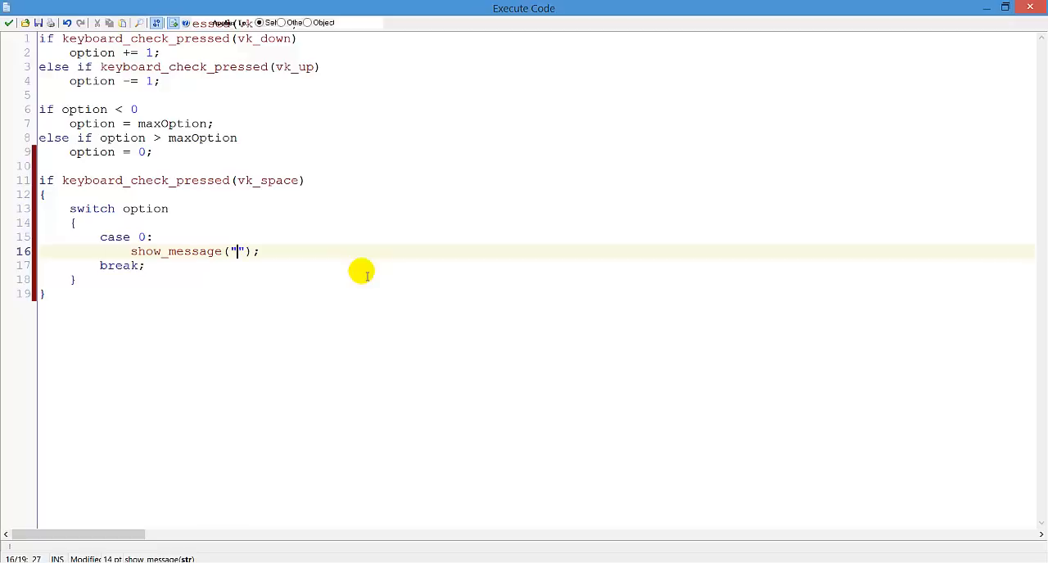
{"action": "mouse_move", "coordinate": [445, 278]}
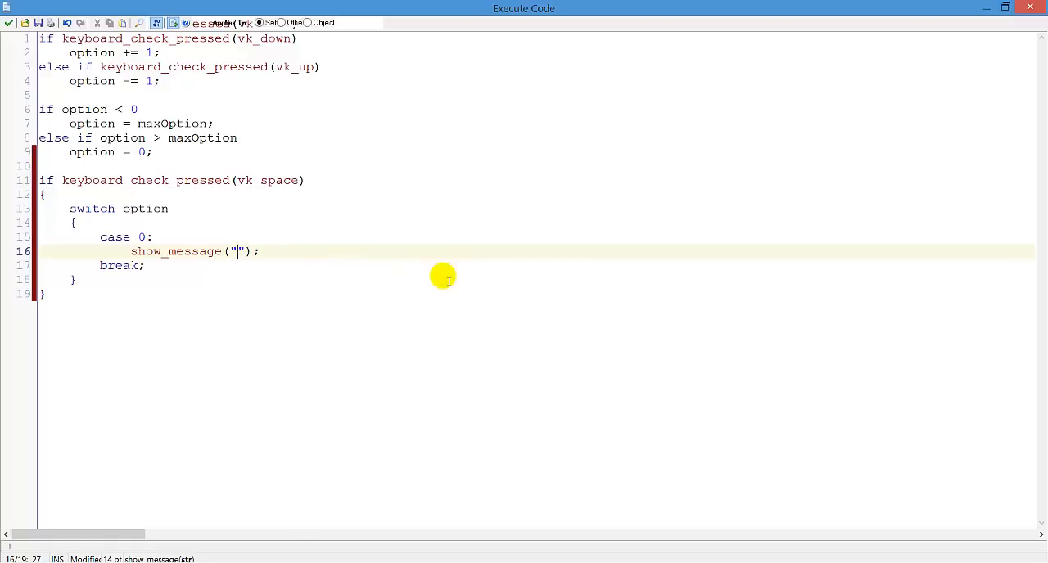
{"action": "type", "text": "You started a"}
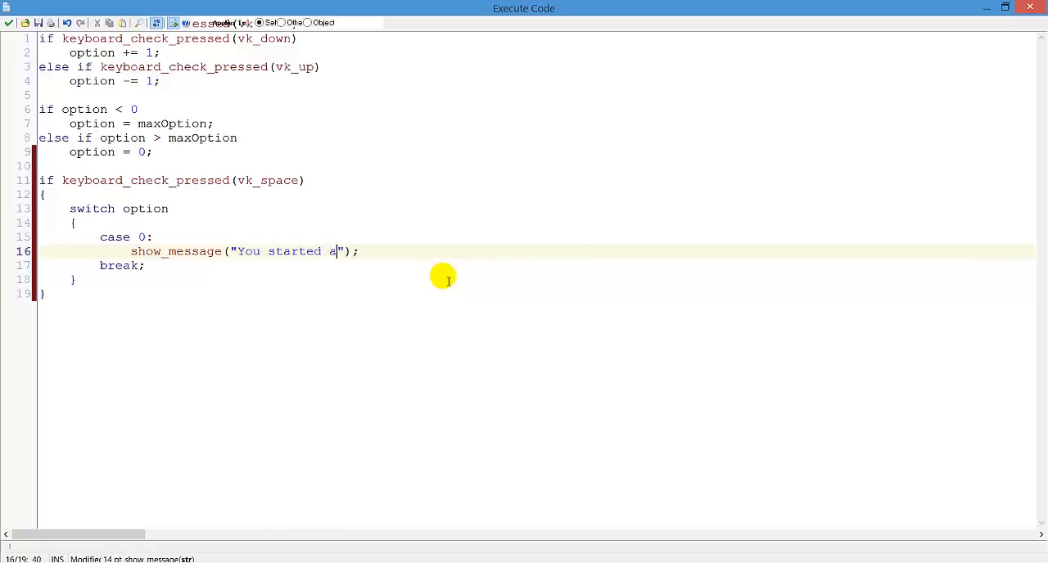
{"action": "type", "text": "new game"}
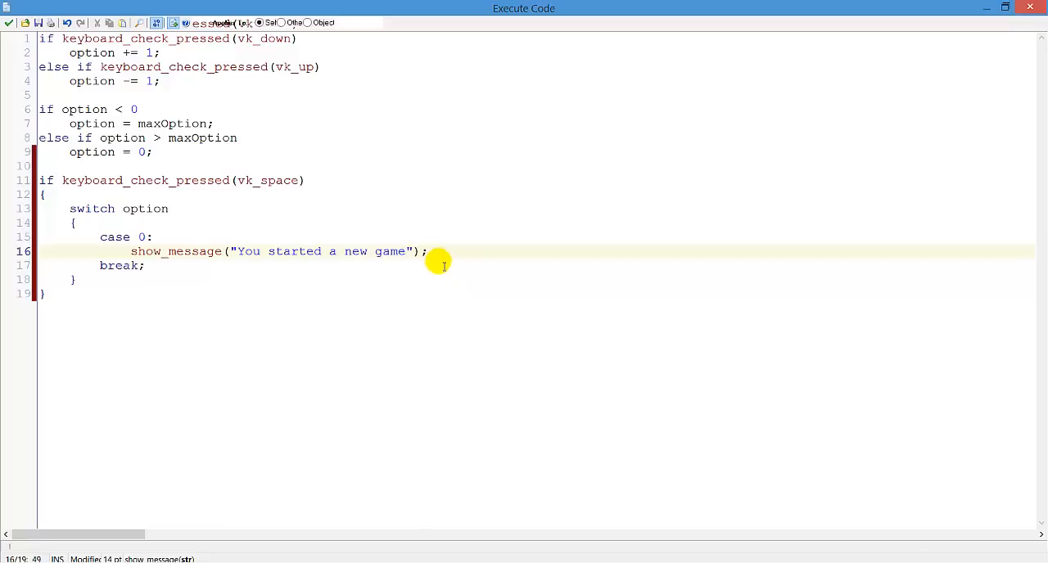
Add case 1 showing "You loaded the game" and case 2 calling game_end();
{"action": "type", "text": "case 1:"}
{"action": "type", "text": "sh"}
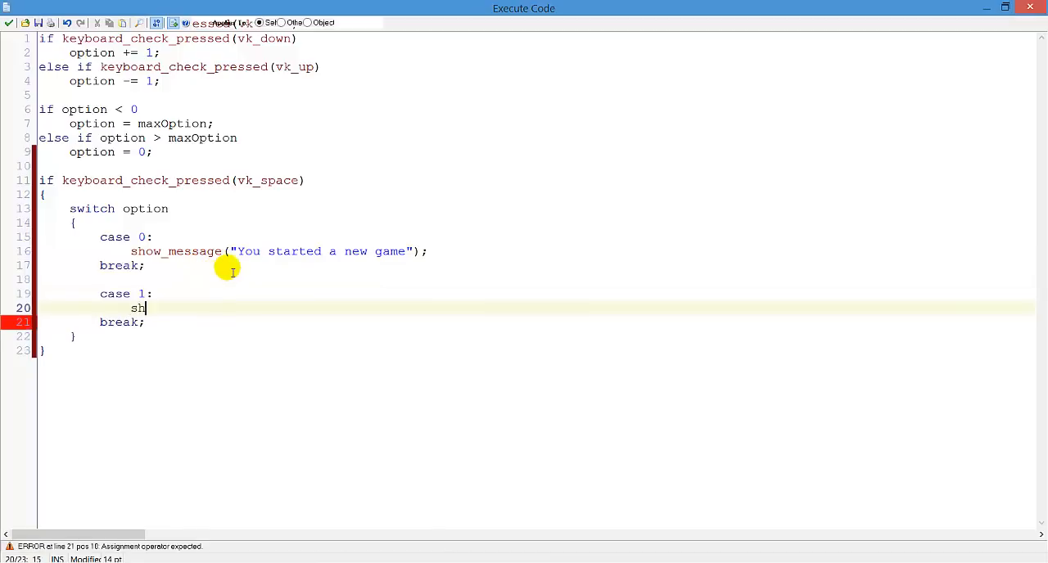
{"action": "type", "text": "ow_message("}
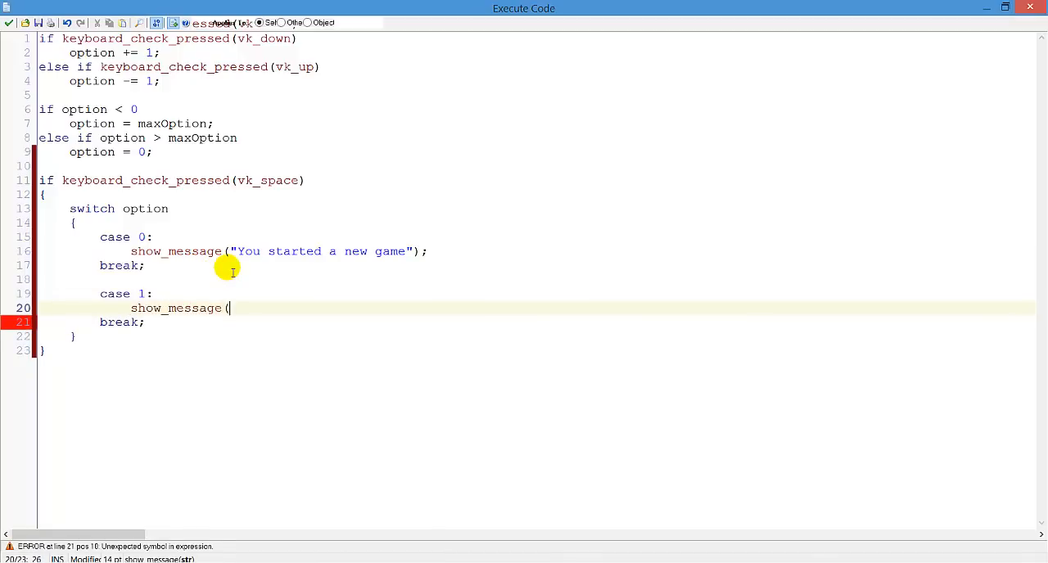
{"action": "type", "text": "\"You\""}
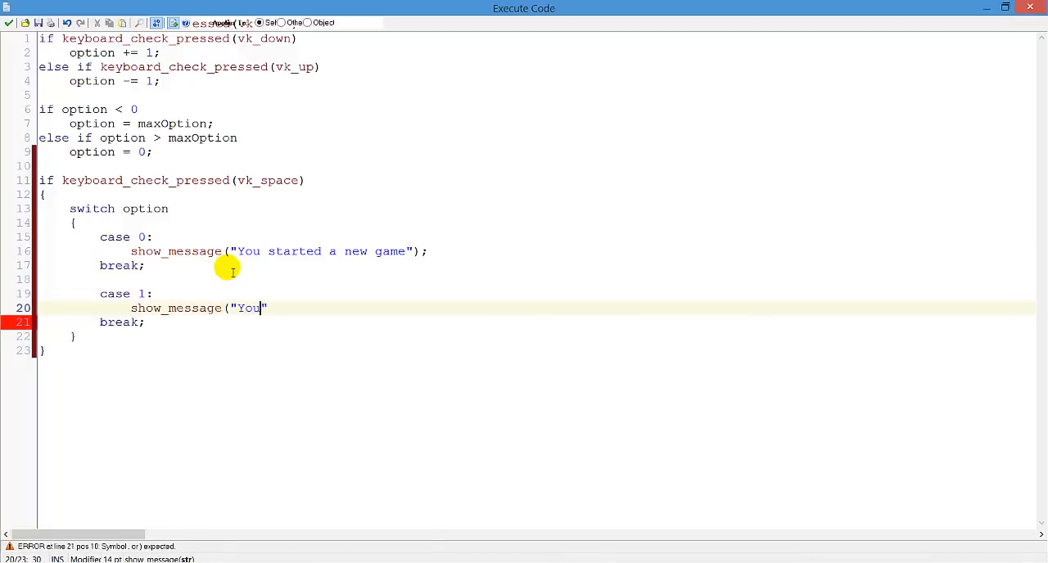
{"action": "type", "text": "loaded the"}
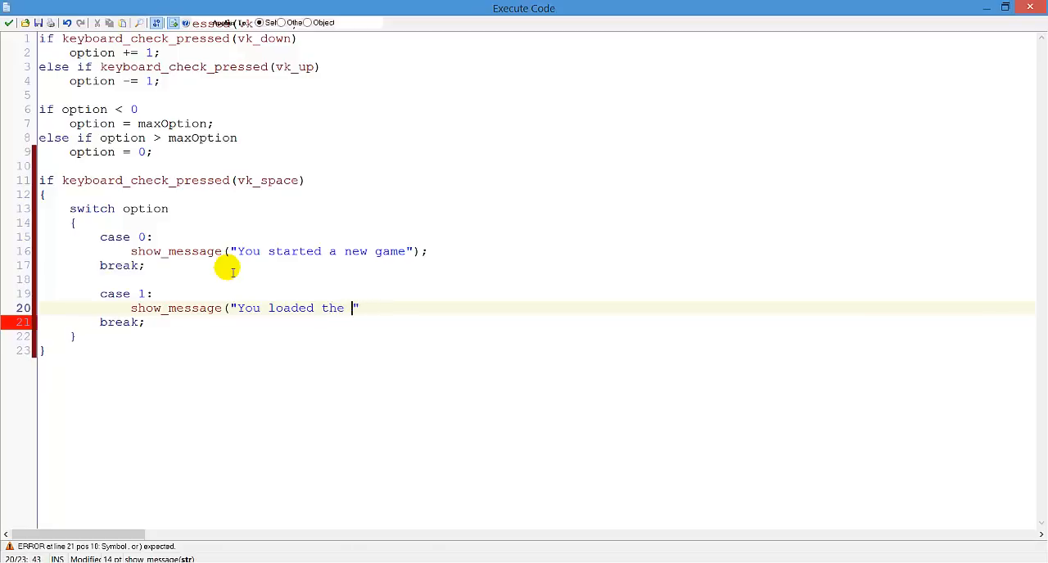
{"action": "type", "text": "game\");"}
{"action": "type", "text": "case 2:"}
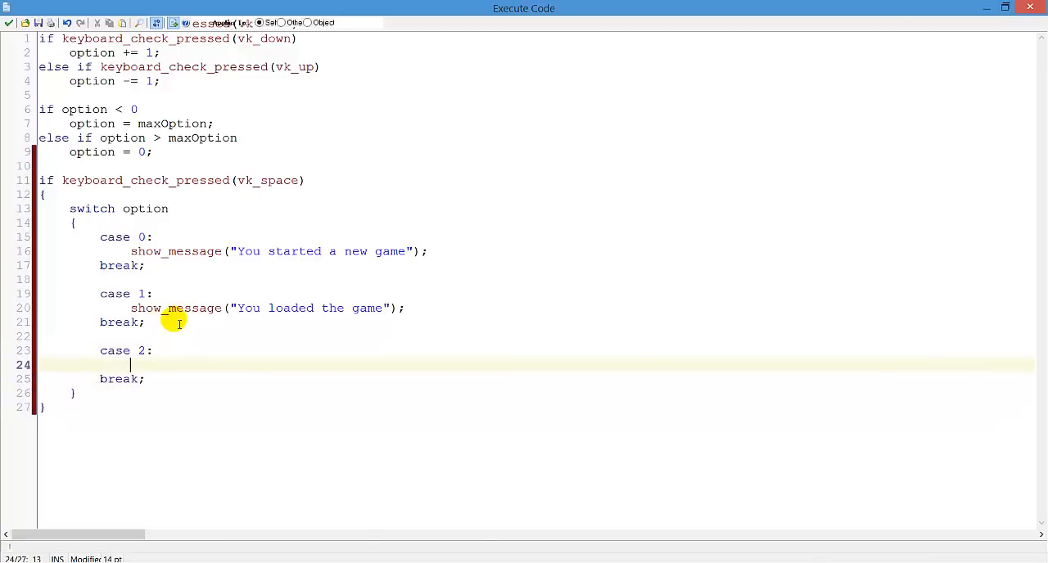
{"action": "type", "text": "game_"}
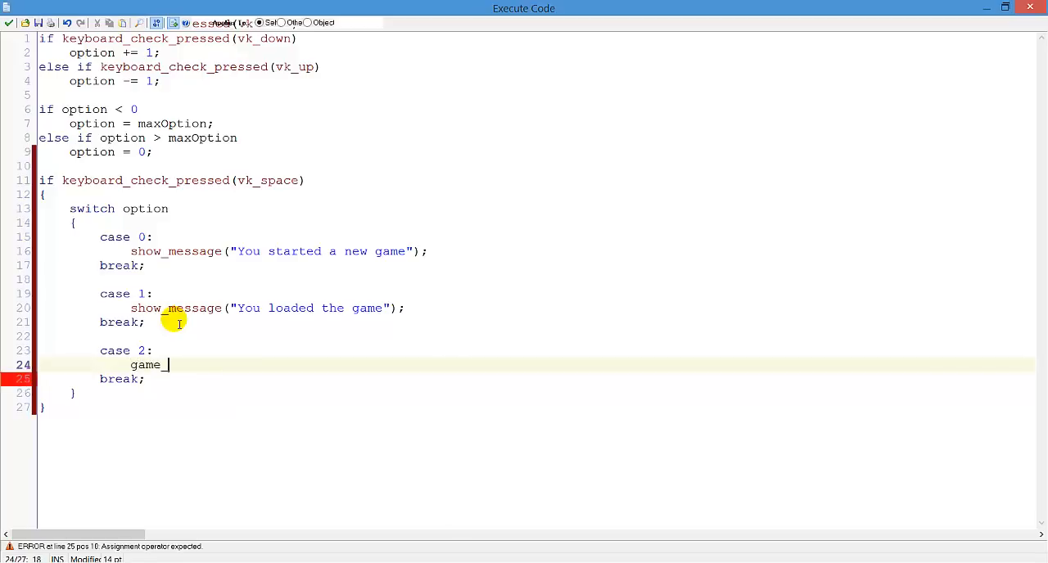
{"action": "type", "text": "end();"}
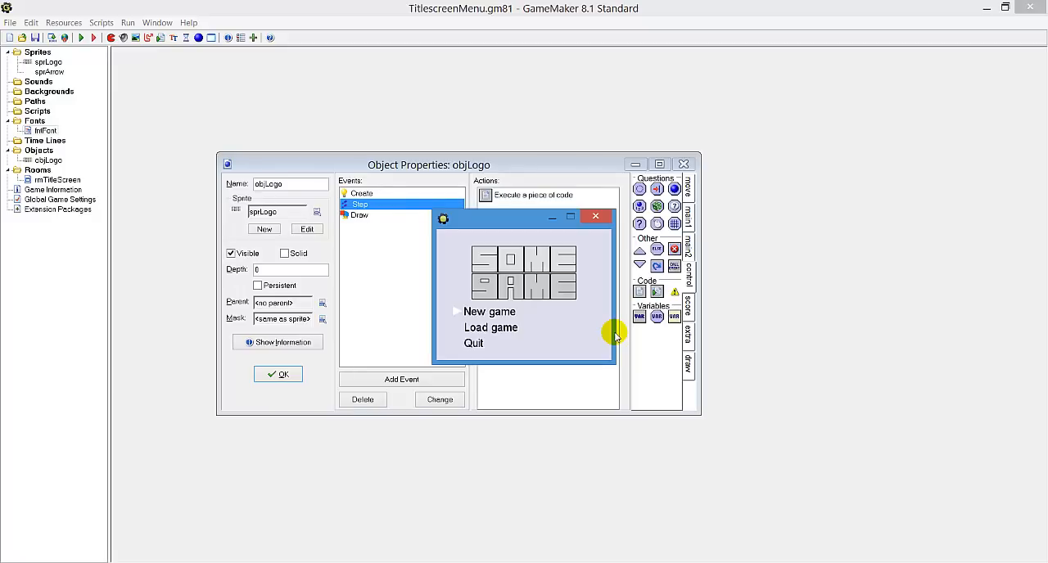
Test the menu: dismiss the new-game message and choose Quit to close the game
{"action": "left_click", "coordinate": [491, 311]}
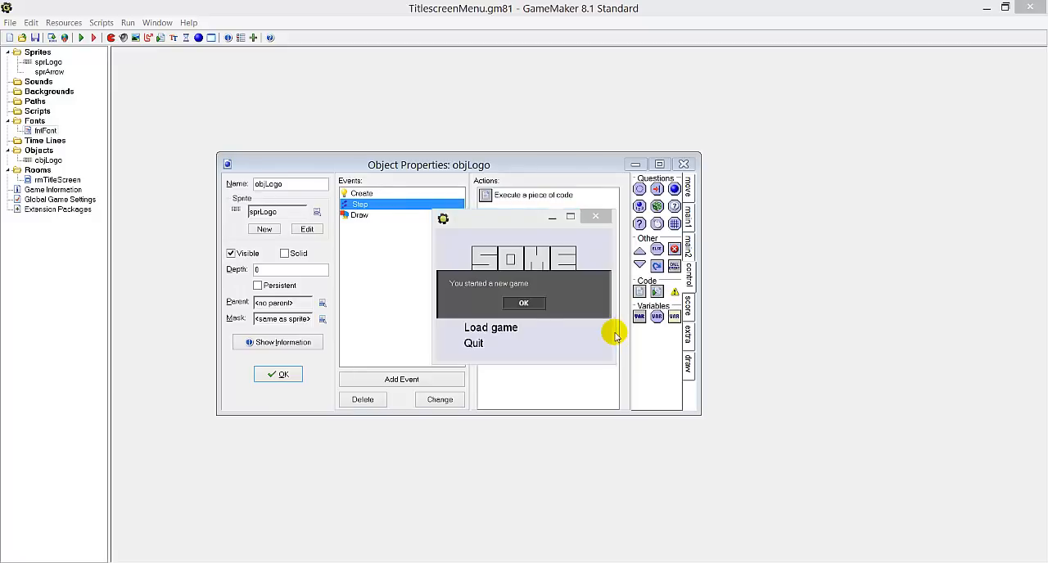
{"action": "left_click", "coordinate": [523, 303]}
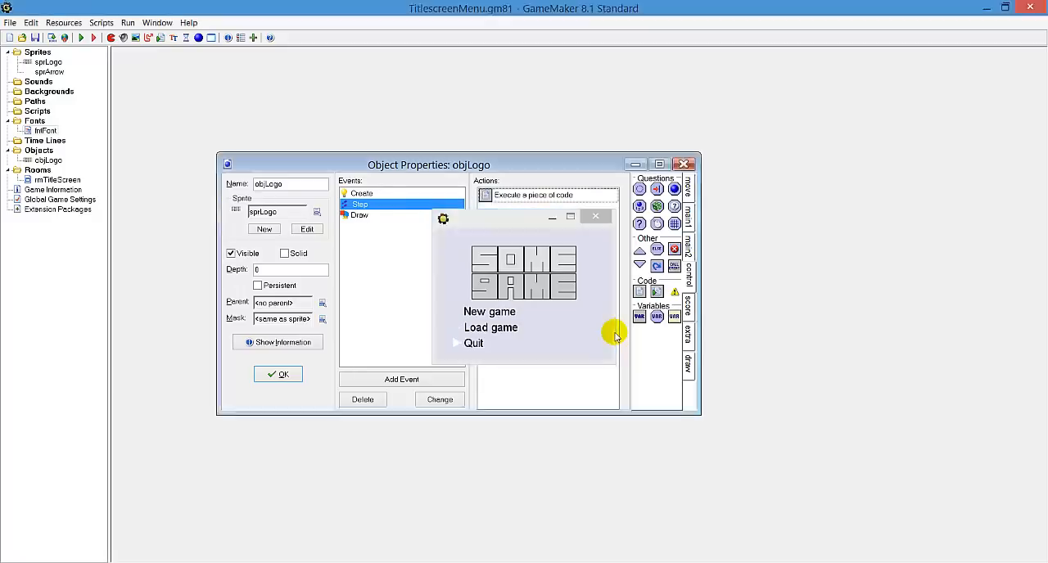
{"action": "left_click", "coordinate": [596, 216]}
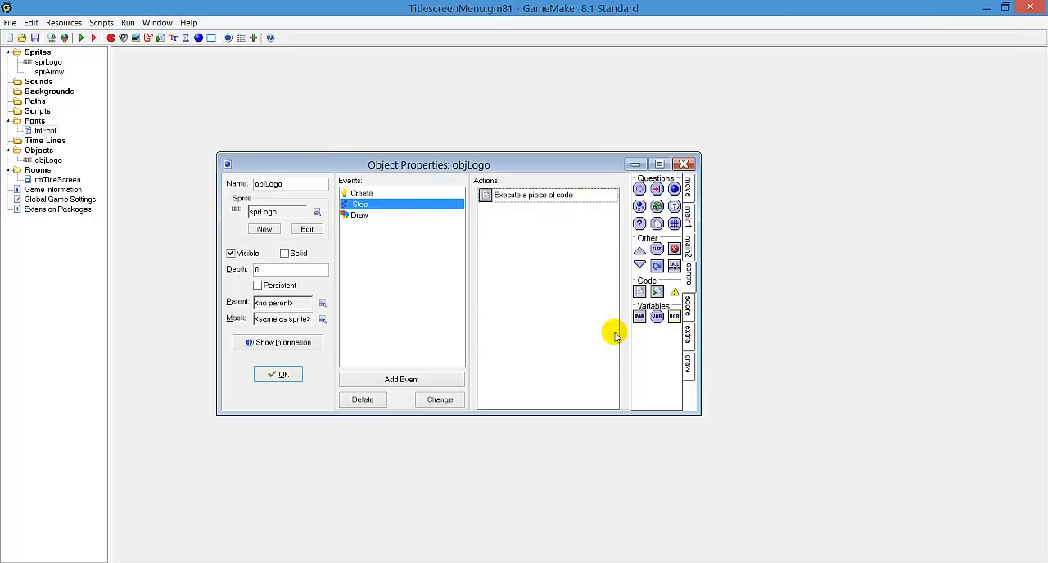